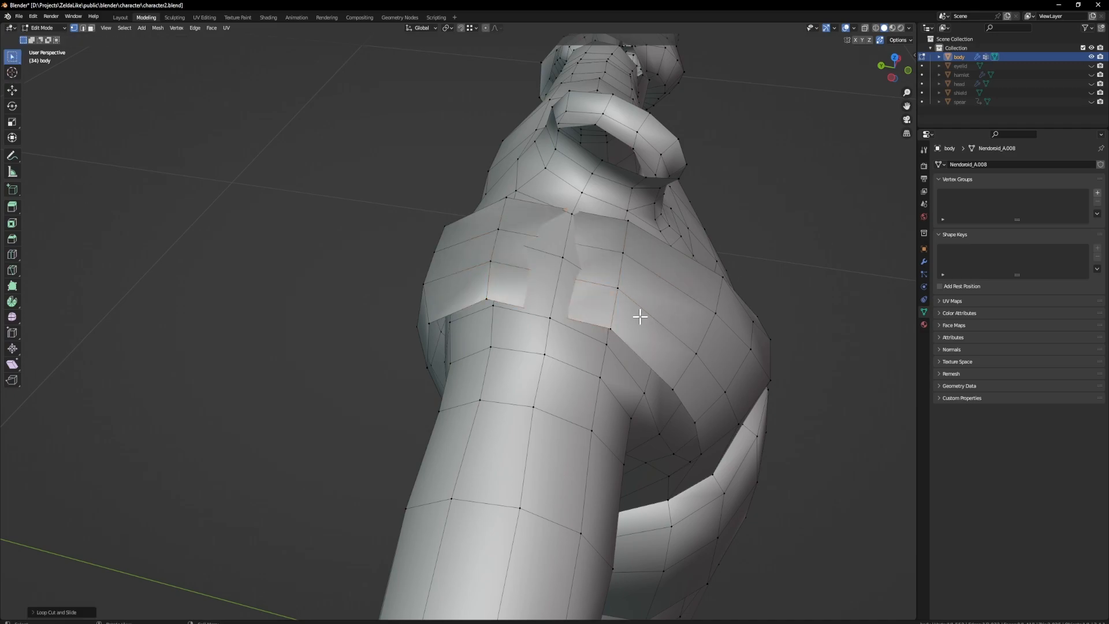
Unwrap the character's UVs in the UV Editing workspace, then smear the blue stripes in Texture Paint
{"action": "key", "text": "Tab"}
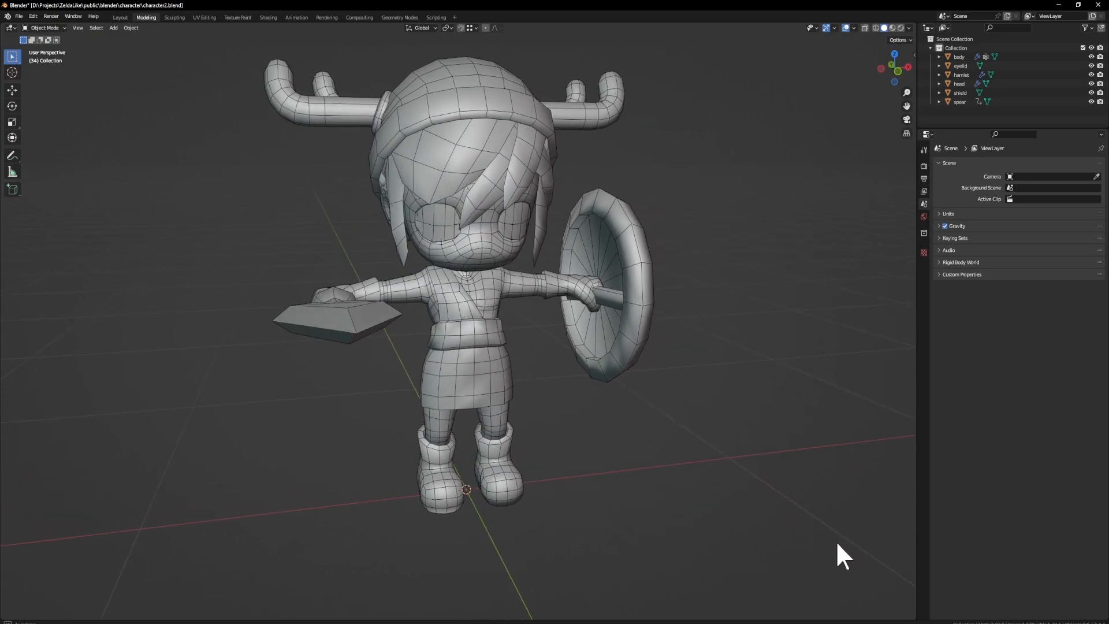
{"action": "left_click", "coordinate": [204, 17]}
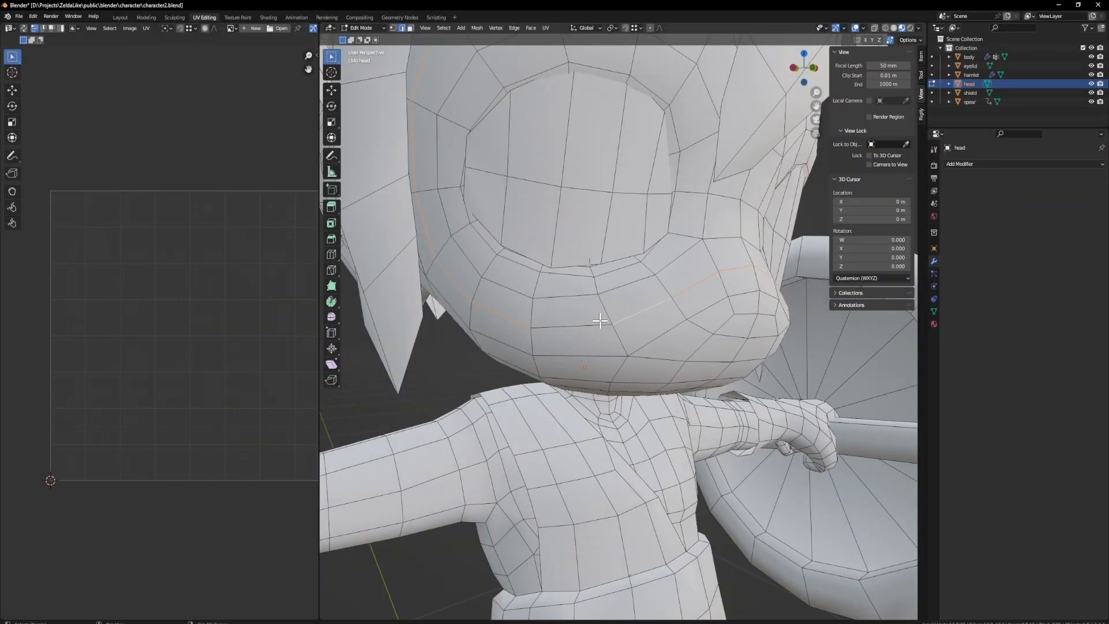
{"action": "right_click", "coordinate": [600, 320]}
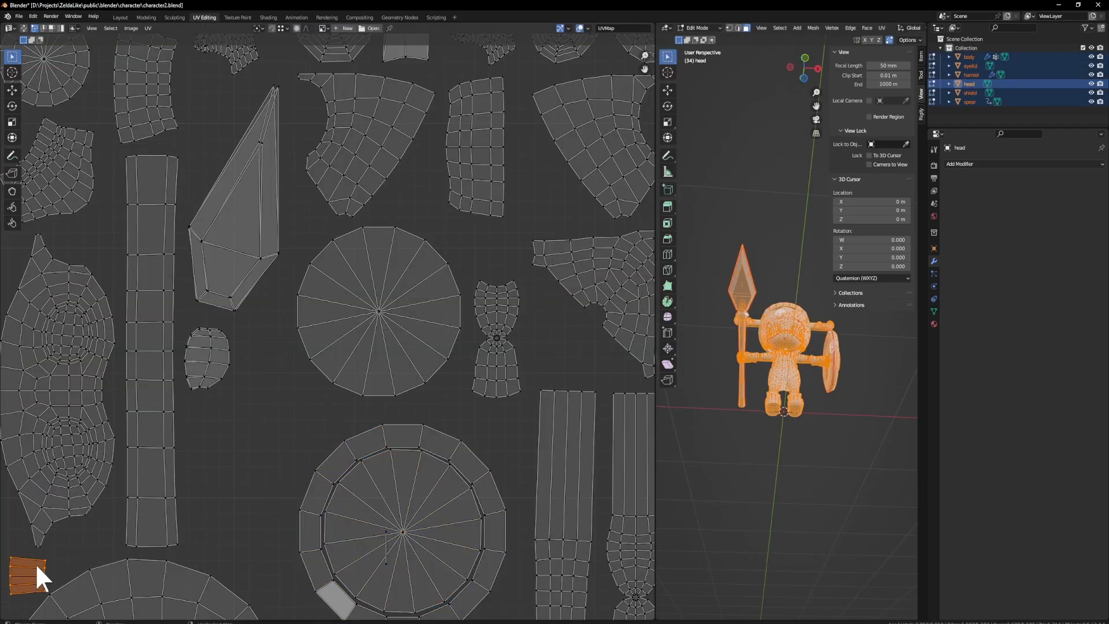
{"action": "left_click", "coordinate": [244, 304]}
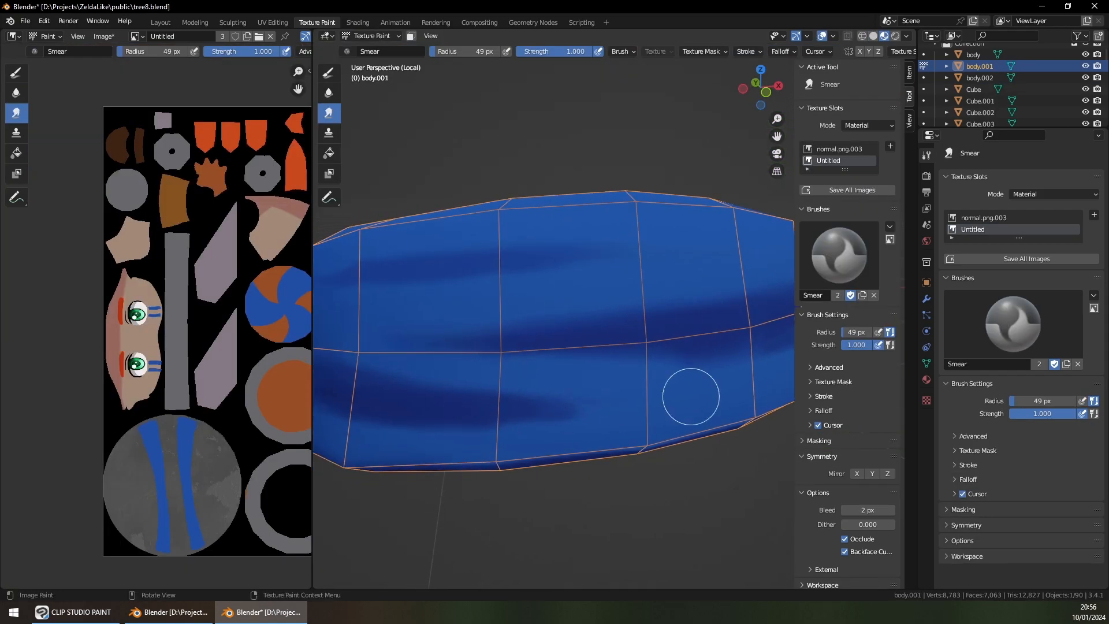
{"action": "left_click", "coordinate": [73, 612]}
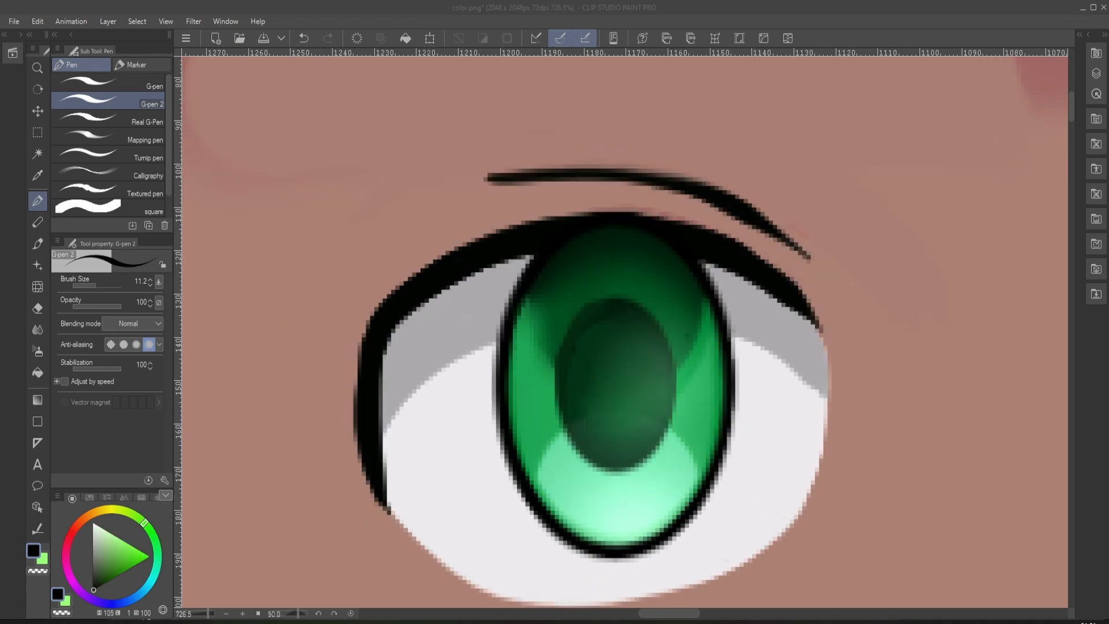
Dab a white G-pen highlight onto the character's green iris
{"action": "left_click", "coordinate": [566, 345]}
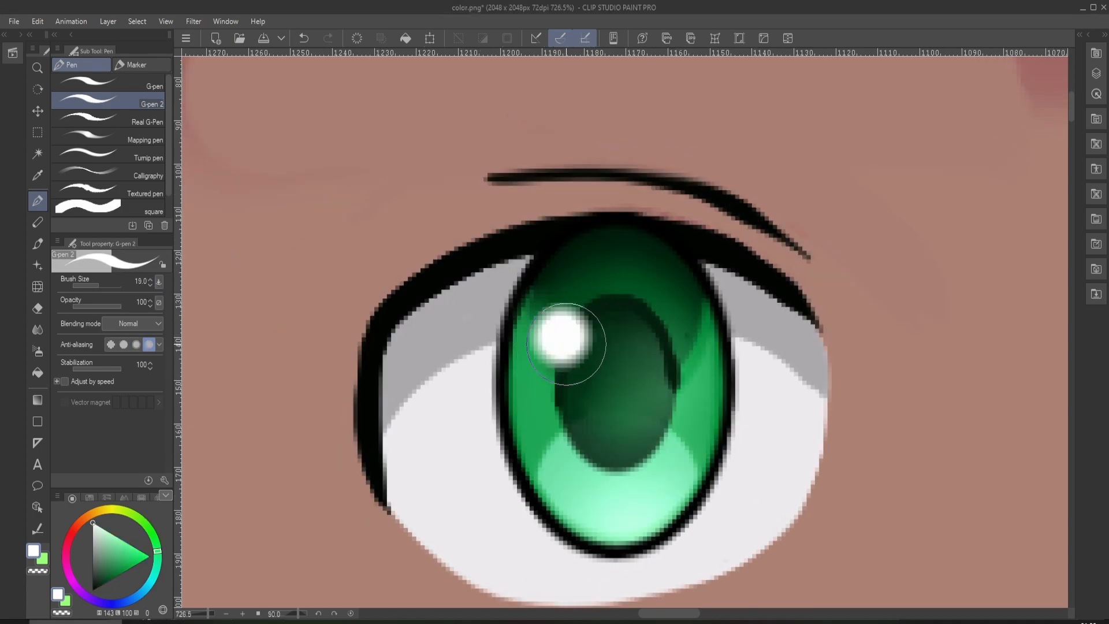
{"action": "left_click", "coordinate": [168, 612]}
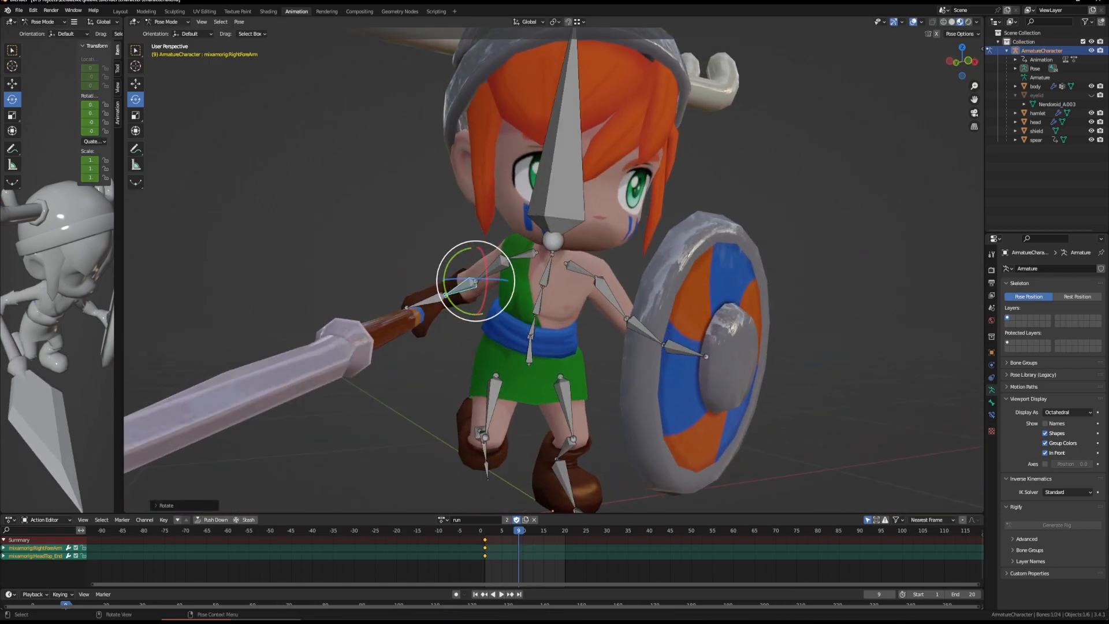
Rotate the right forearm bone in Pose Mode for the 'run' action
{"action": "left_click", "coordinate": [501, 594]}
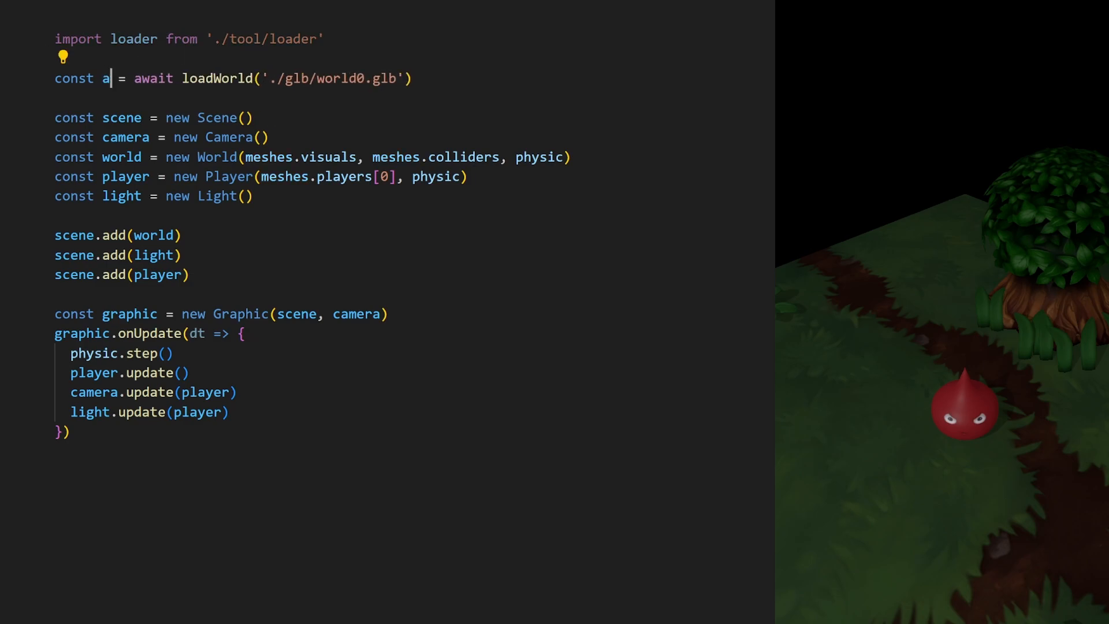
Replace meshes with assetW in the World constructor call in app.js
{"action": "type", "text": "ssetW"}
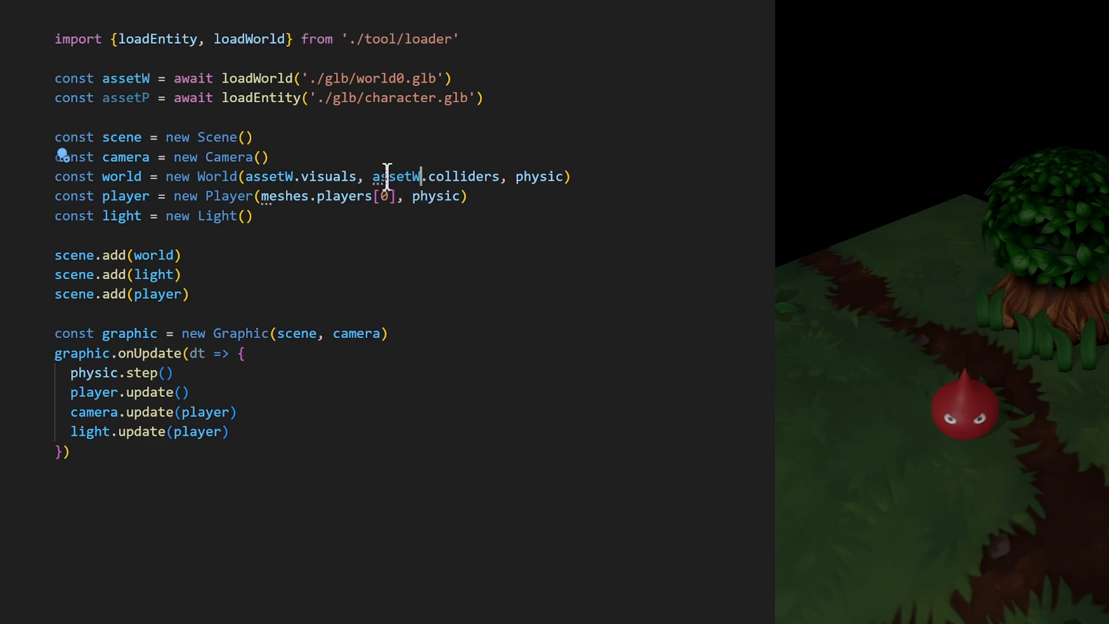
{"action": "mouse_move", "coordinate": [307, 154]}
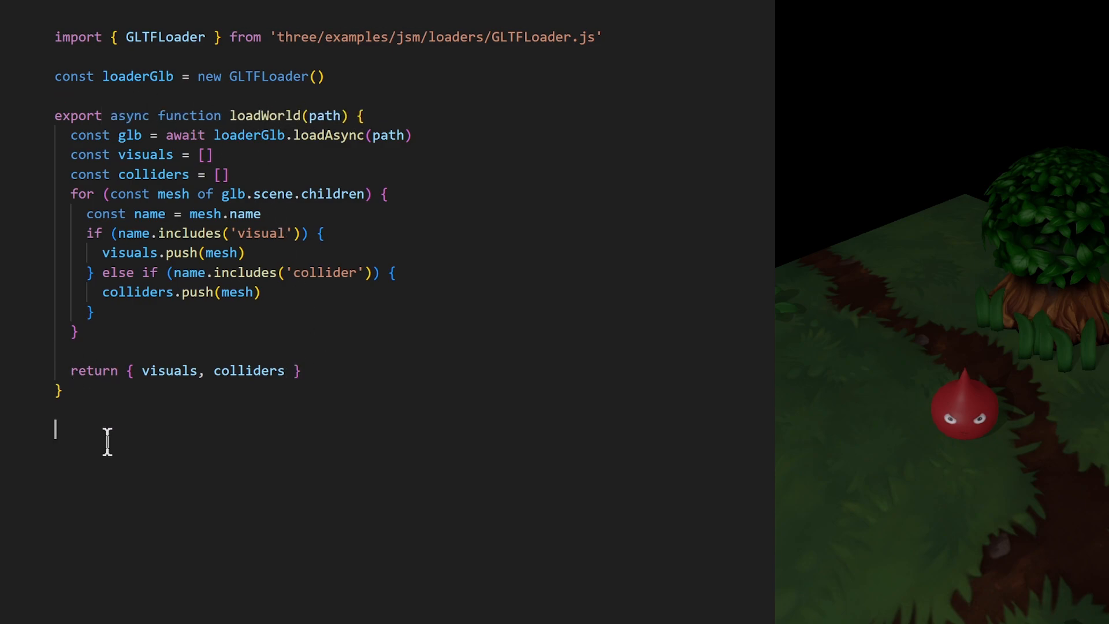
Write exported async loadEntity(path) that awaits loaderGlb.loadAsync and takes glb.scene.children[0] as mesh
{"action": "type", "text": "export async function"}
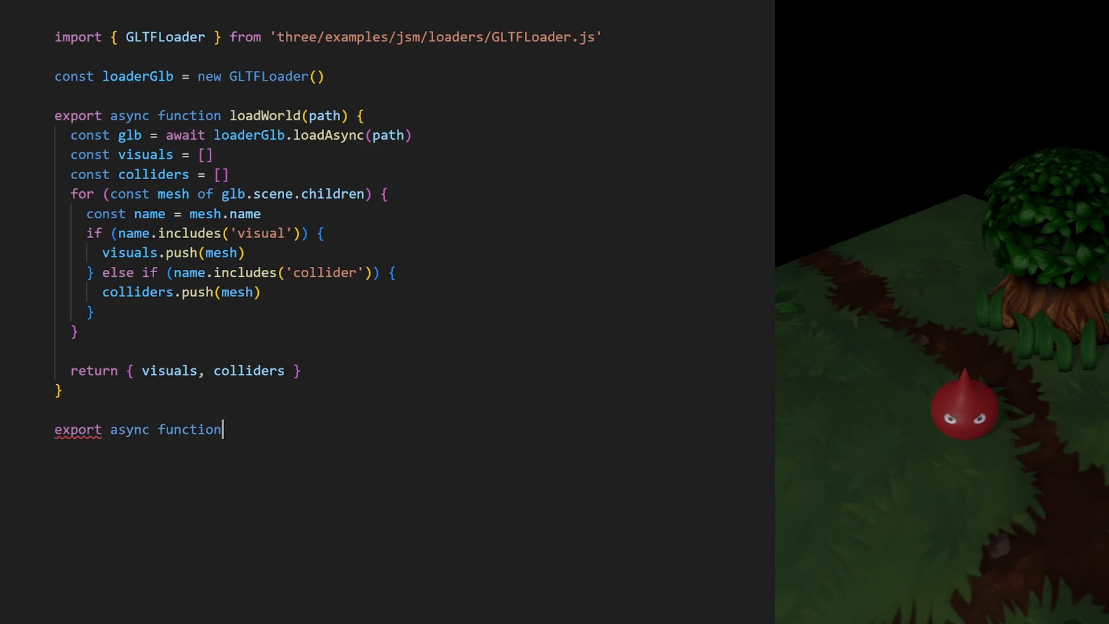
{"action": "type", "text": "loadEntity(path) {"}
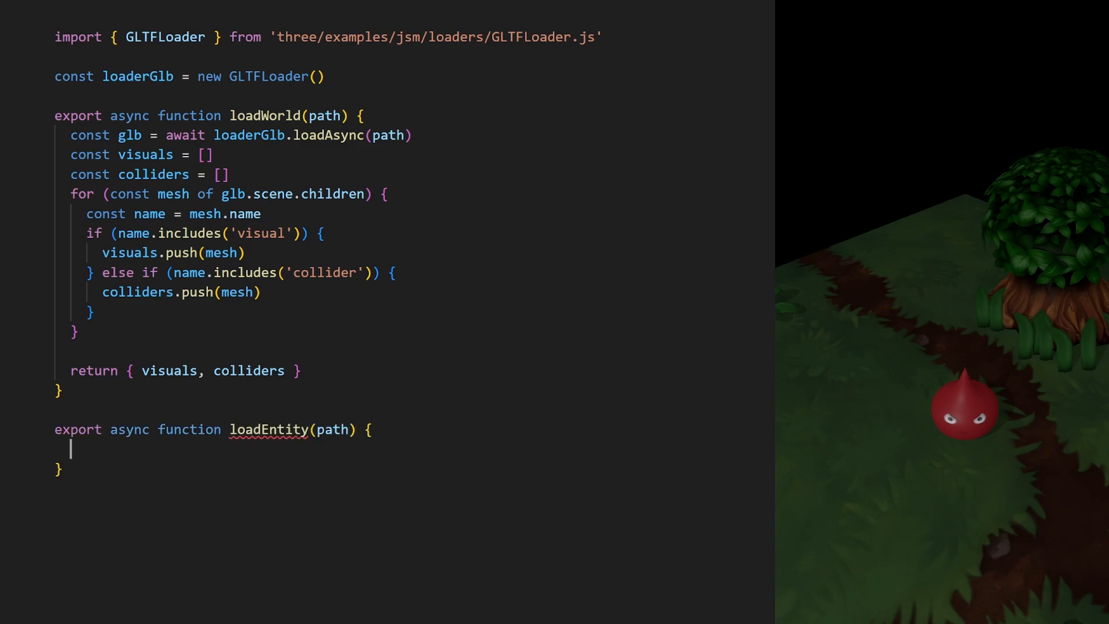
{"action": "type", "text": "const glb = await loaderGlb.loadAsync(path"}
{"action": "type", "text": "const mesh = gl"}
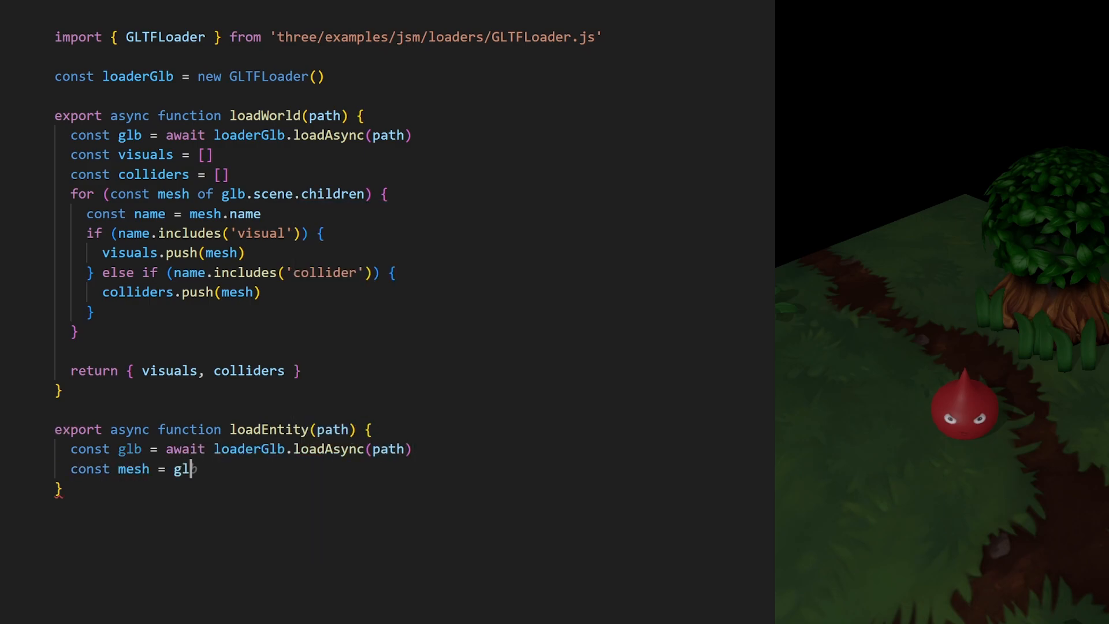
{"action": "type", "text": ".scene.children["}
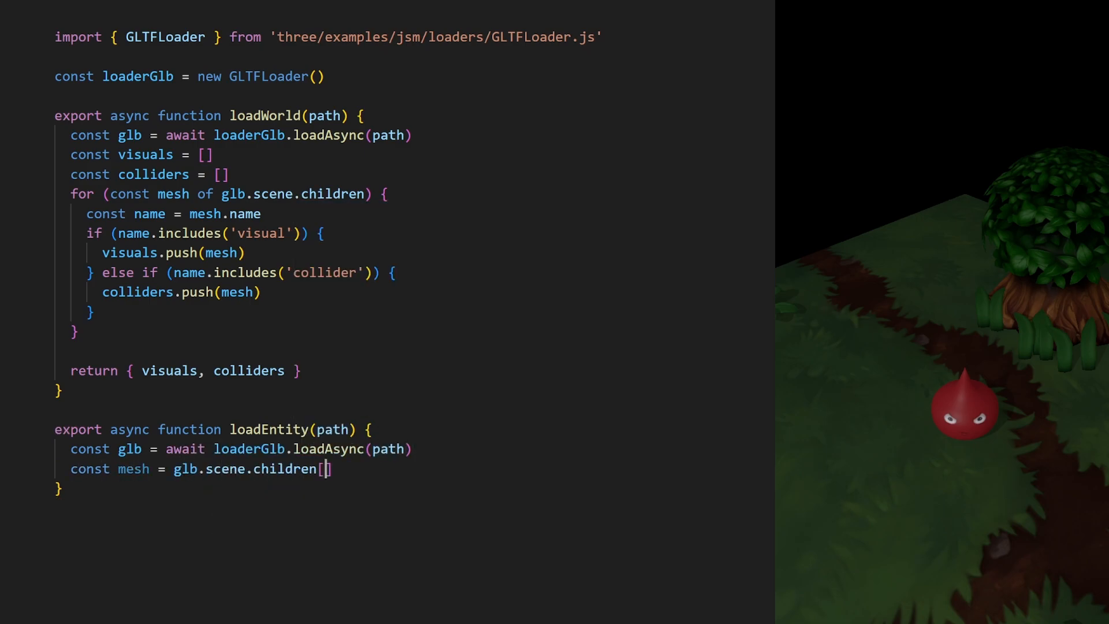
{"action": "type", "text": "0]"}
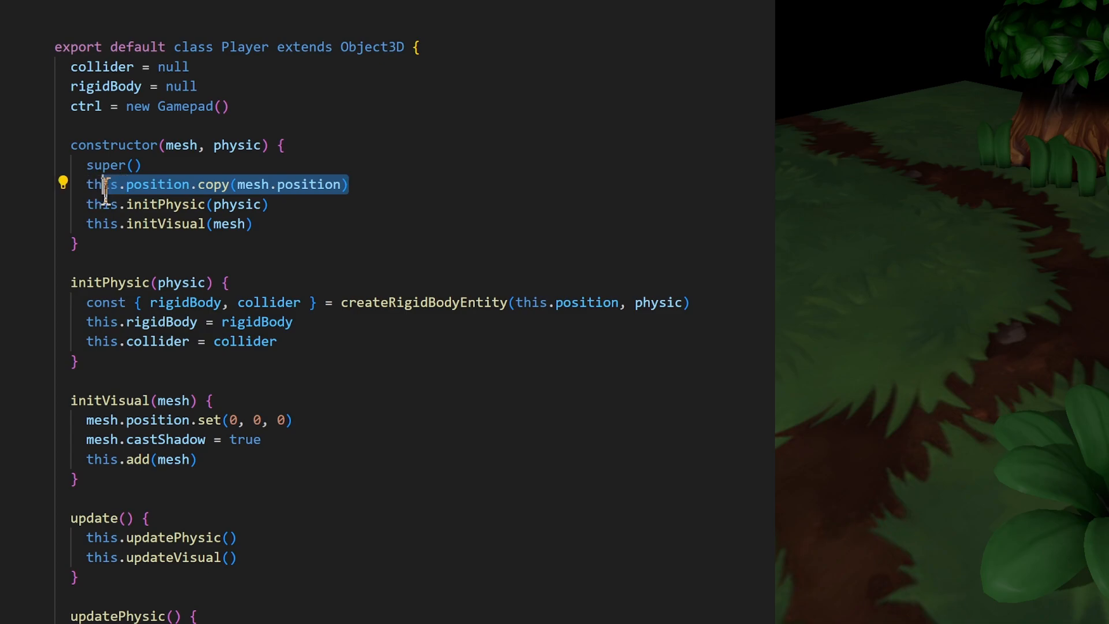
Add const origin = new Vector3(0,4,0) and pass origin to initPhysic and createRigidBodyEntity
{"action": "type", "text": "const origin = new Vector3(0,4,0"}
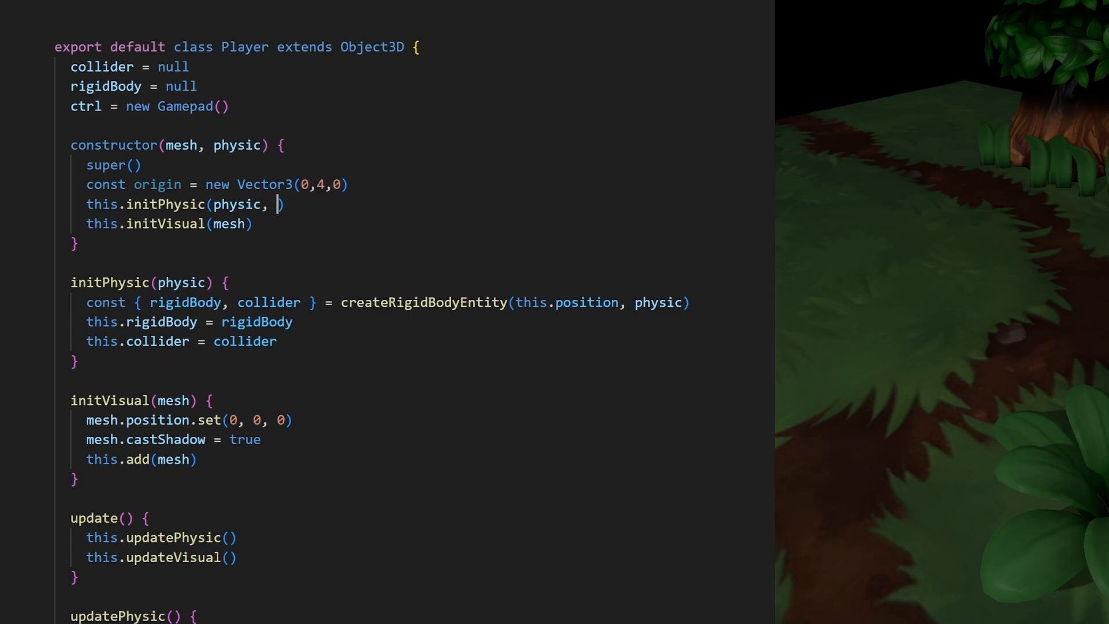
{"action": "type", "text": "origin"}
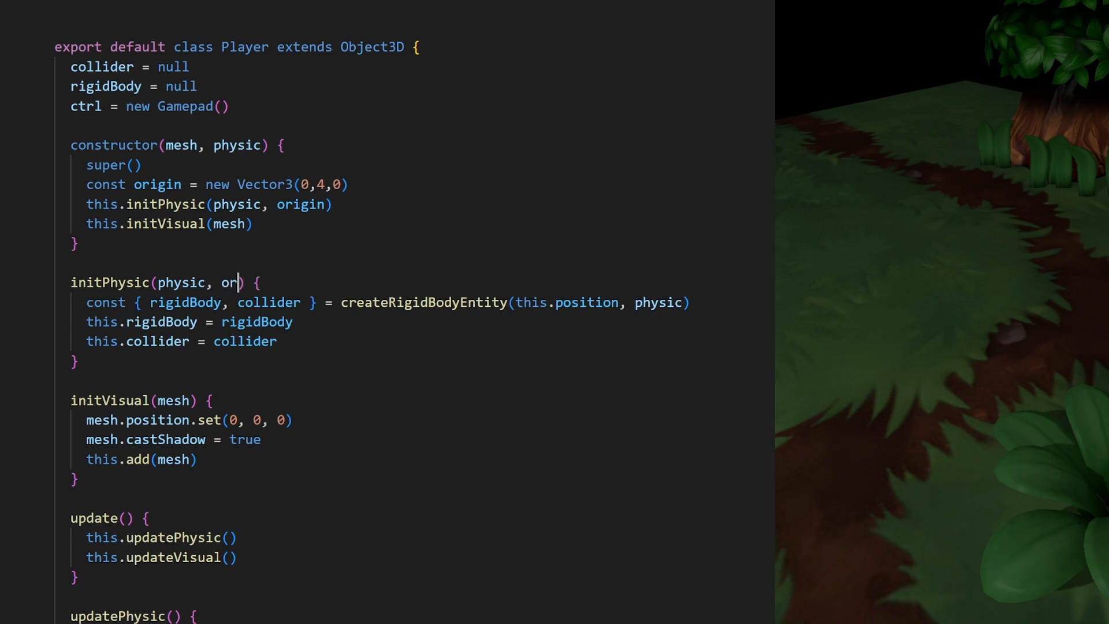
{"action": "type", "text": "igin"}
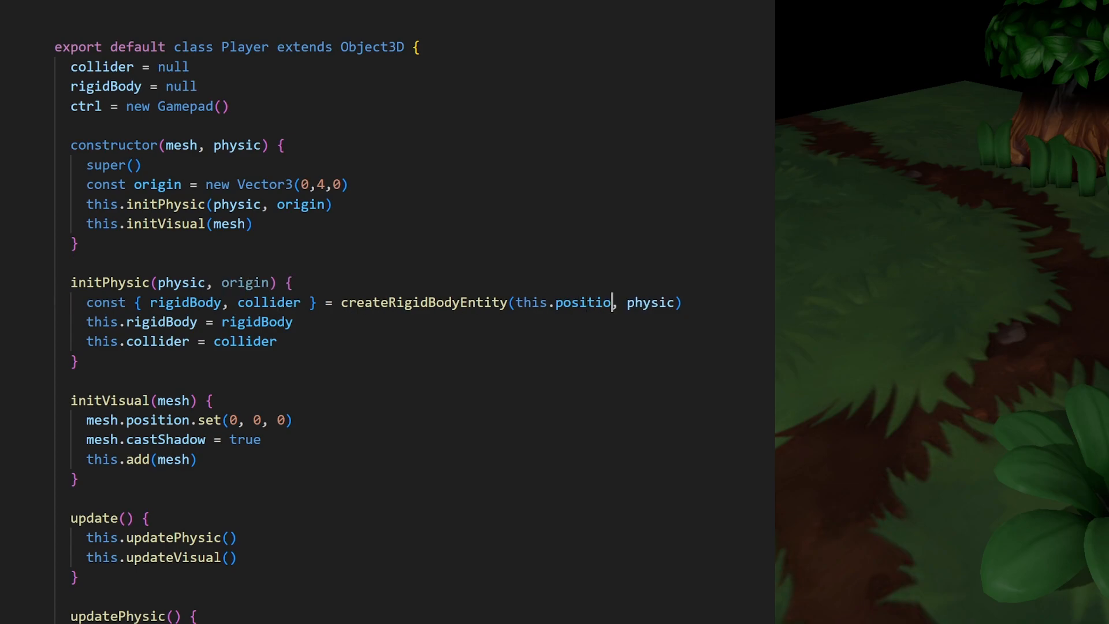
{"action": "type", "text": "origin"}
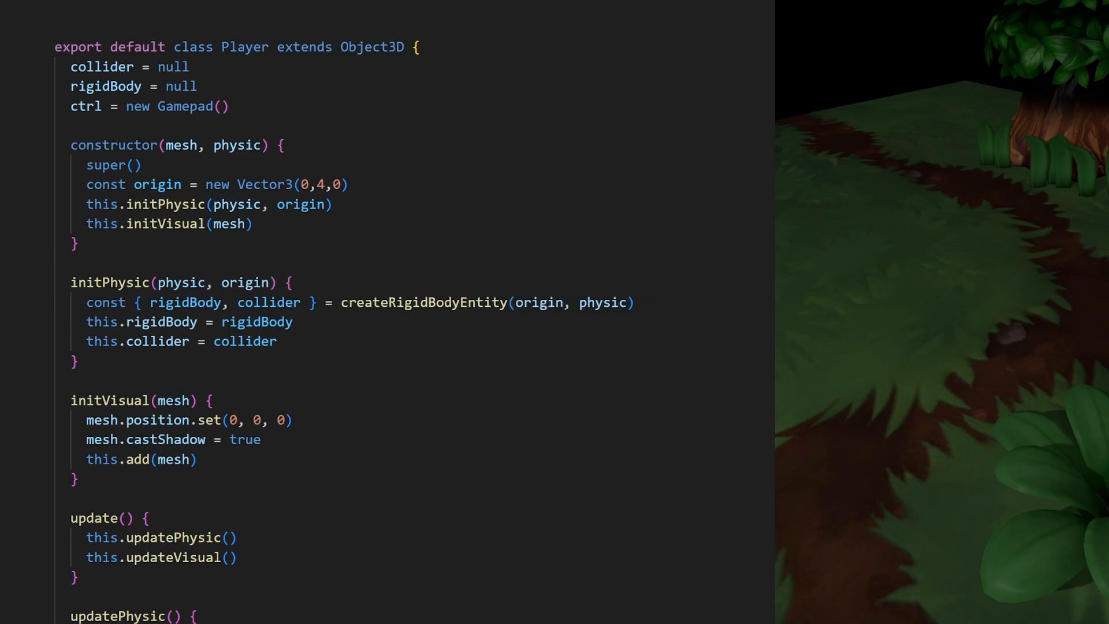
Delete the mesh position reset line from initVisual in player.js
{"action": "left_click", "coordinate": [177, 420]}
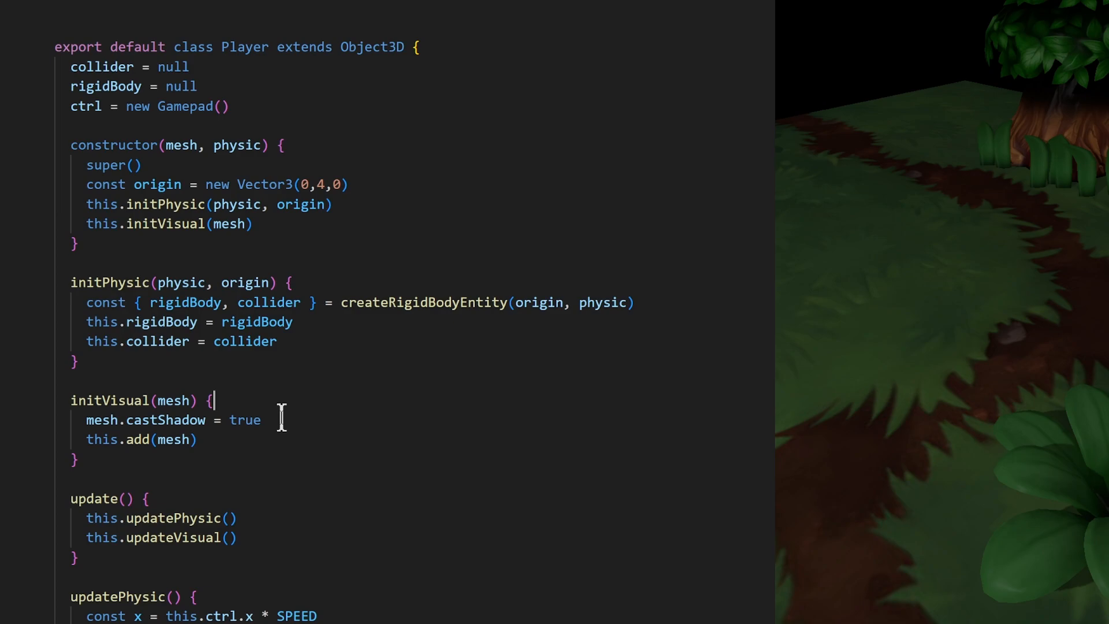
{"action": "key", "text": "Backspace"}
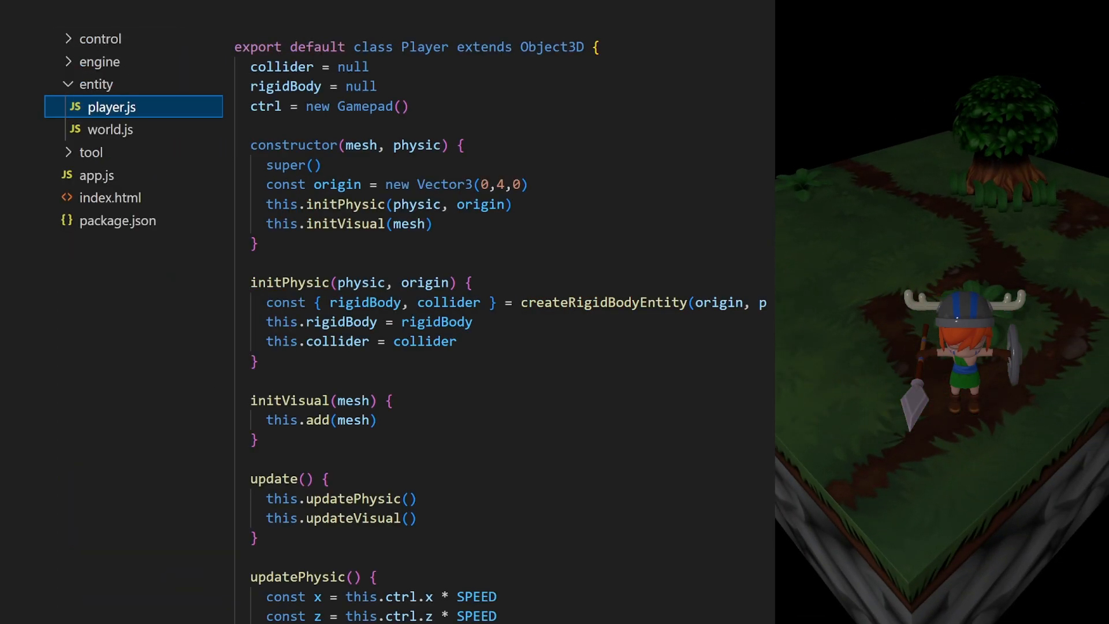
In loader.js, call browse(mesh, ...) inside loadEntity and import { browse } from the tool function module
{"action": "left_click", "coordinate": [112, 197]}
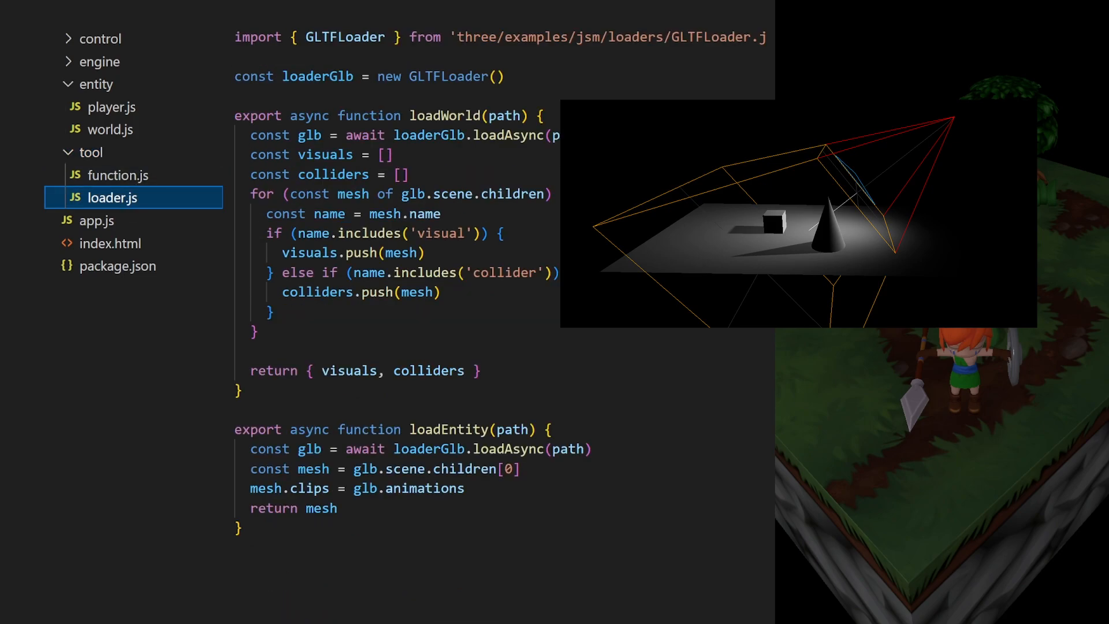
{"action": "key", "text": "enter"}
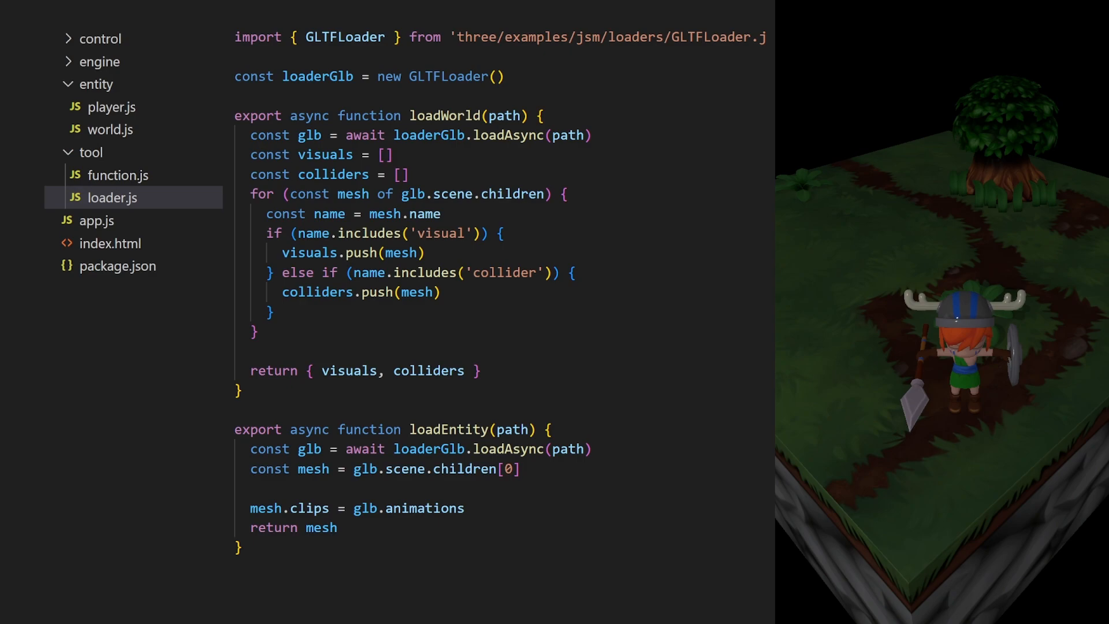
{"action": "type", "text": "browse(mesh, m=>m.castshadow=true"}
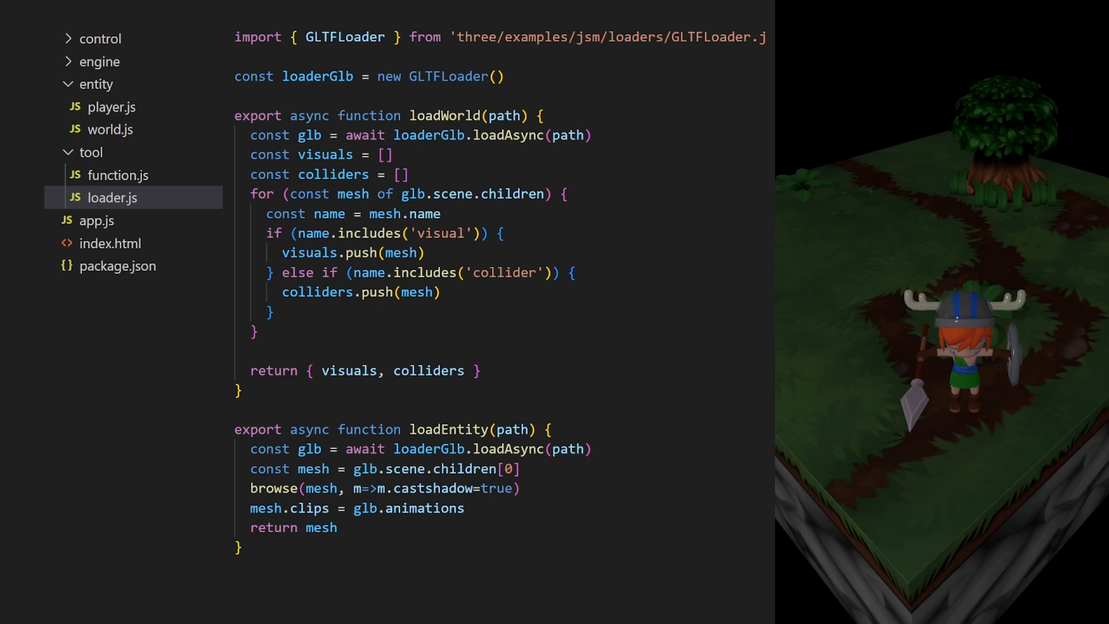
{"action": "type", "text": "import {"}
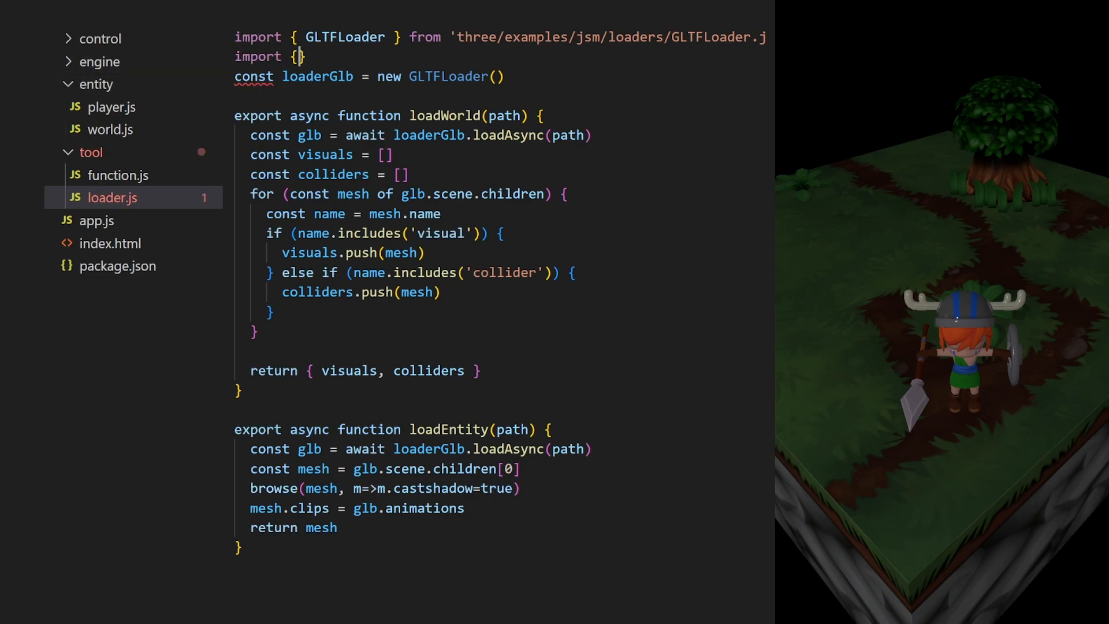
{"action": "type", "text": "browse } from"}
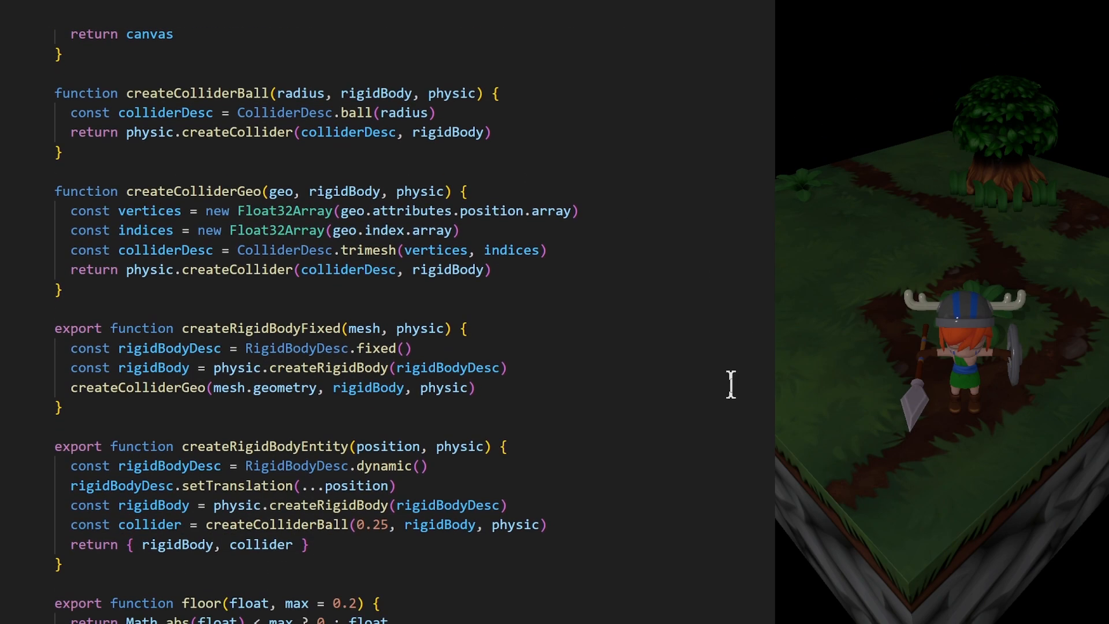
Write export function browse(object, callback) with a for loop over children.length recursing into each child
{"action": "type", "text": "export"}
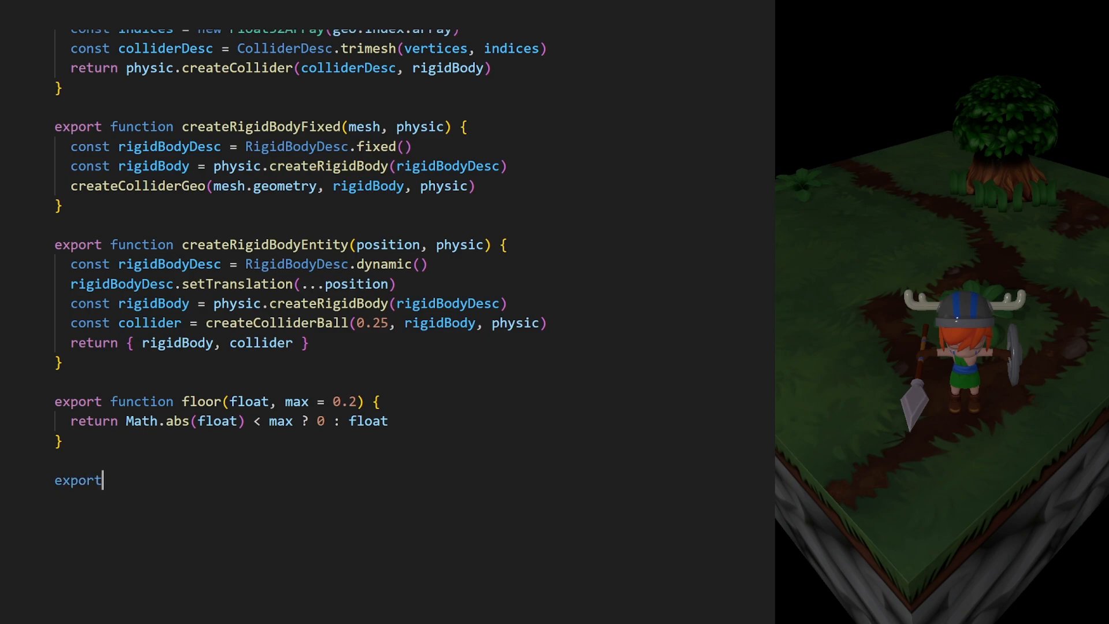
{"action": "type", "text": "function browse(object, callback) {"}
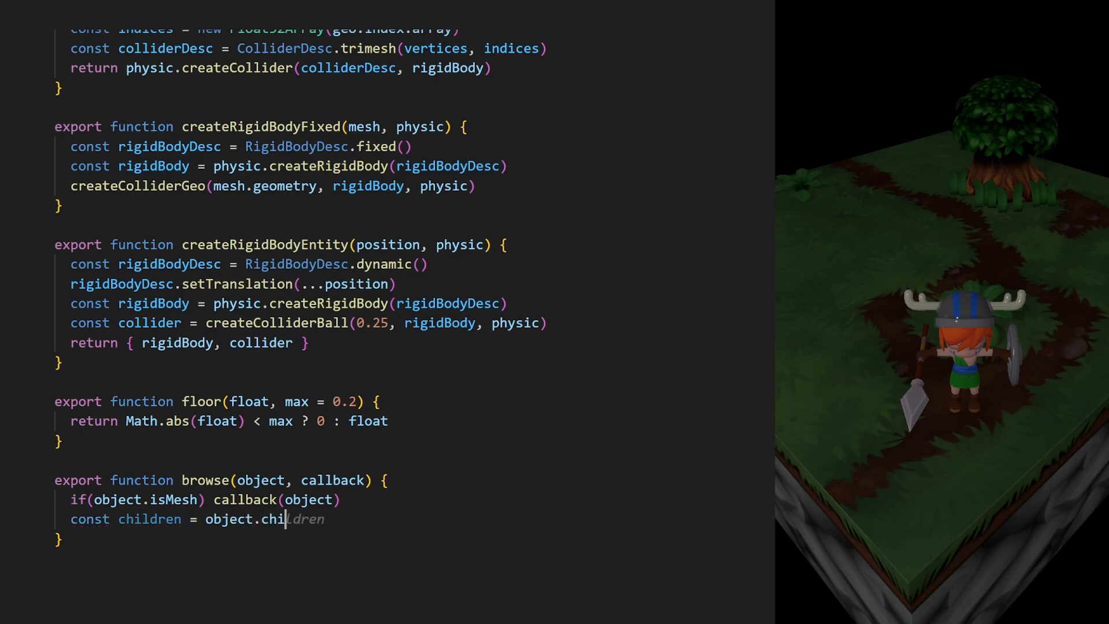
{"action": "type", "text": "for(let i="}
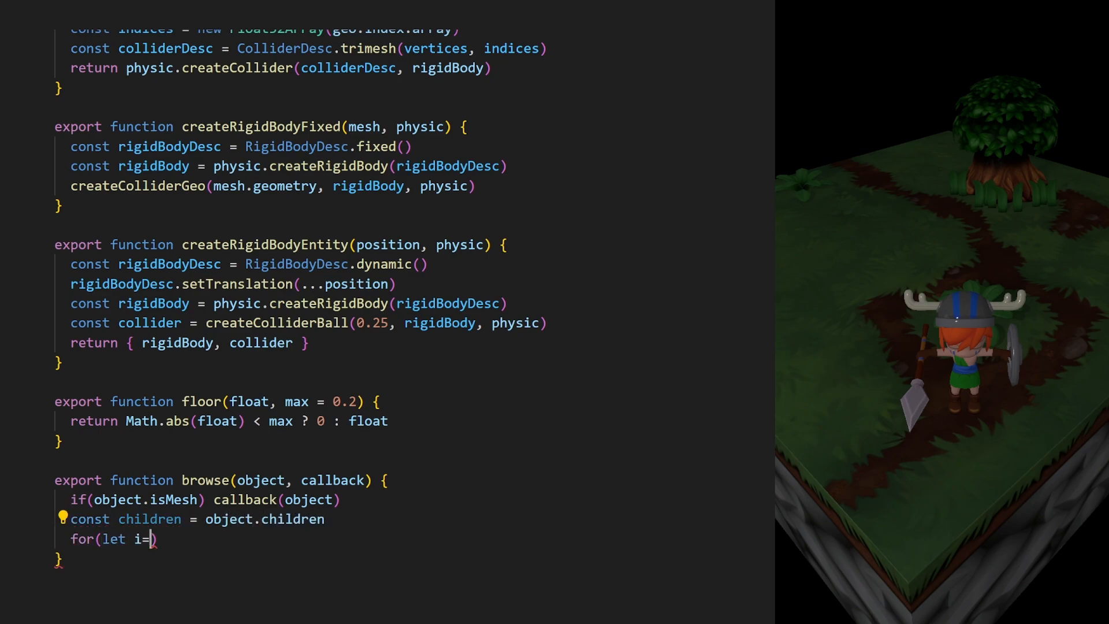
{"action": "type", "text": "0; i<children.length; i++) {"}
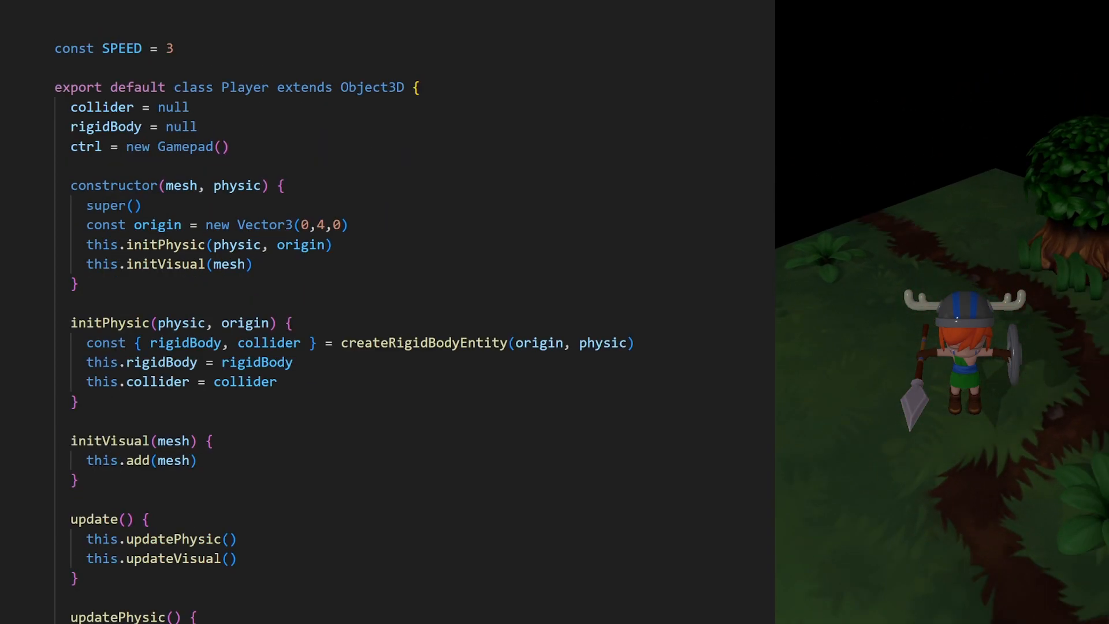
Add this.rotation.y = this.ctrl.angle inside Player's updateVisual after the position copy
{"action": "scroll", "scroll_direction": "down", "scroll_amount": 3}
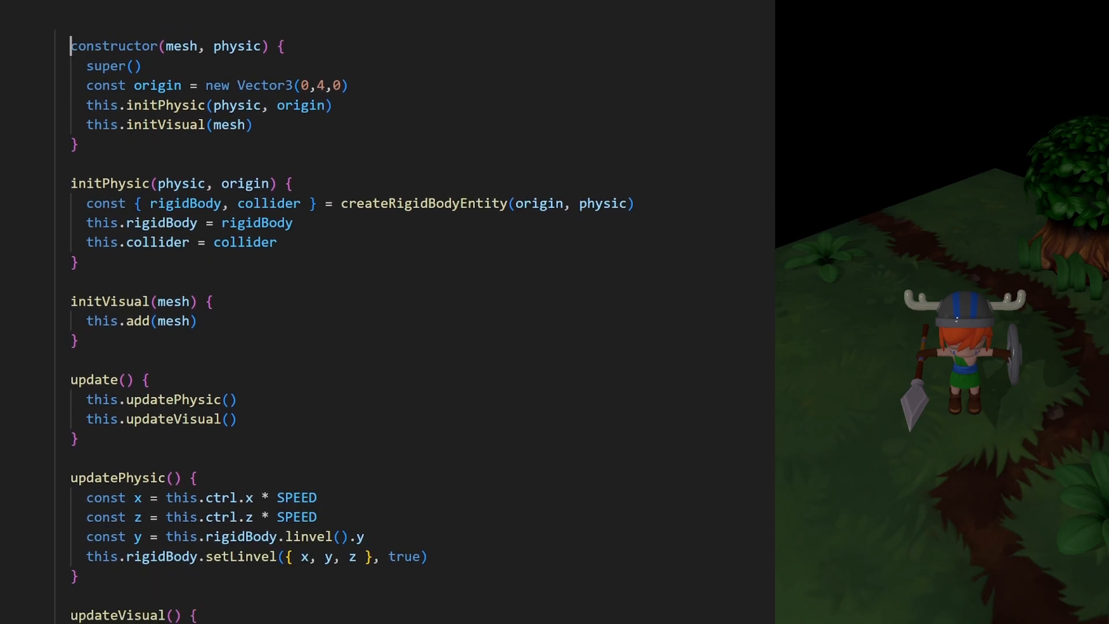
{"action": "scroll", "scroll_direction": "down", "scroll_amount": 3}
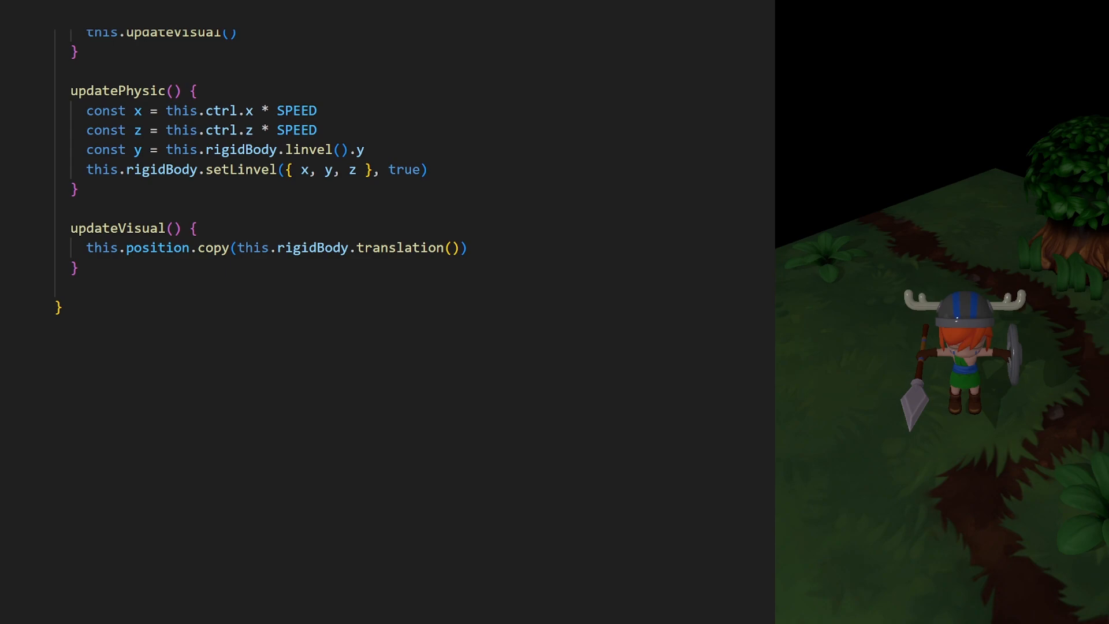
{"action": "key", "text": "Return"}
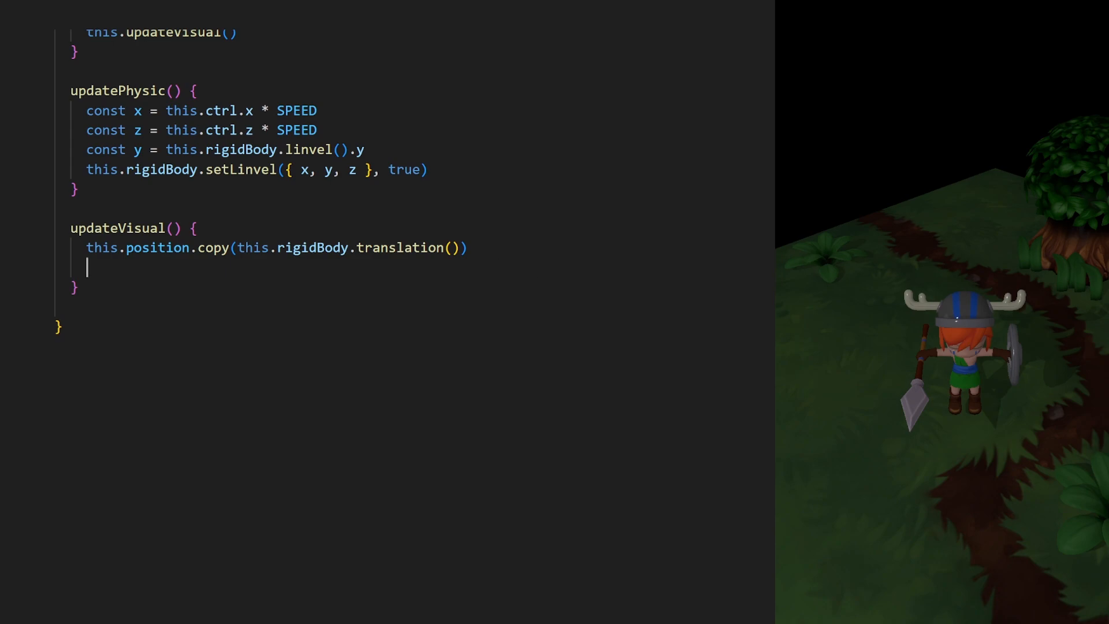
{"action": "type", "text": "this.rotation.y = this.ctrl.angl"}
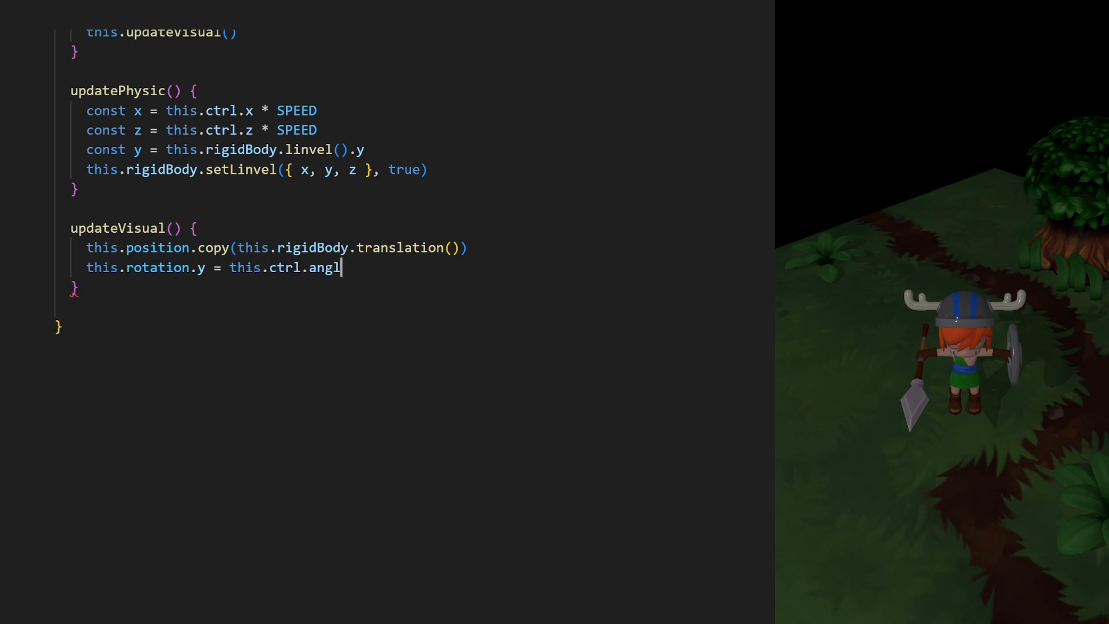
{"action": "type", "text": "e"}
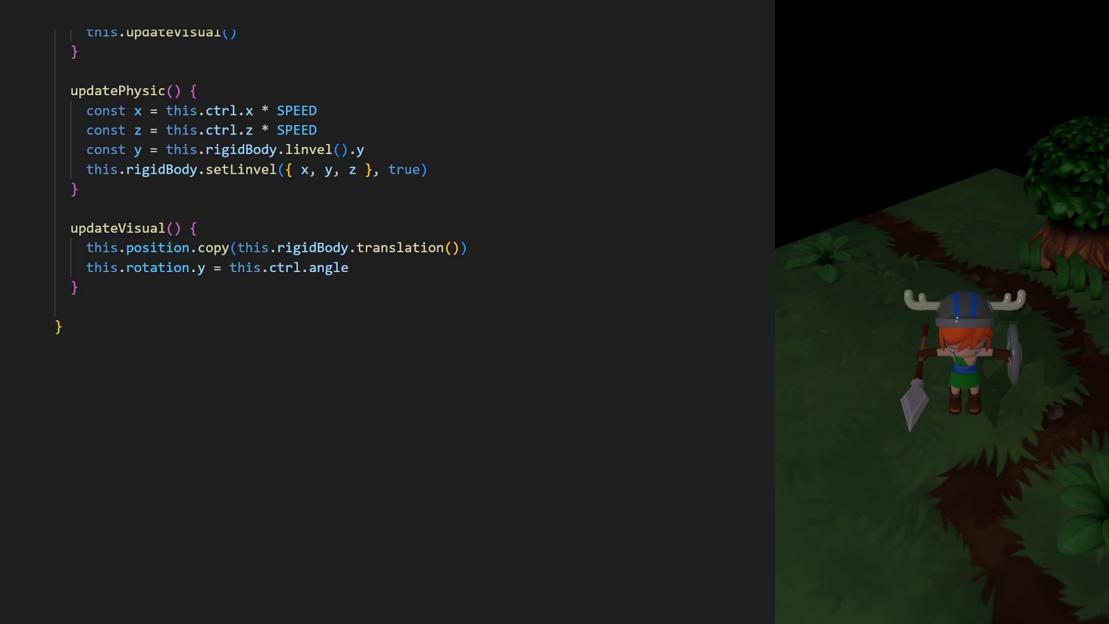
{"action": "scroll", "scroll_direction": "up", "scroll_amount": 3}
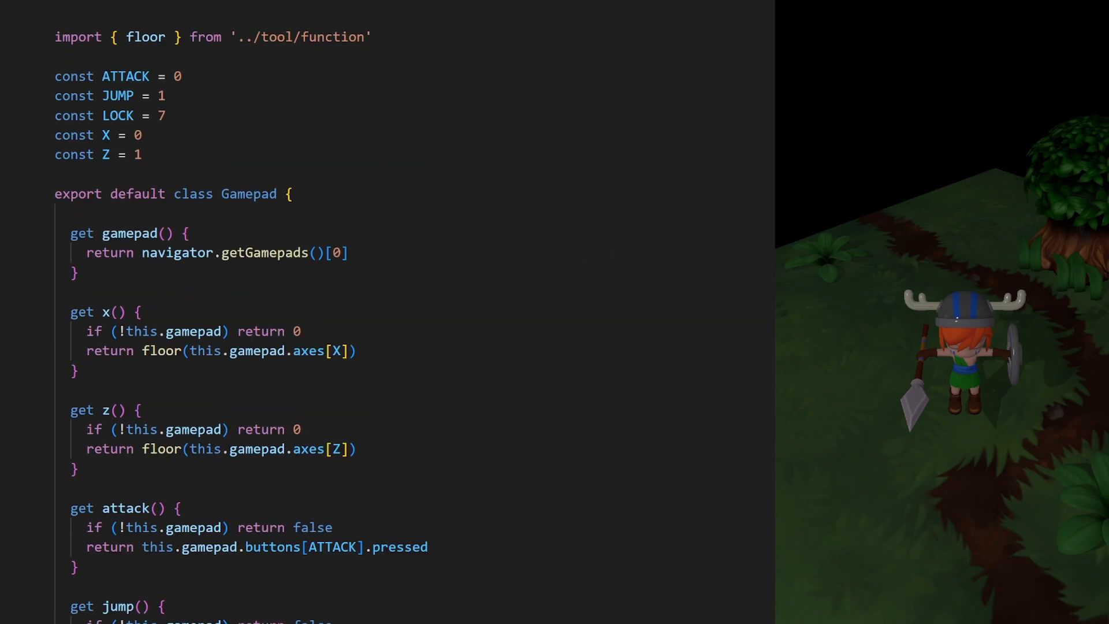
Add get angle() { return angle(this.x, this.z) } to the Gamepad class after get lock()
{"action": "scroll", "scroll_direction": "down", "scroll_amount": 3}
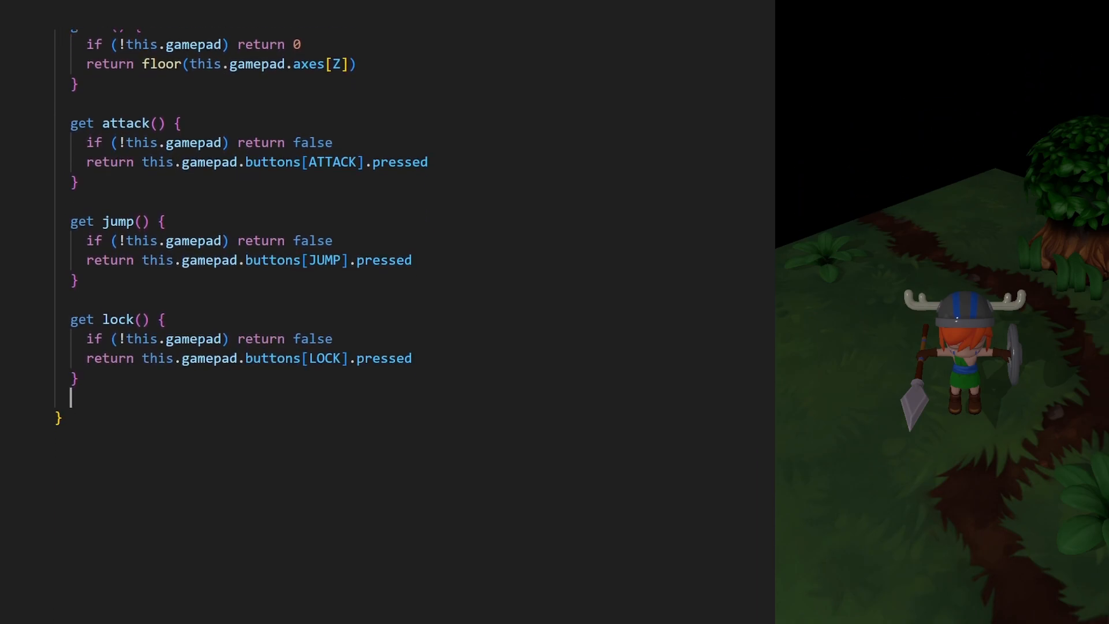
{"action": "type", "text": "get angle() {"}
{"action": "type", "text": "return angle(this."}
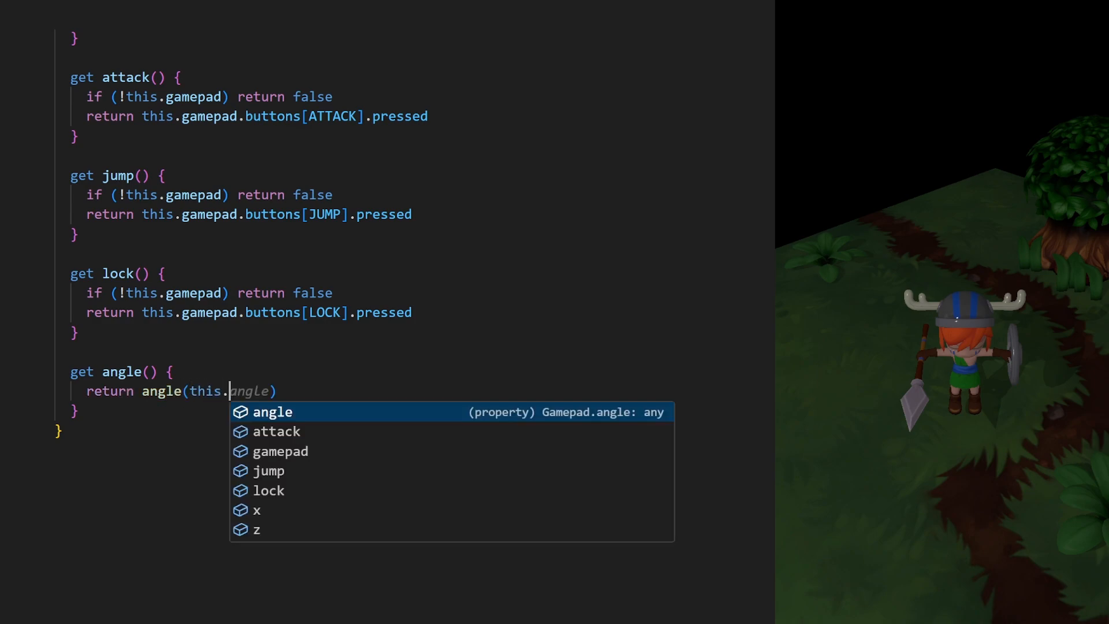
{"action": "type", "text": "x, this.z"}
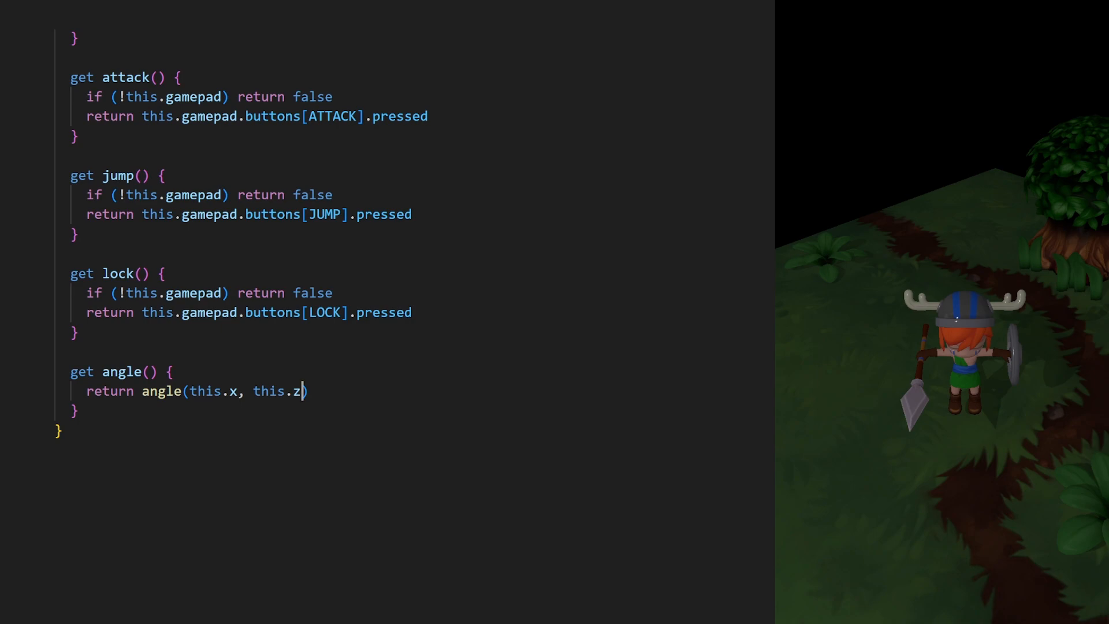
{"action": "scroll", "scroll_direction": "up", "scroll_amount": 3}
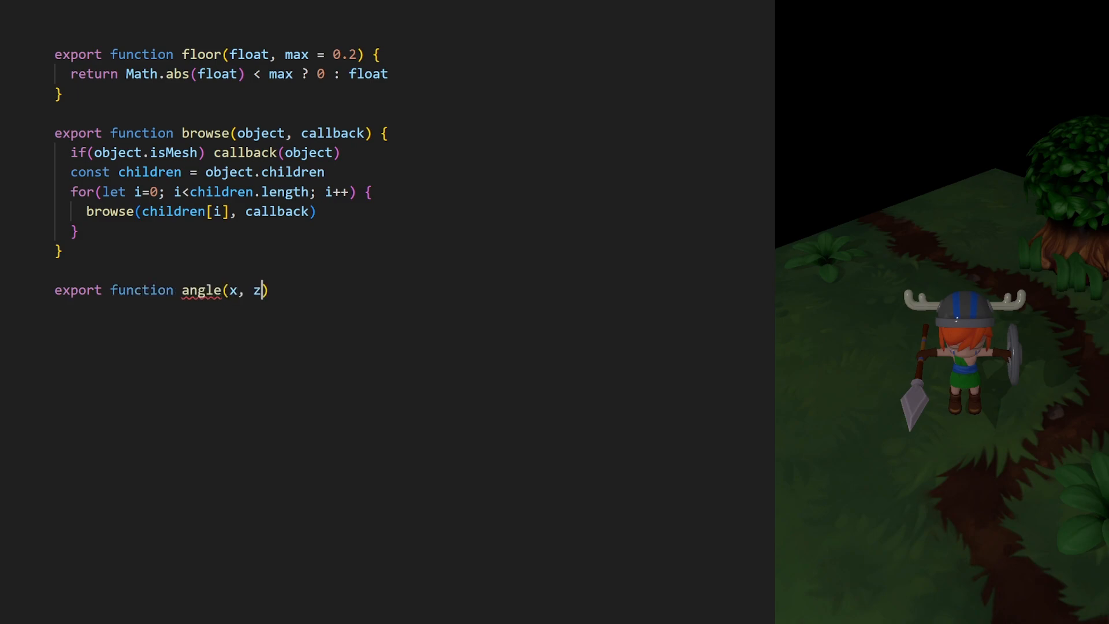
Write angle(x, z) returning Math.atan2(-z, x) + Math.PI in function.js
{"action": "type", "text": ") {"}
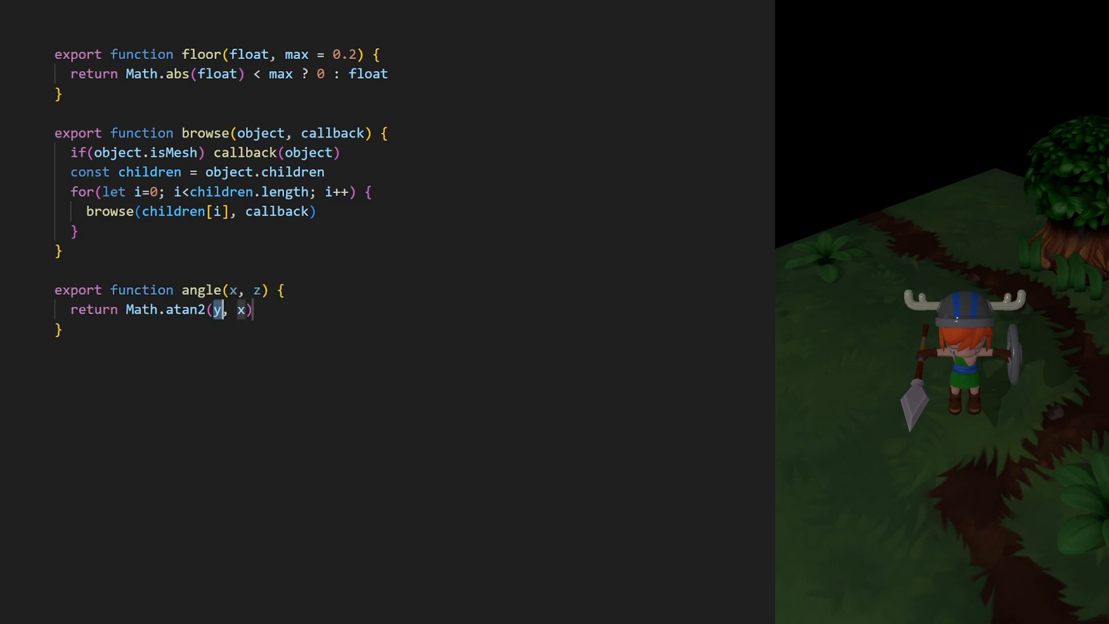
{"action": "type", "text": "-z, x) + Math.PI"}
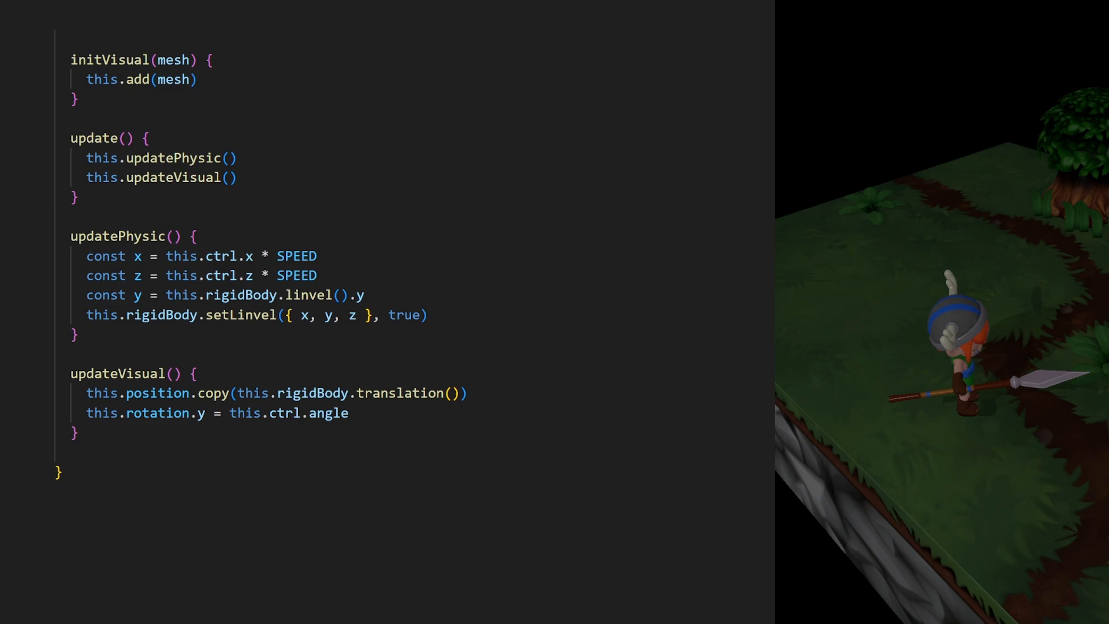
Guard the rotation line in updateVisual with if(this.ctrl.moving) instead of an x !== 0 check
{"action": "type", "text": "if(this)"}
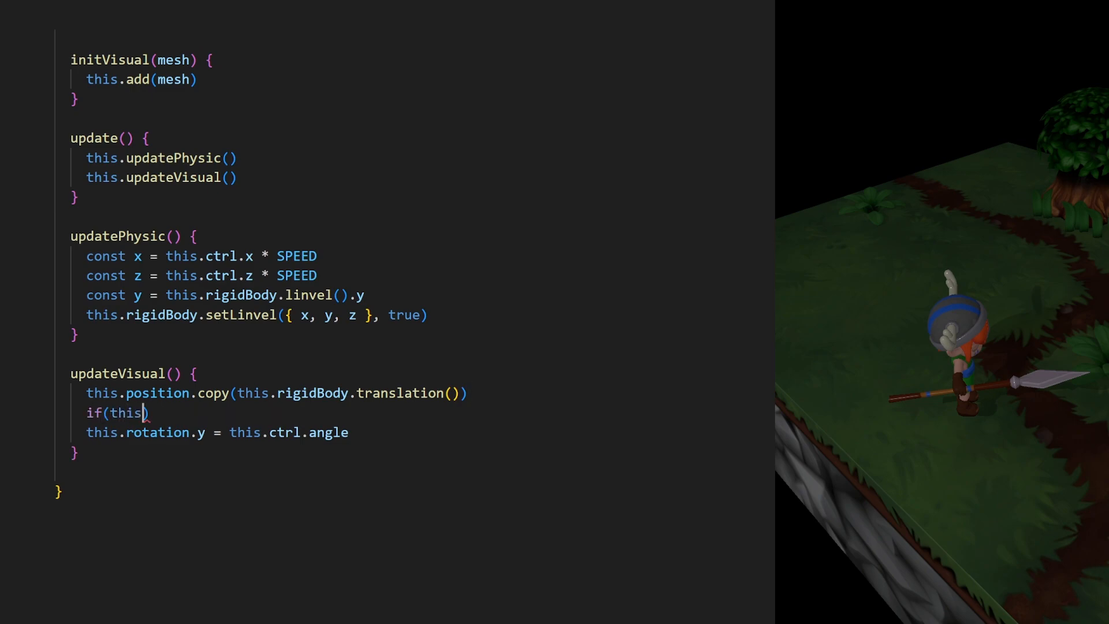
{"action": "type", "text": ".ctrl.x !="}
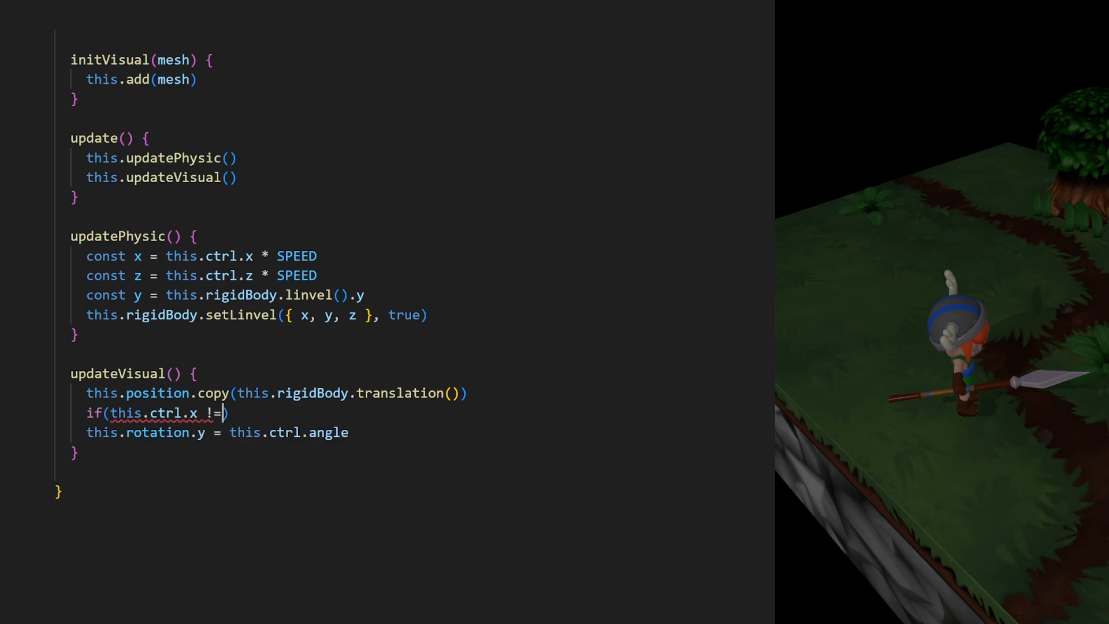
{"action": "type", "text": "= 0"}
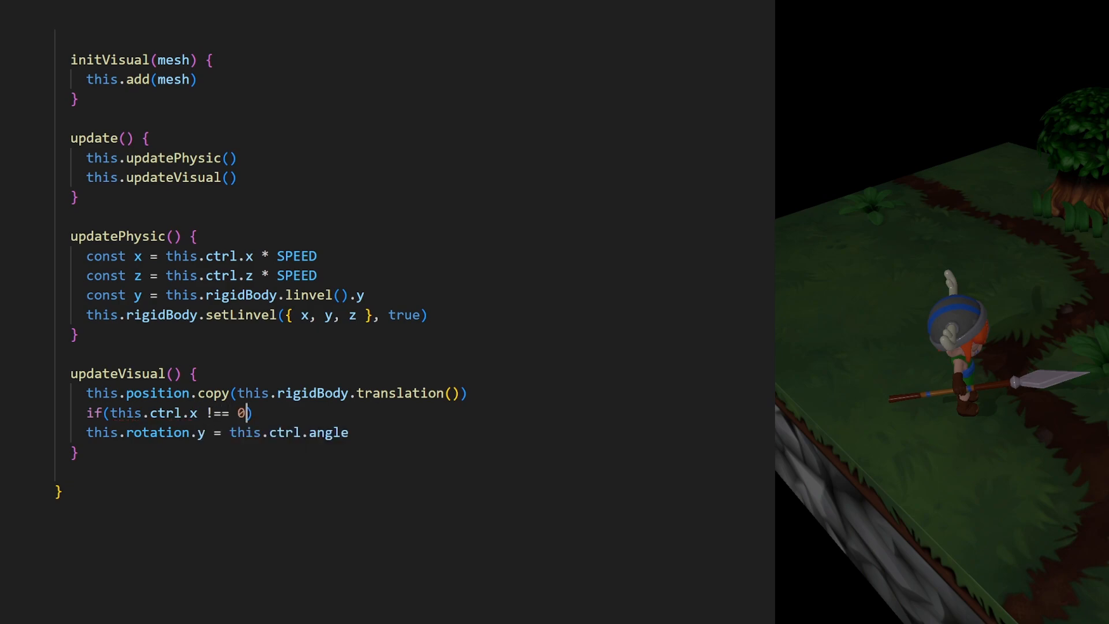
{"action": "type", "text": "mo"}
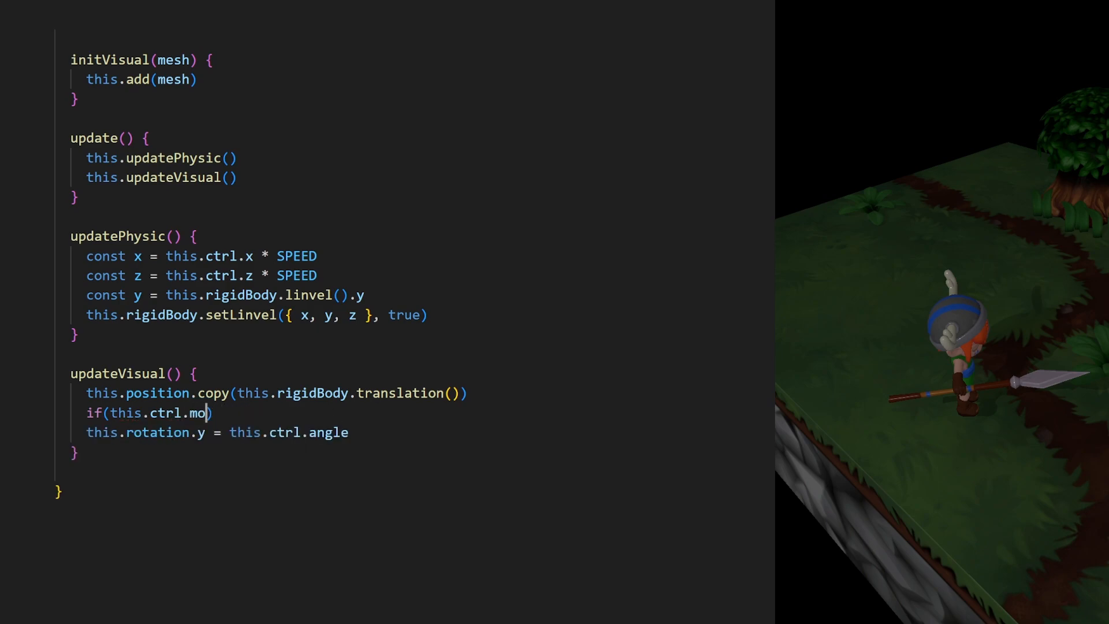
{"action": "type", "text": "ving)"}
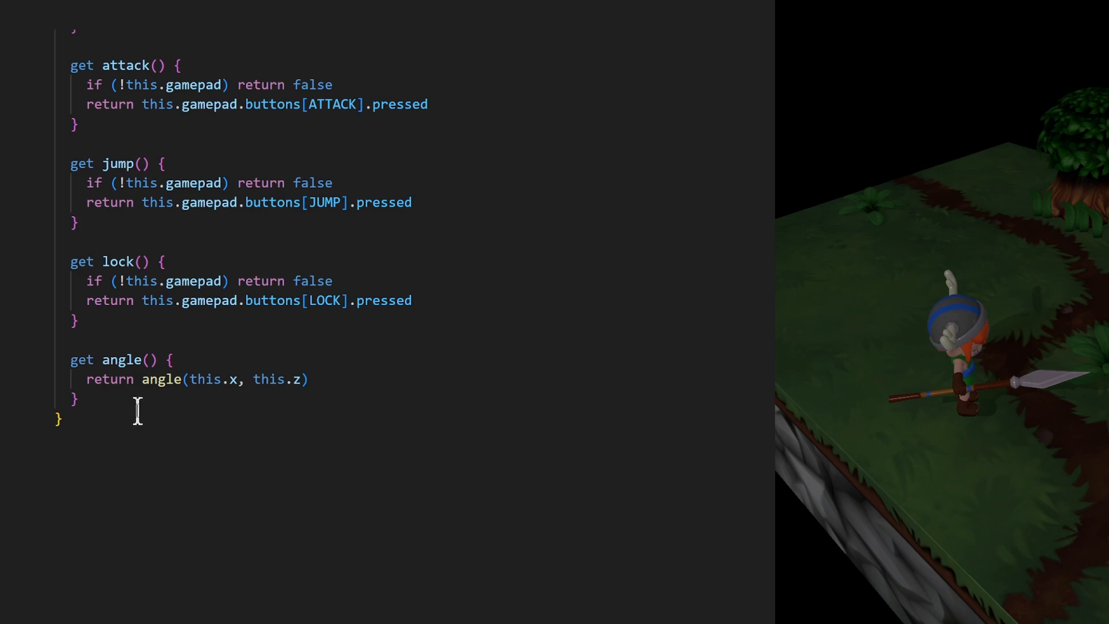
Begin a get moving() { getter in the Gamepad class below get angle()
{"action": "type", "text": "get"}
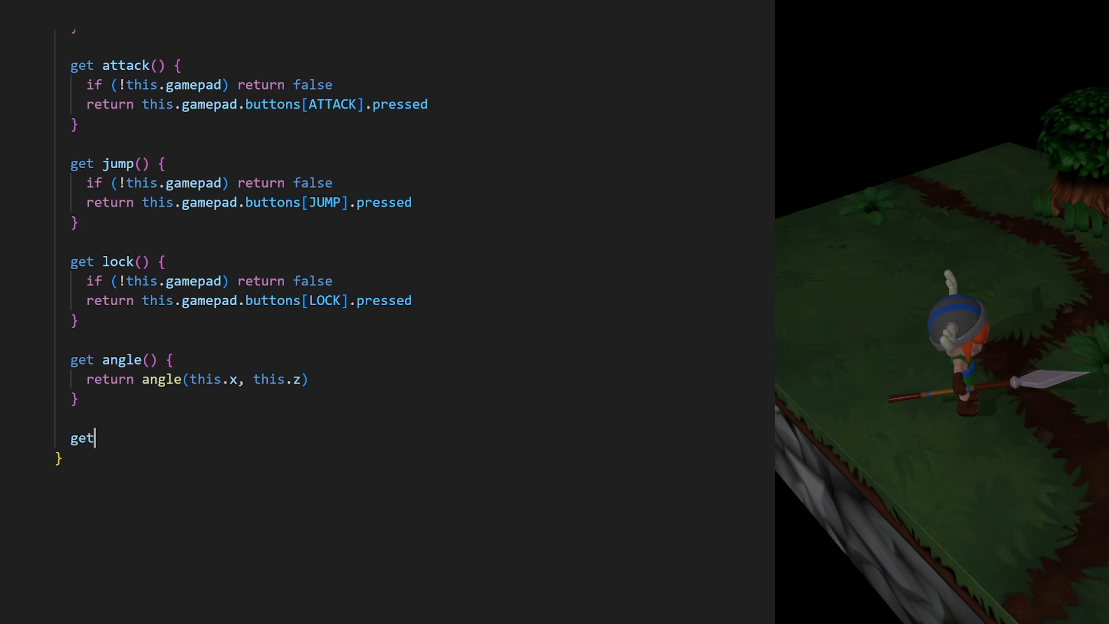
{"action": "type", "text": "moving() {"}
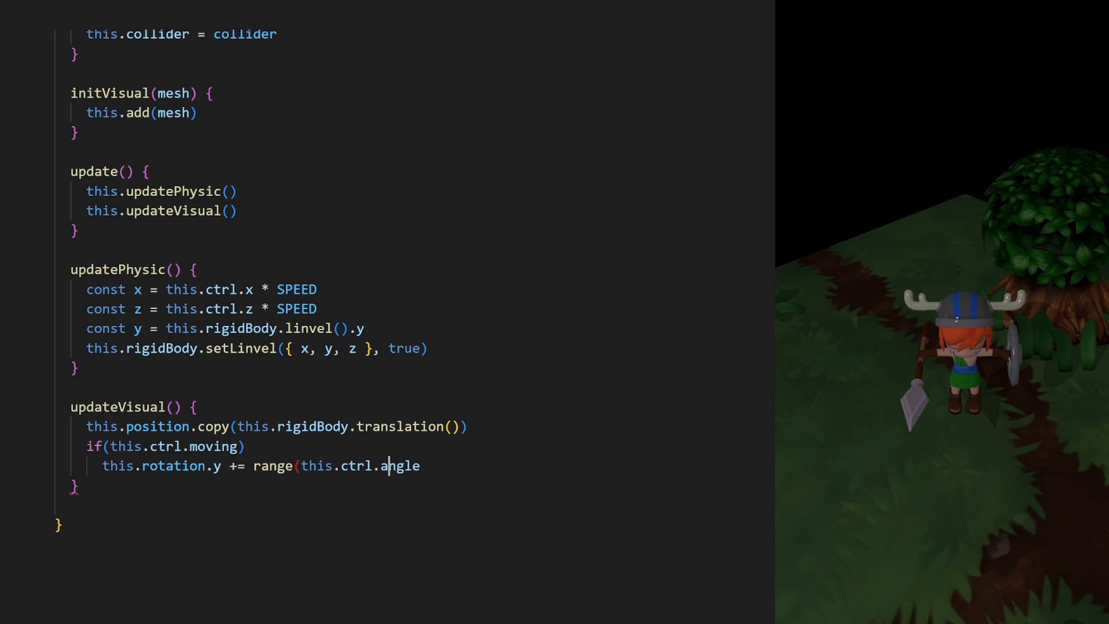
{"action": "type", "text": ", this.rotation.y) * dt * 10"}
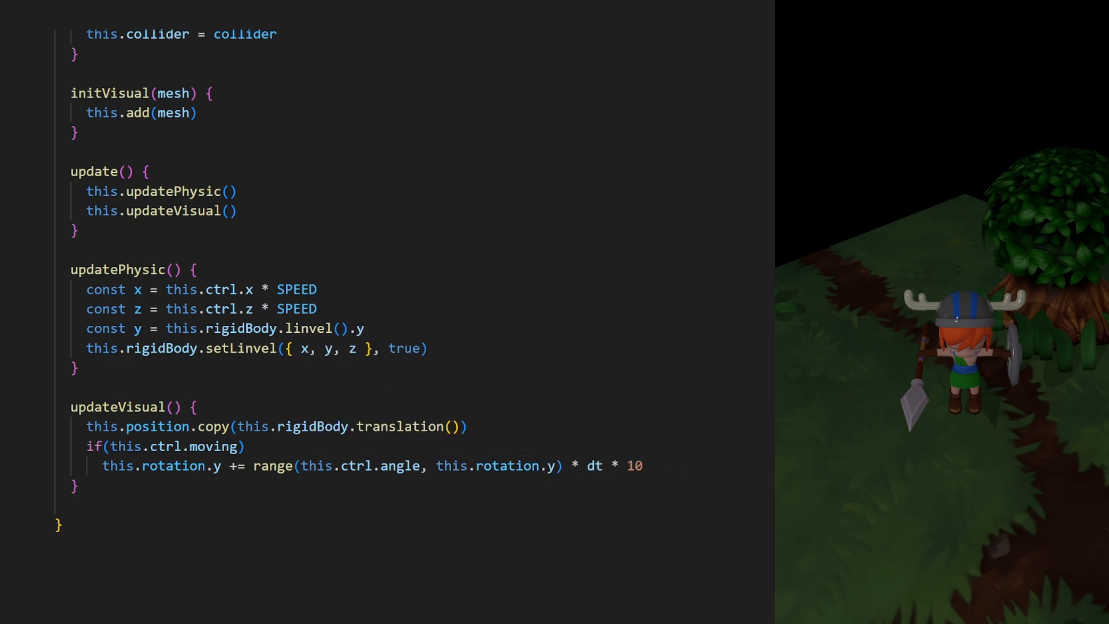
{"action": "scroll", "scroll_direction": "up", "scroll_amount": 3}
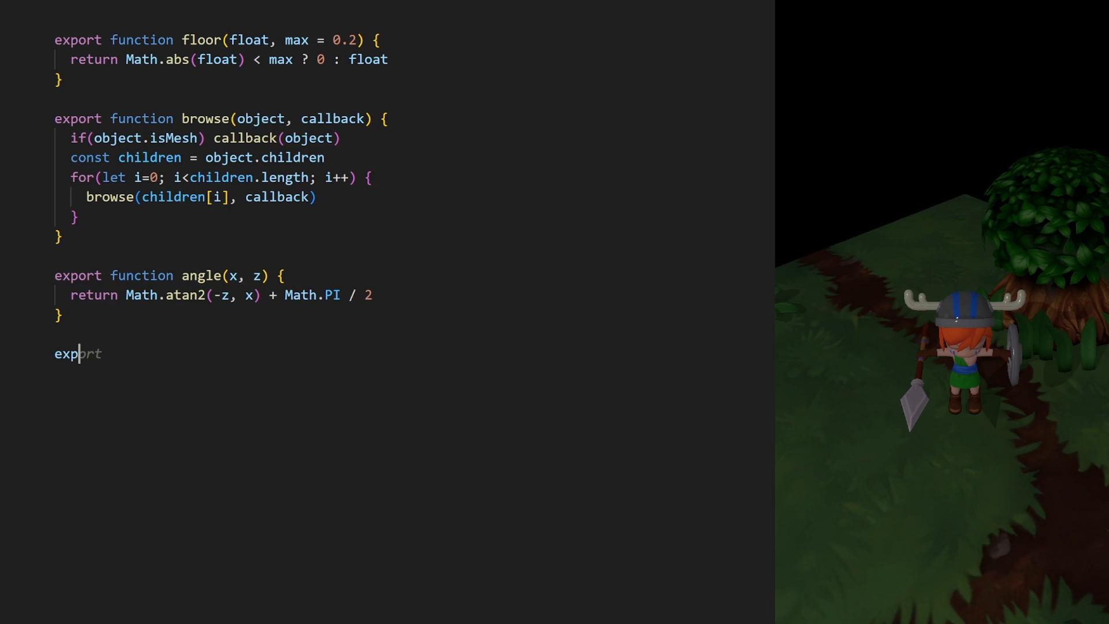
Write export function range(angle1, angle2) wrapping the difference modulo Math.PI * 2 into ±Math.PI
{"action": "type", "text": "function range(angle"}
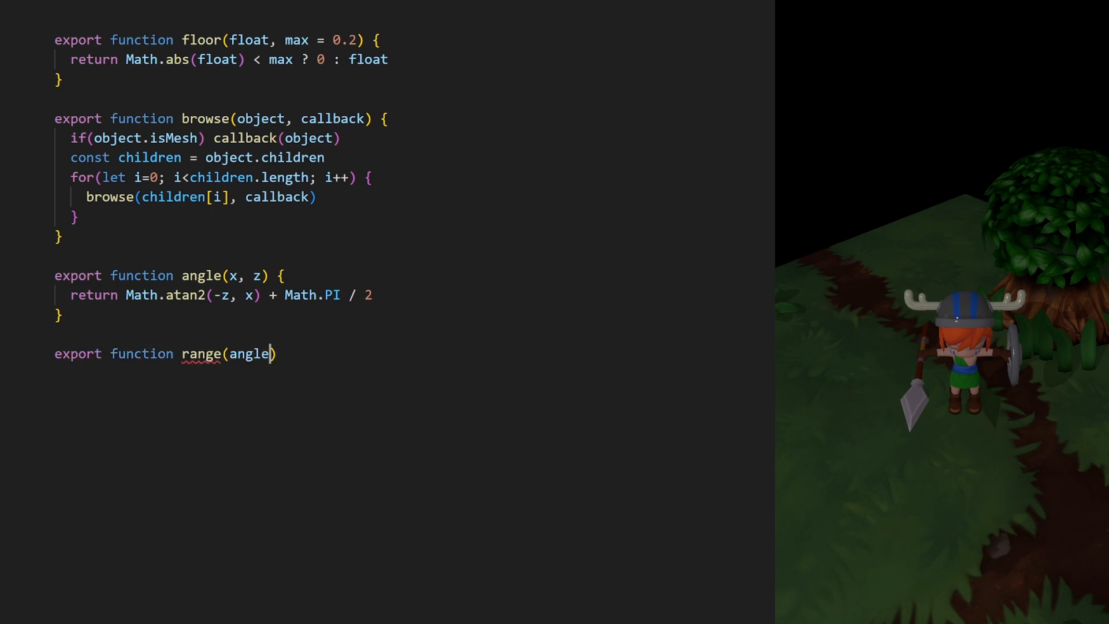
{"action": "type", "text": "1, angle2) {"}
{"action": "type", "text": "let angle = ((angle1 - ang"}
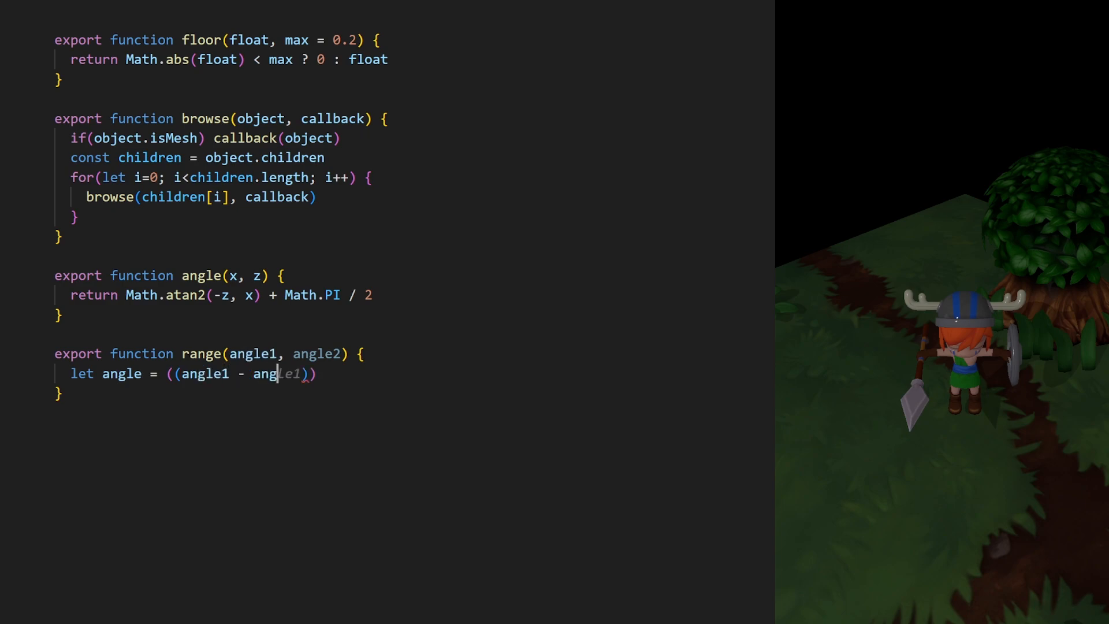
{"action": "type", "text": "2 + Math.PI)) % (Math.PI)"}
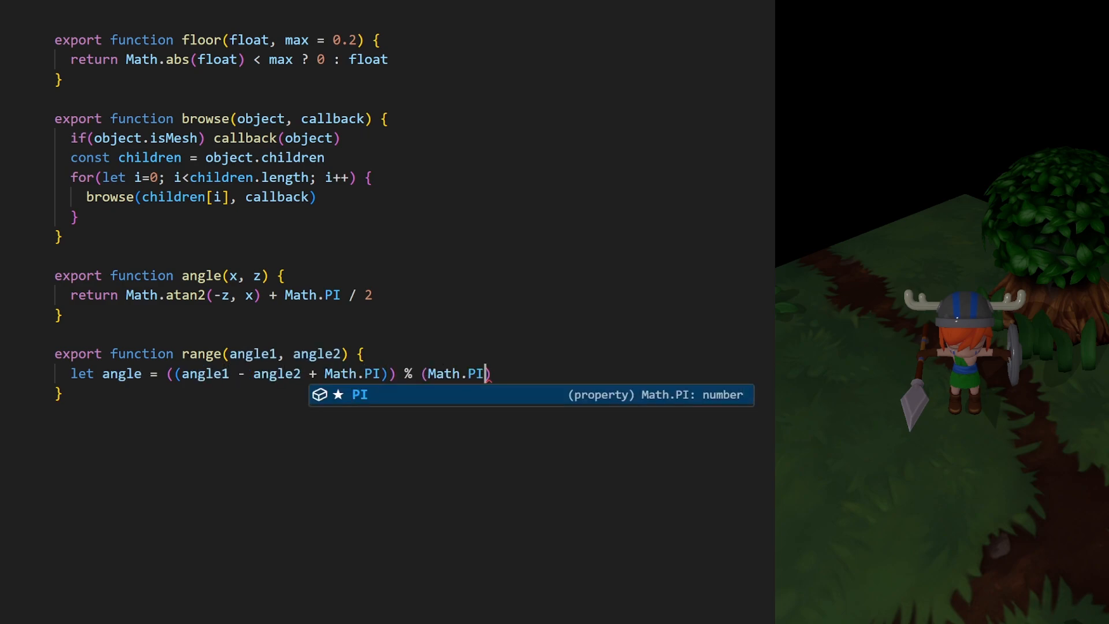
{"action": "type", "text": "* 2)) -"}
{"action": "type", "text": "angle < -"}
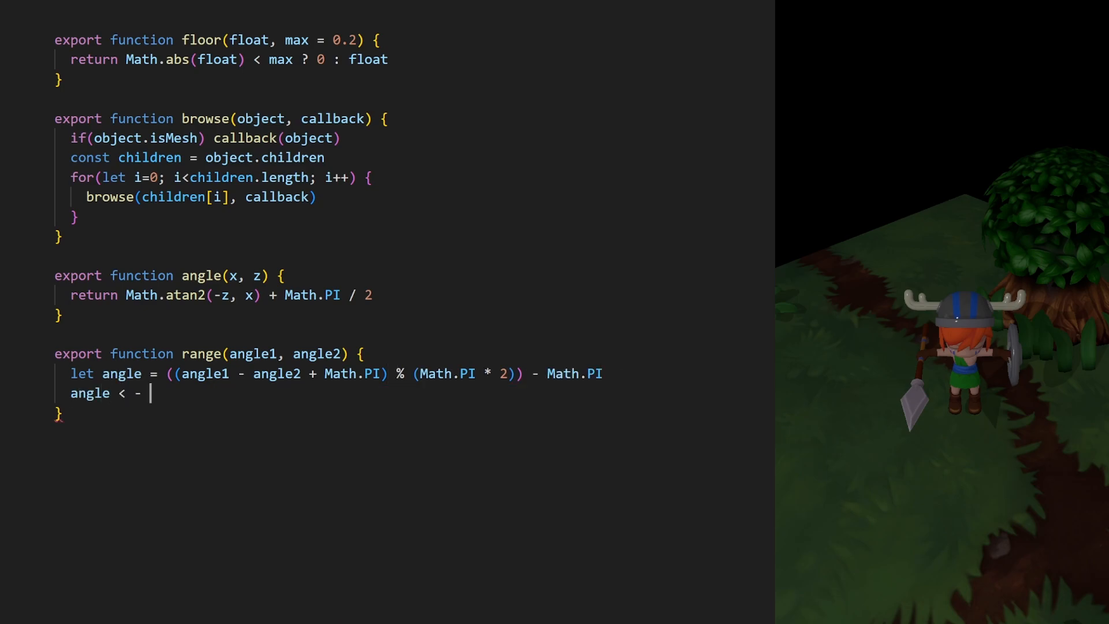
{"action": "type", "text": "Math.PI ?  angle + Math.P"}
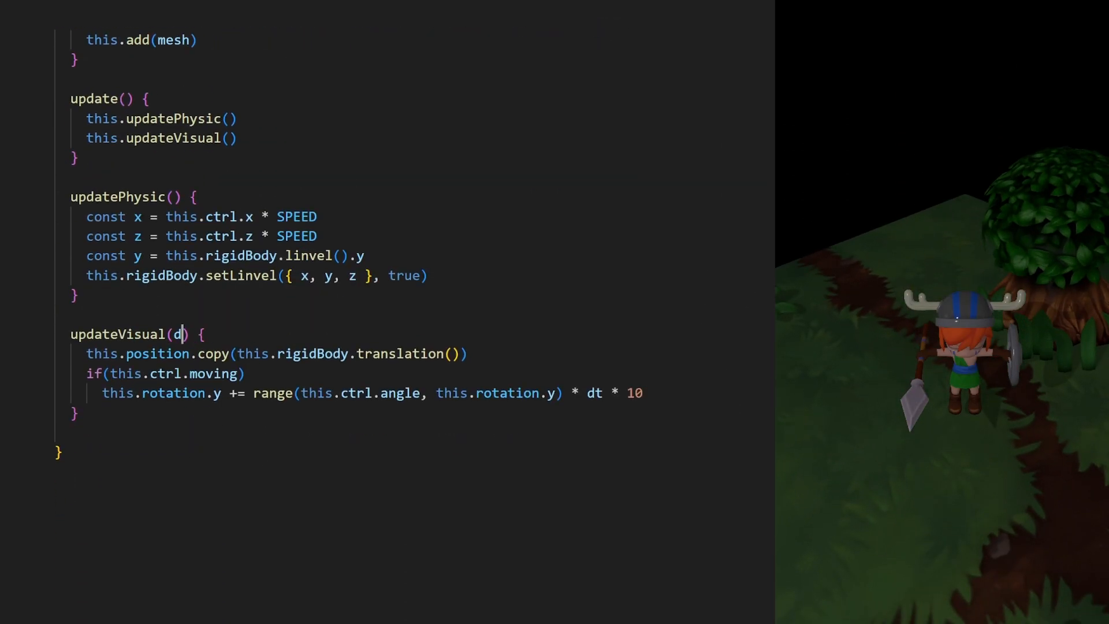
Add a dt parameter to update/updateVisual and pass dt from the app.js game loop
{"action": "type", "text": "t"}
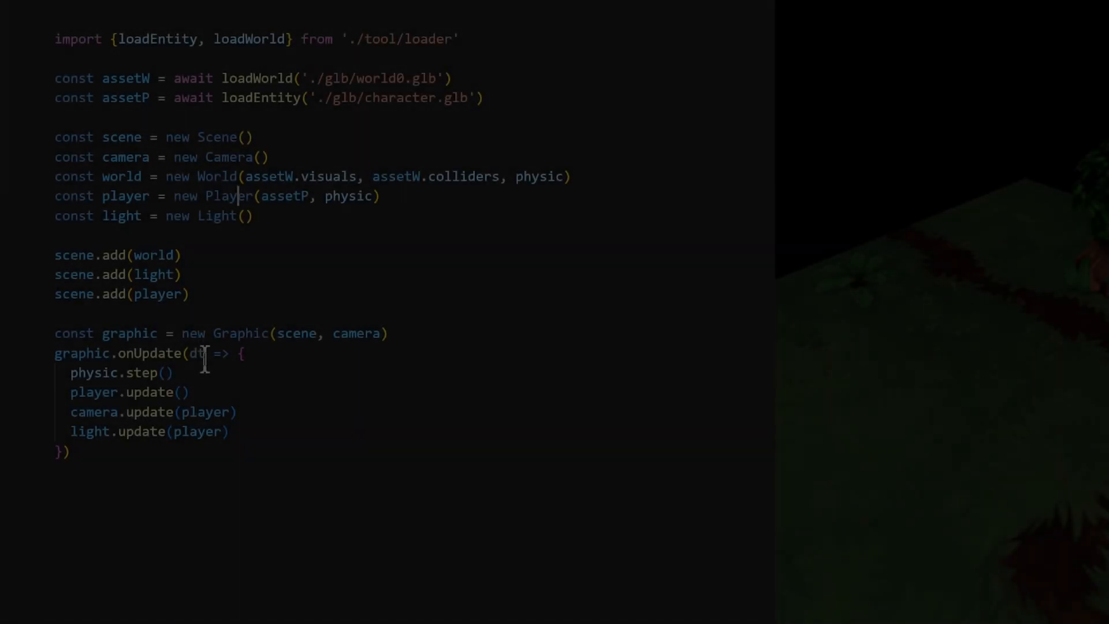
{"action": "type", "text": "dt)"}
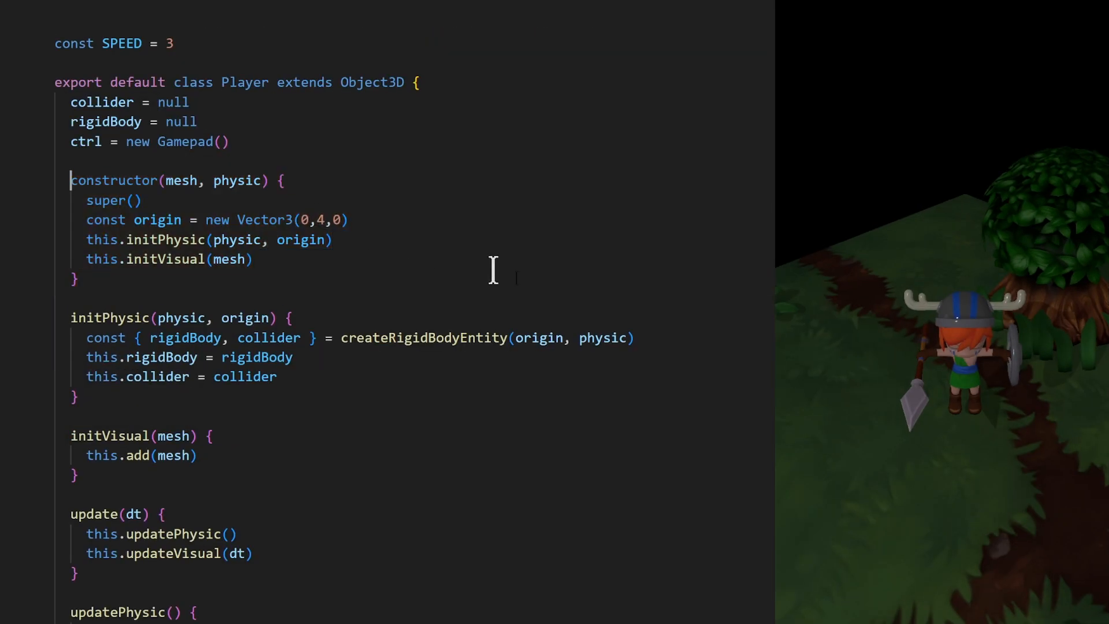
{"action": "mouse_move", "coordinate": [625, 323]}
{"action": "type", "text": "this.initAn"}
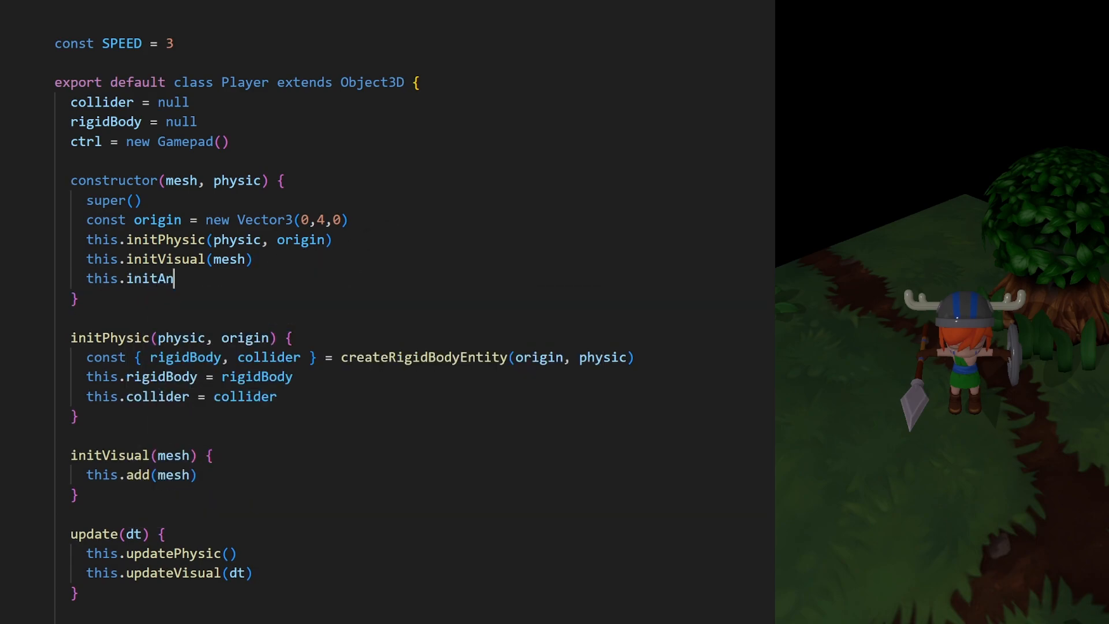
Call this.initAnimations(mesh) in the Player constructor after initVisual(mesh)
{"action": "type", "text": "imations(mesh)"}
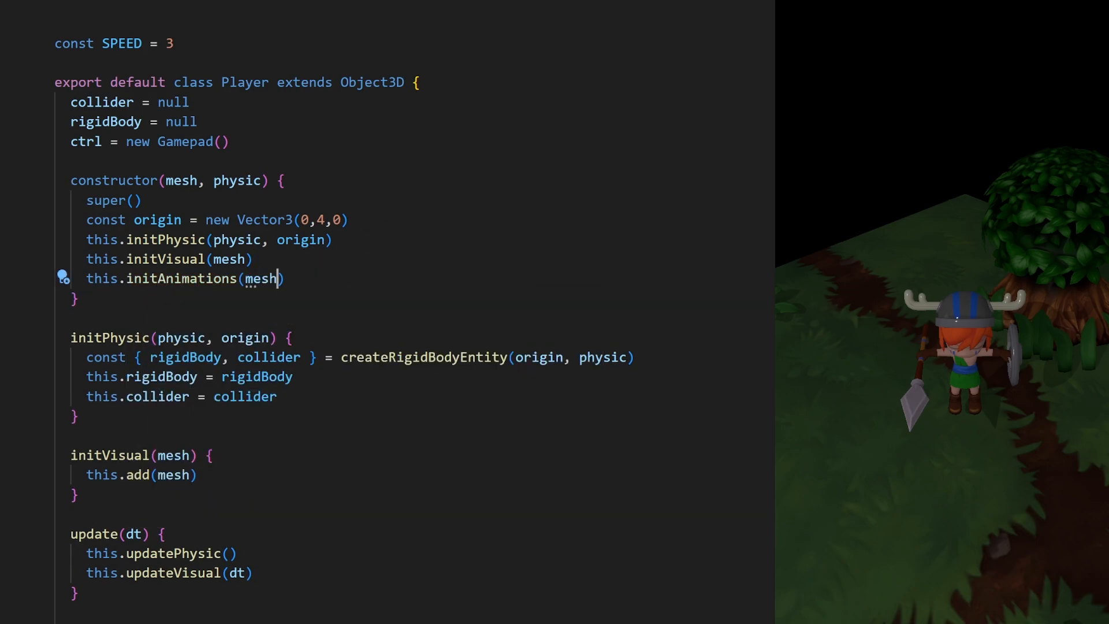
{"action": "type", "text": "initAn"}
{"action": "type", "text": "import"}
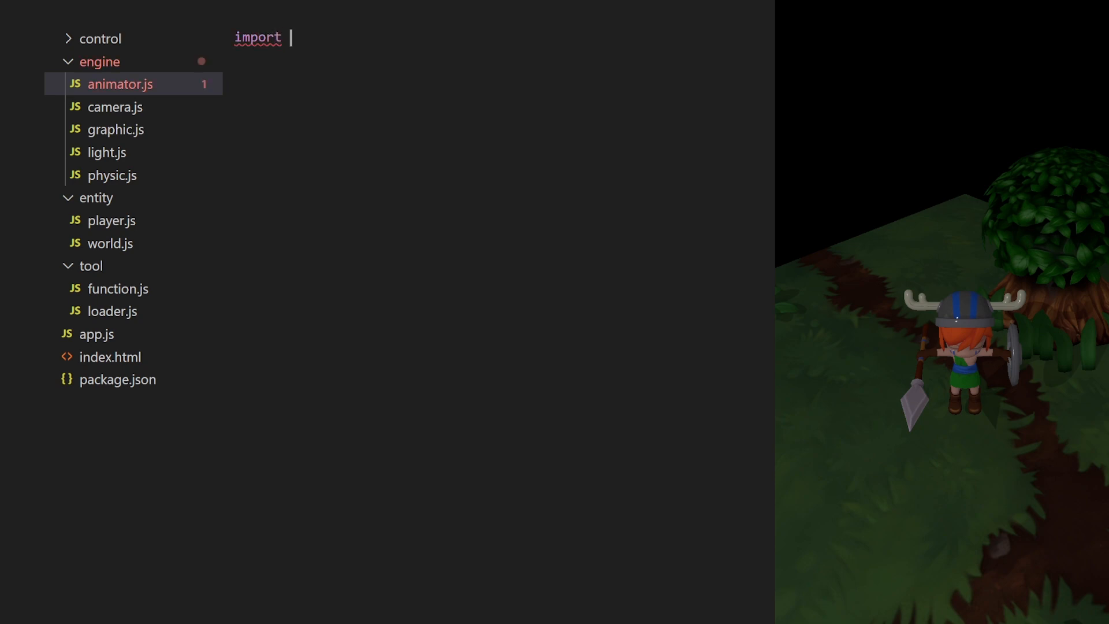
Import LoopOnce and AnimationMixer and declare class Animator with an animations Map and null fields
{"action": "type", "text": "{ LoopOnce, AnimationMixer } from 'three"}
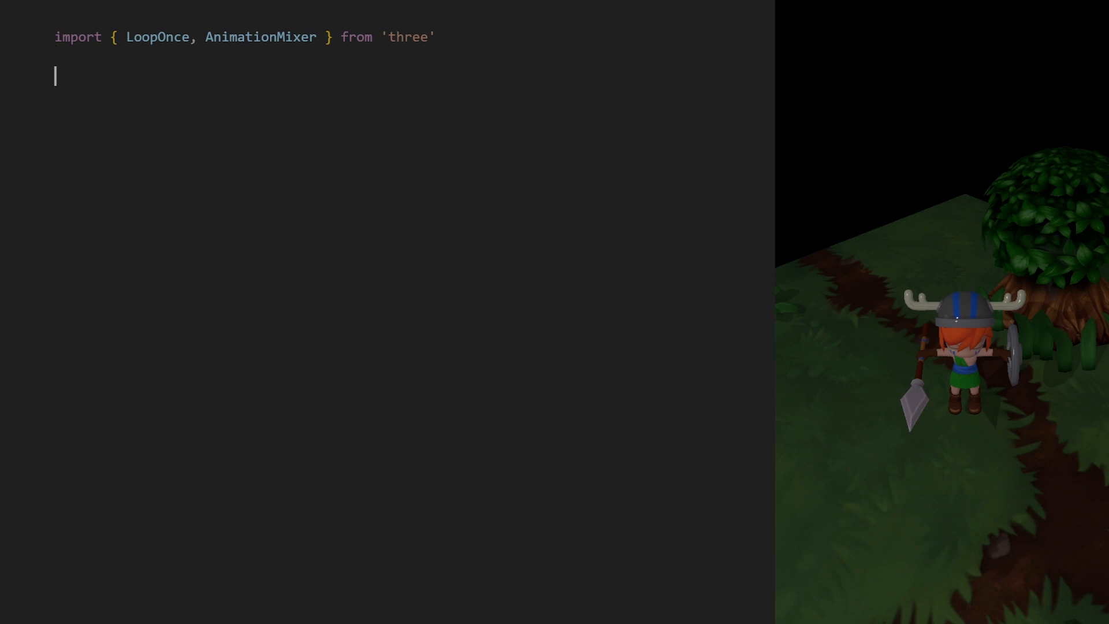
{"action": "type", "text": "export default class Animator {"}
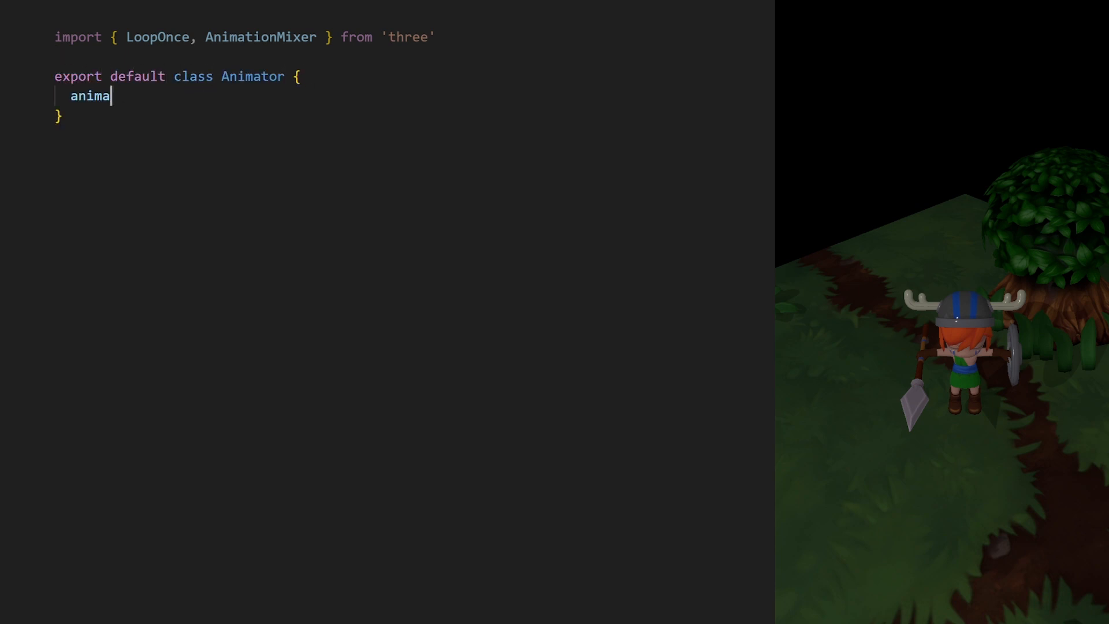
{"action": "type", "text": "tions = new M"}
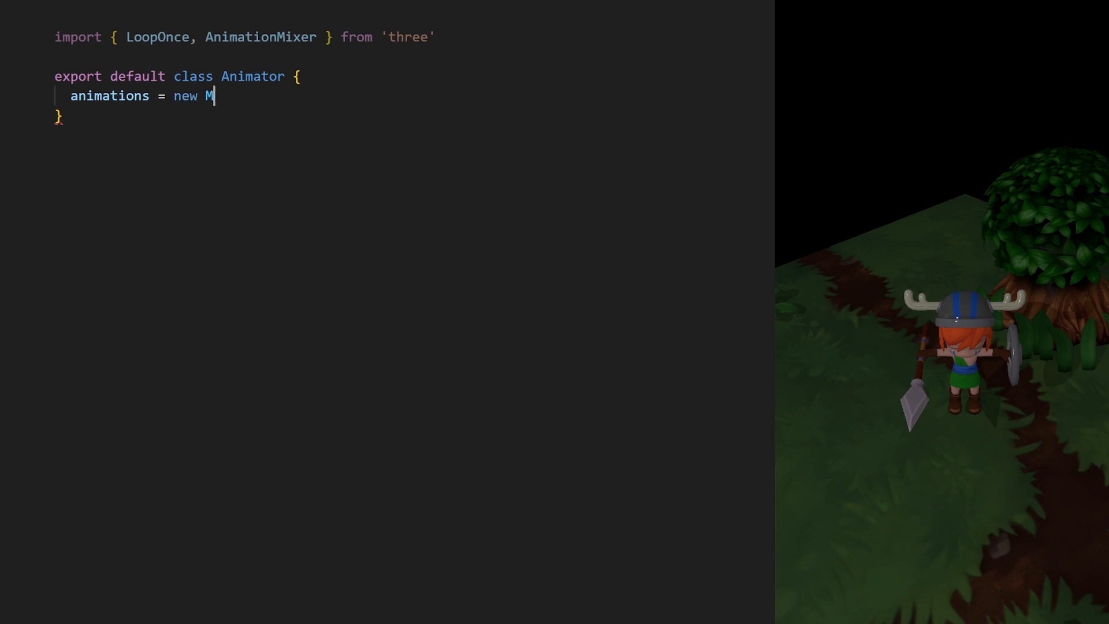
{"action": "type", "text": "ap()"}
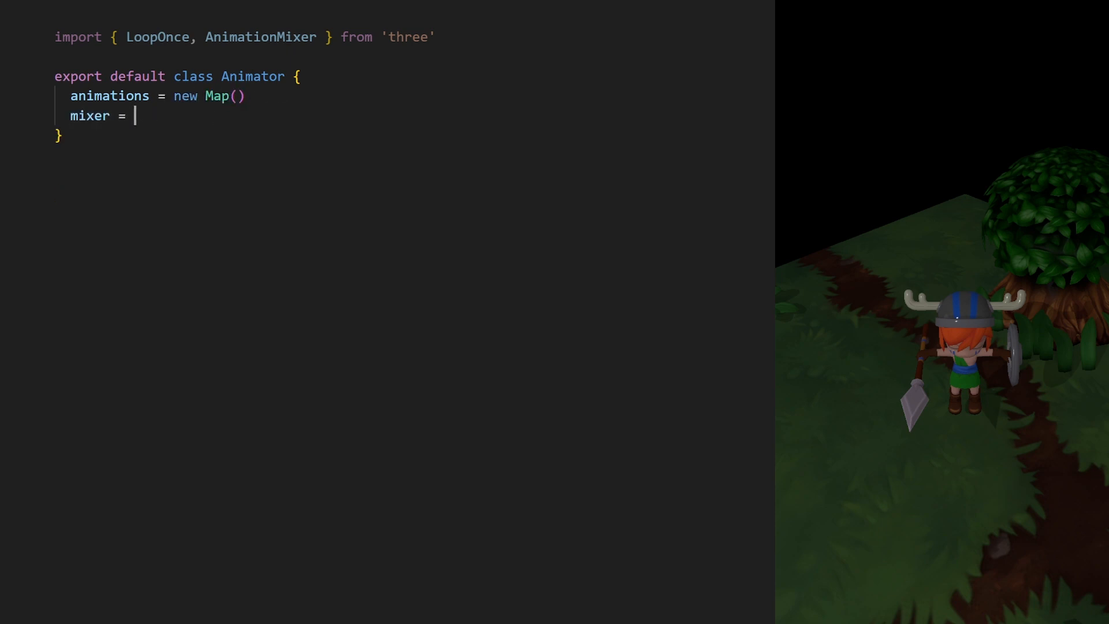
{"action": "type", "text": "null"}
{"action": "type", "text": "this.mixer = new AnimationMixer("}
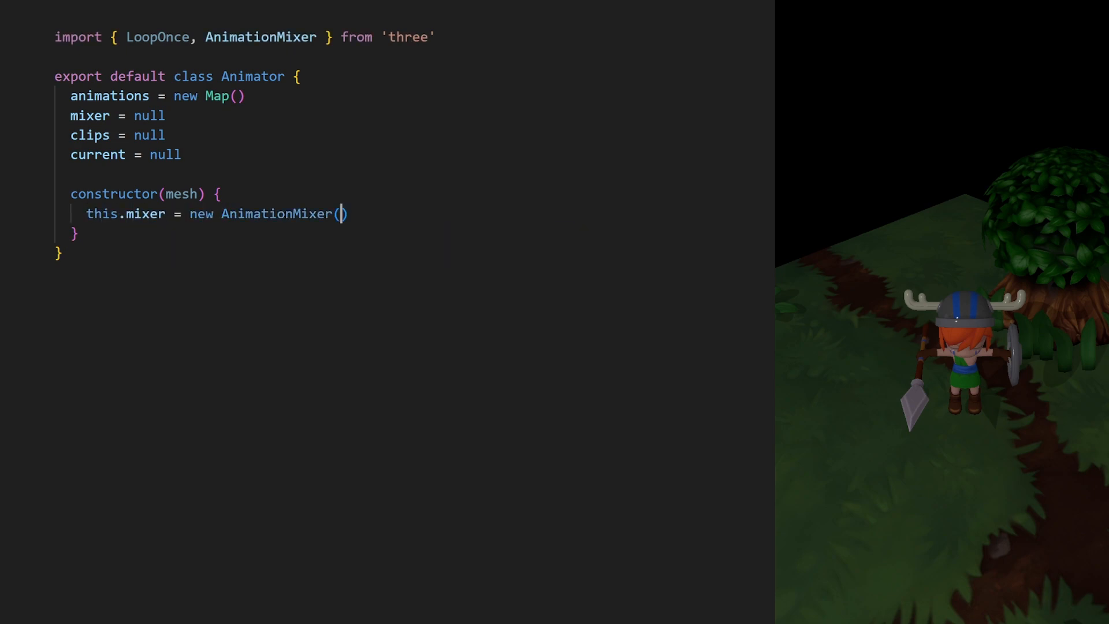
Write the constructor taking mesh.clips and load(name, duration) finding the clip via findByName with setLoop(LoopOnce)
{"action": "type", "text": "mesh)"}
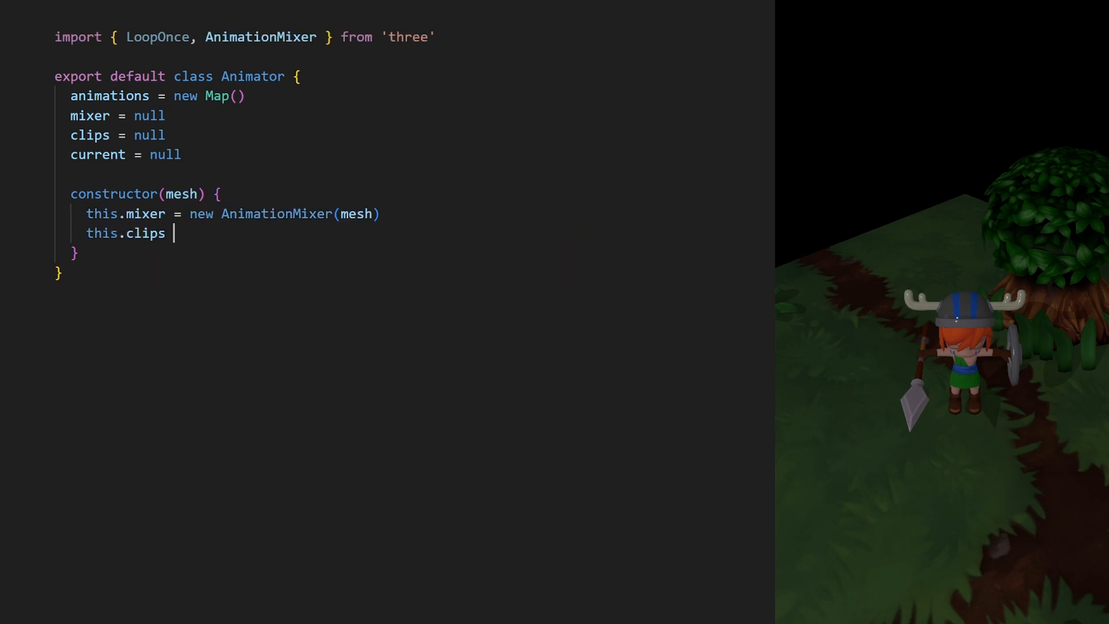
{"action": "type", "text": "= mesh.clips"}
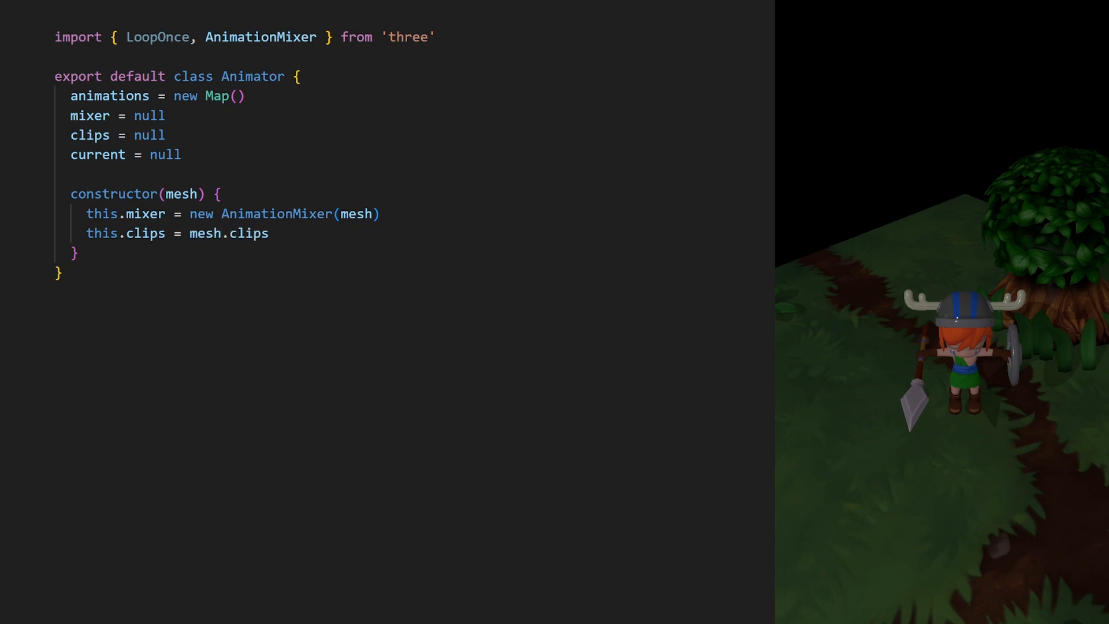
{"action": "type", "text": "load(name, duration, once) {"}
{"action": "type", "text": "const clip"}
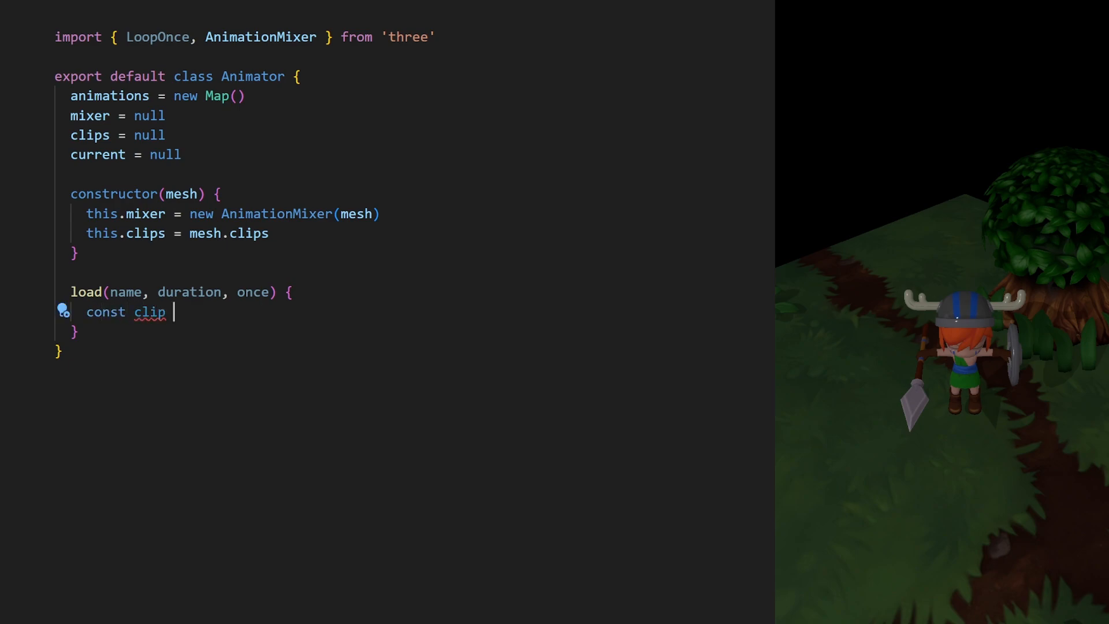
{"action": "type", "text": "= findByName(name,"}
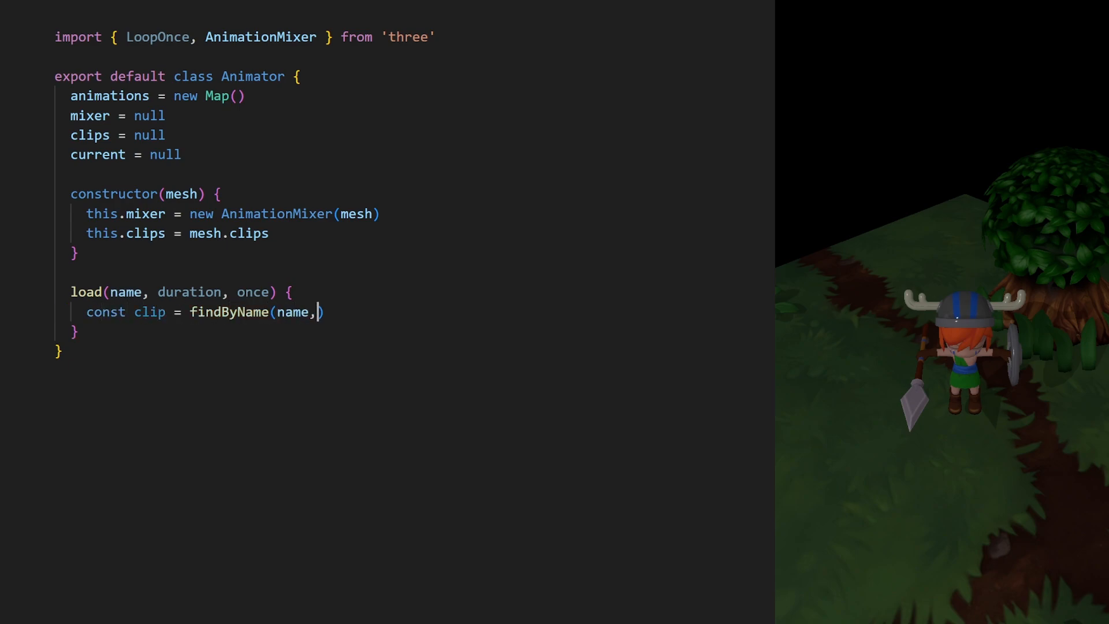
{"action": "type", "text": "this.clips)"}
{"action": "type", "text": "if(once) animation"}
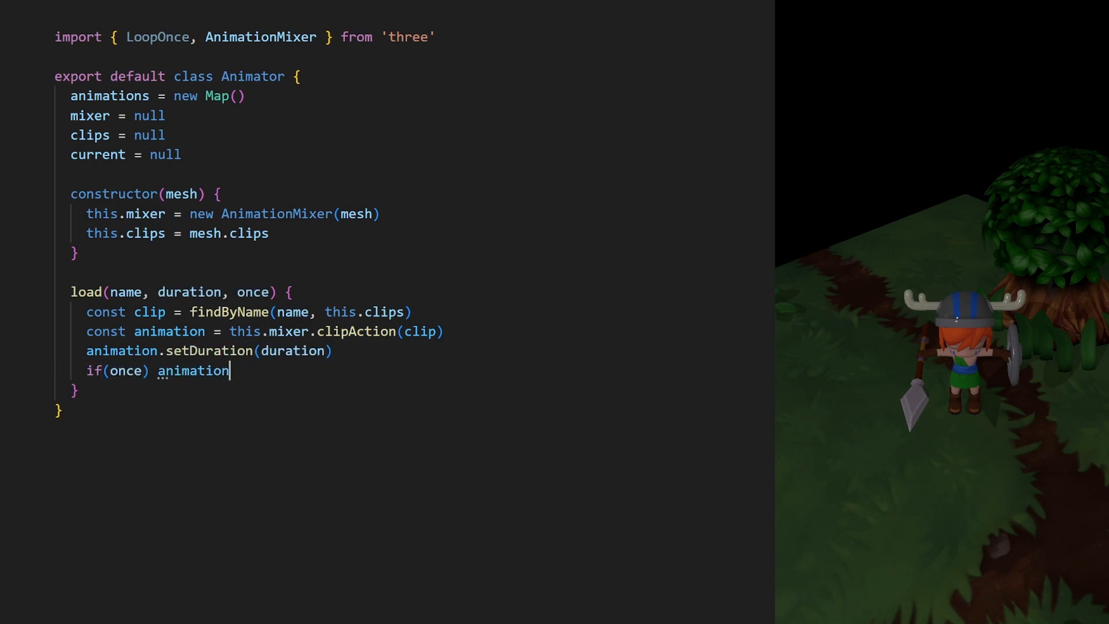
{"action": "type", "text": ".setLoop(LoopOnce)"}
{"action": "type", "text": "this.animations.set(name, an"}
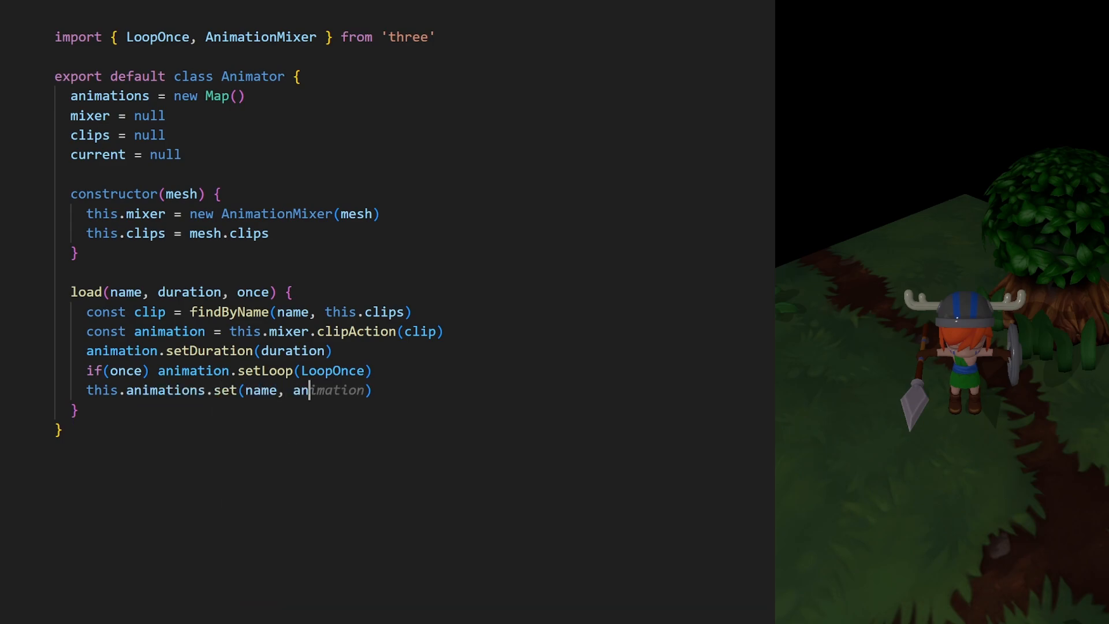
{"action": "type", "text": "if"}
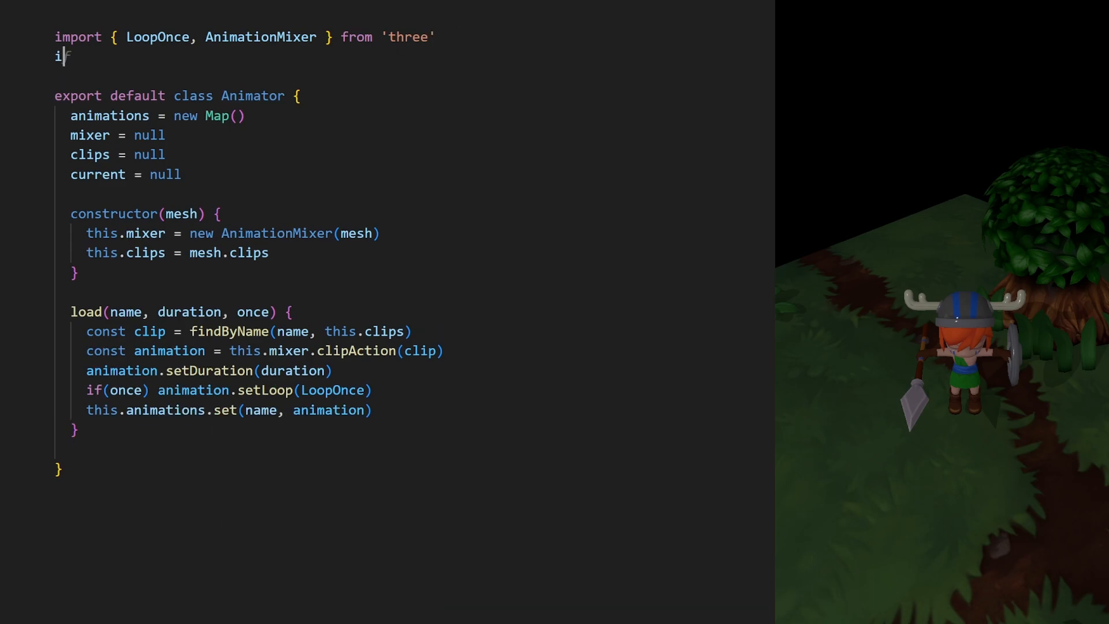
Import findByName and write play so it sets this.current = animation, returns if isRunning(), else calls play()
{"action": "left_click", "coordinate": [339, 57]}
{"action": "type", "text": "const animati"}
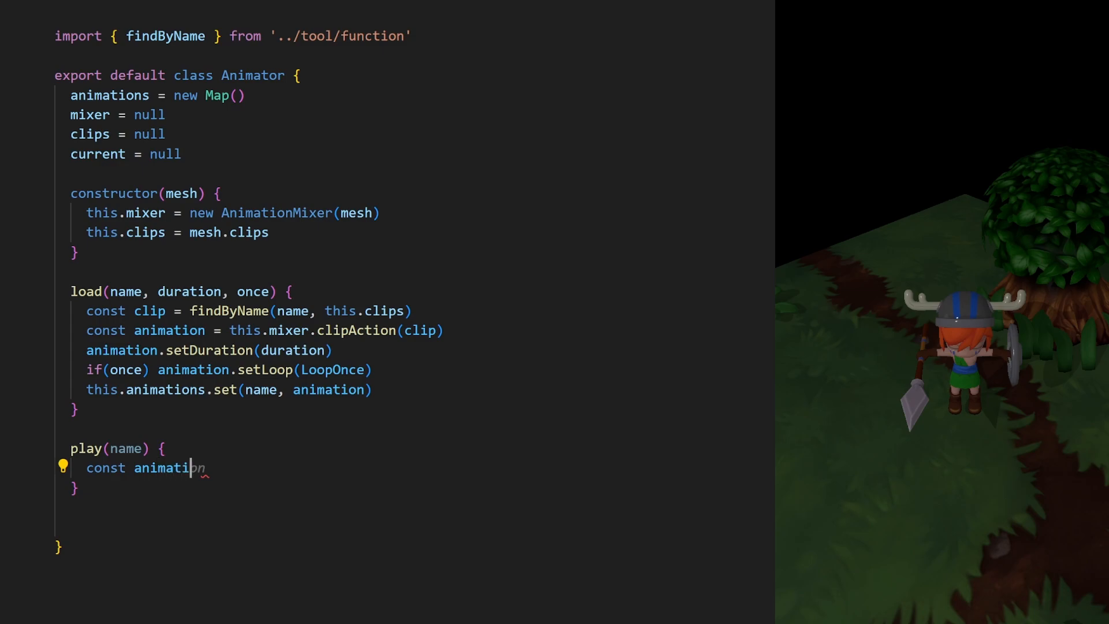
{"action": "type", "text": "= this.animations.get(name"}
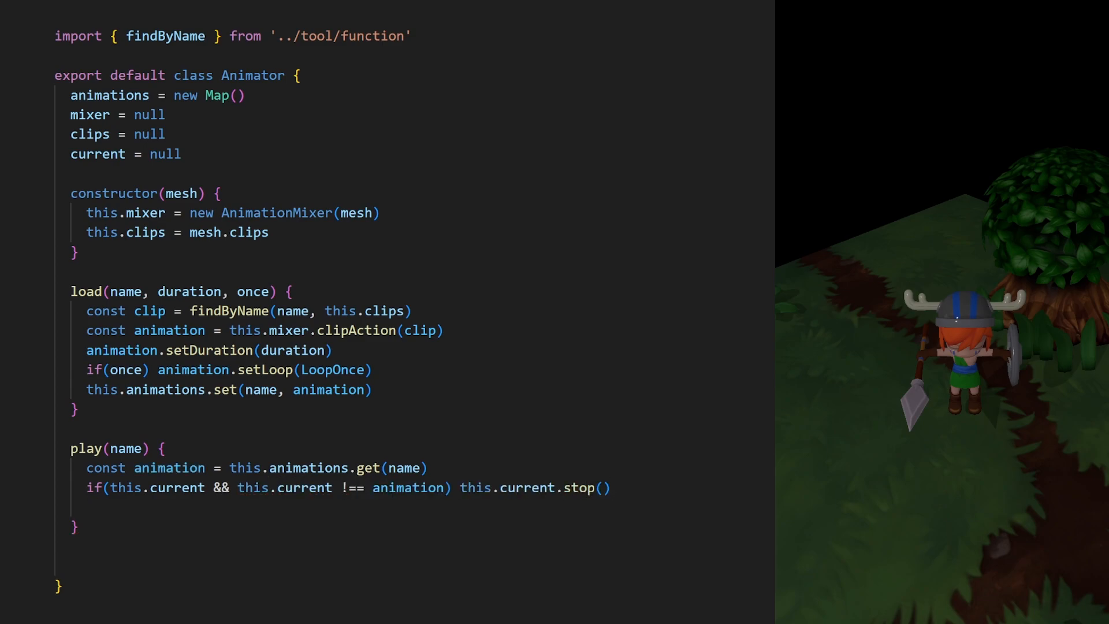
{"action": "type", "text": "this.current ="}
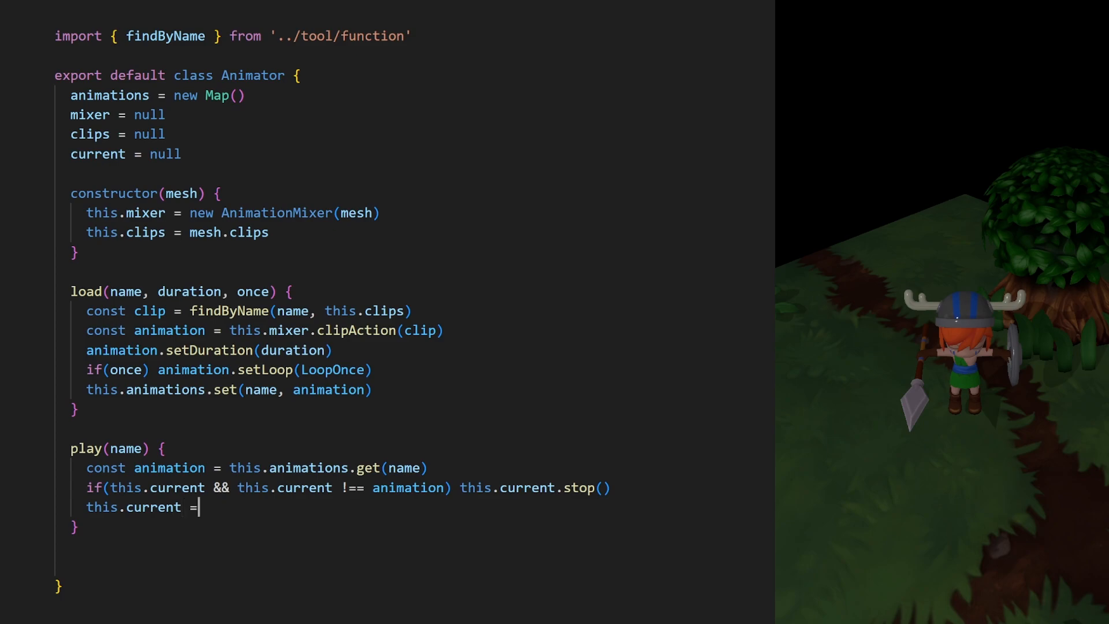
{"action": "type", "text": "animation"}
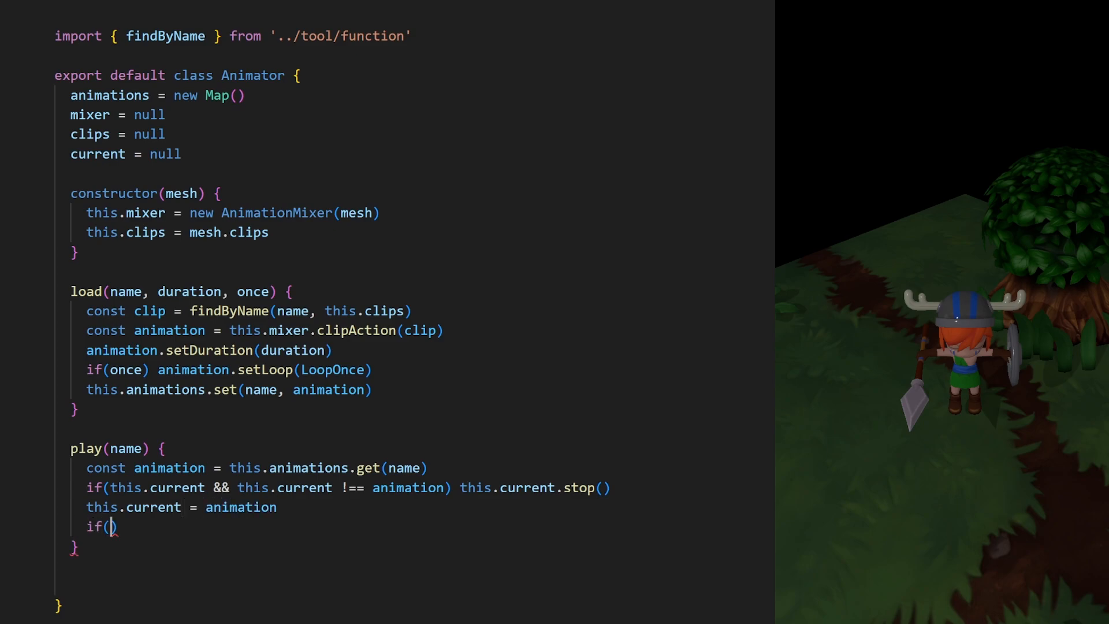
{"action": "type", "text": "this.current.isRunn"}
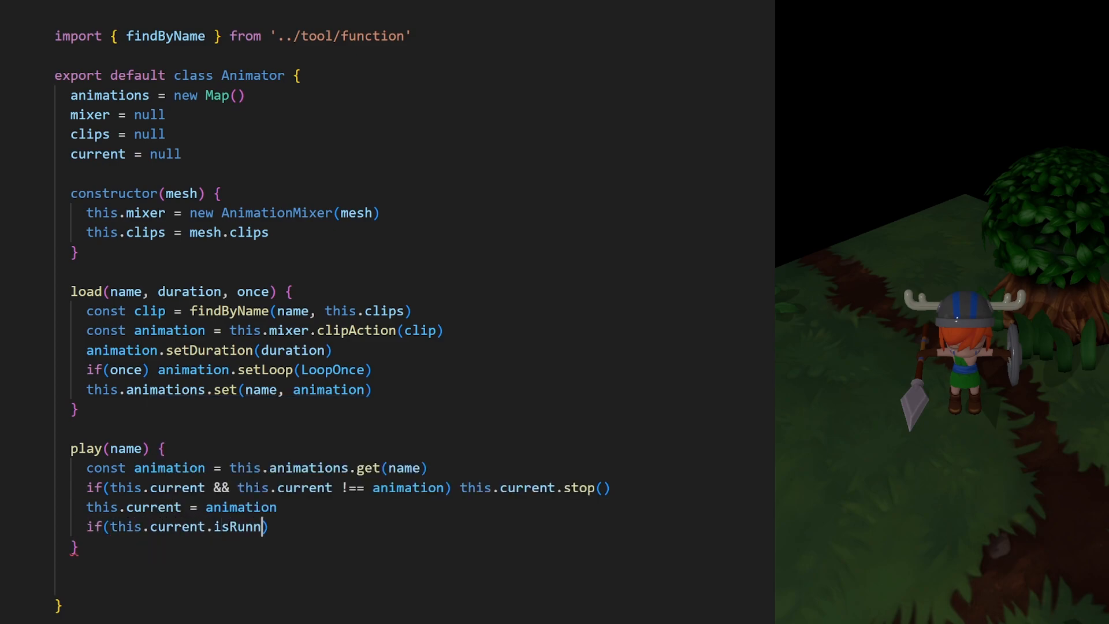
{"action": "type", "text": "ing()) return"}
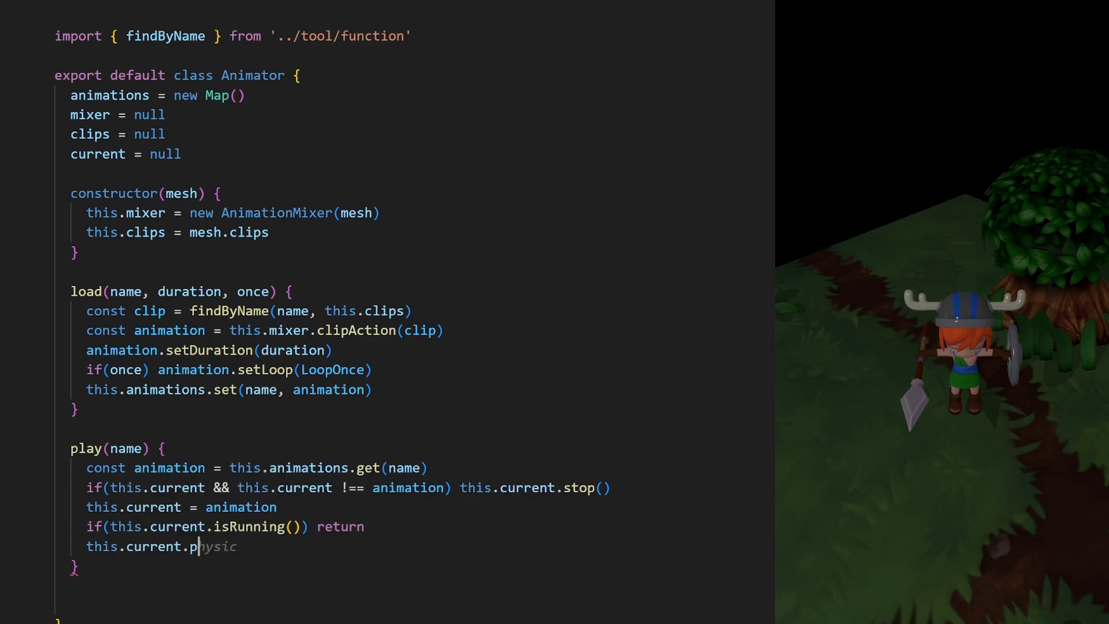
{"action": "type", "text": "lay()"}
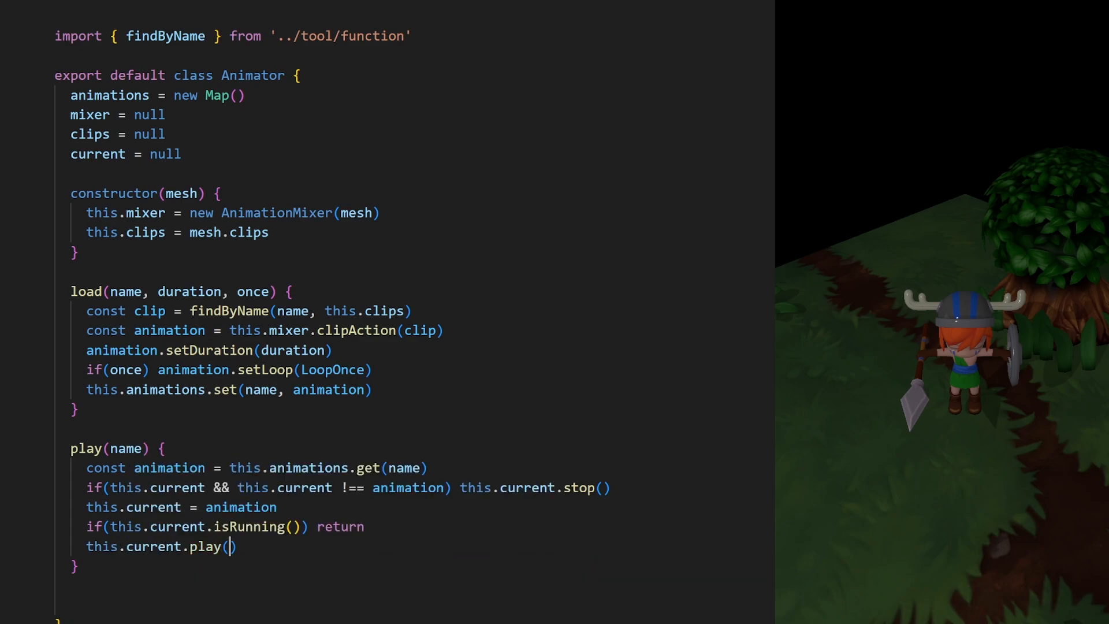
Add an update(dt) method that calls this.mixer.update(dt)
{"action": "scroll", "scroll_direction": "down", "scroll_amount": 3}
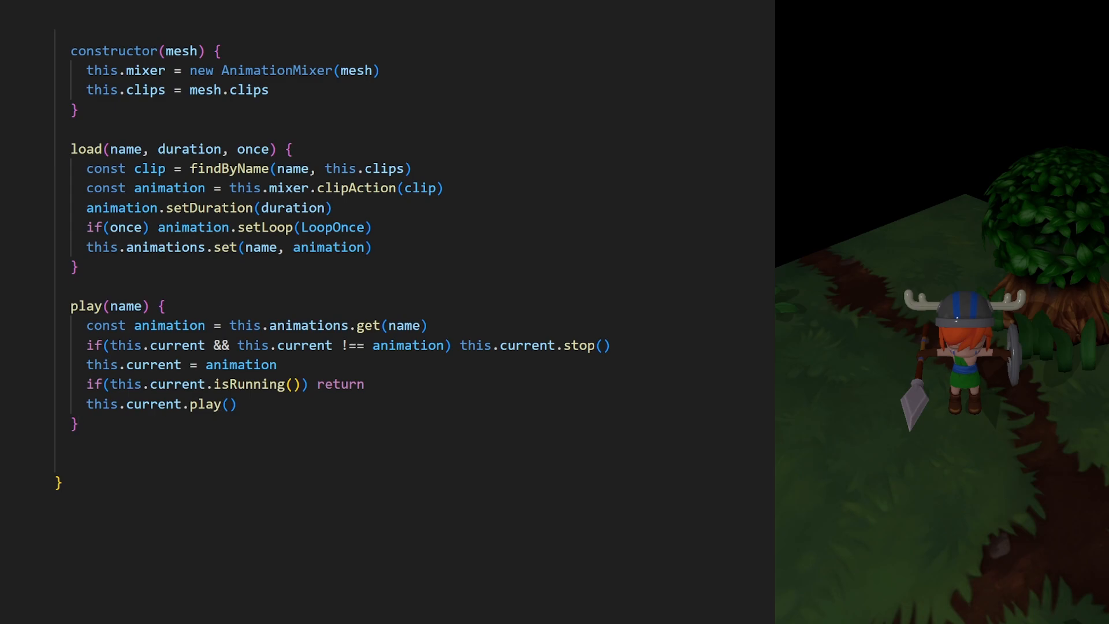
{"action": "type", "text": "update(dt) {"}
{"action": "type", "text": "this.mixer."}
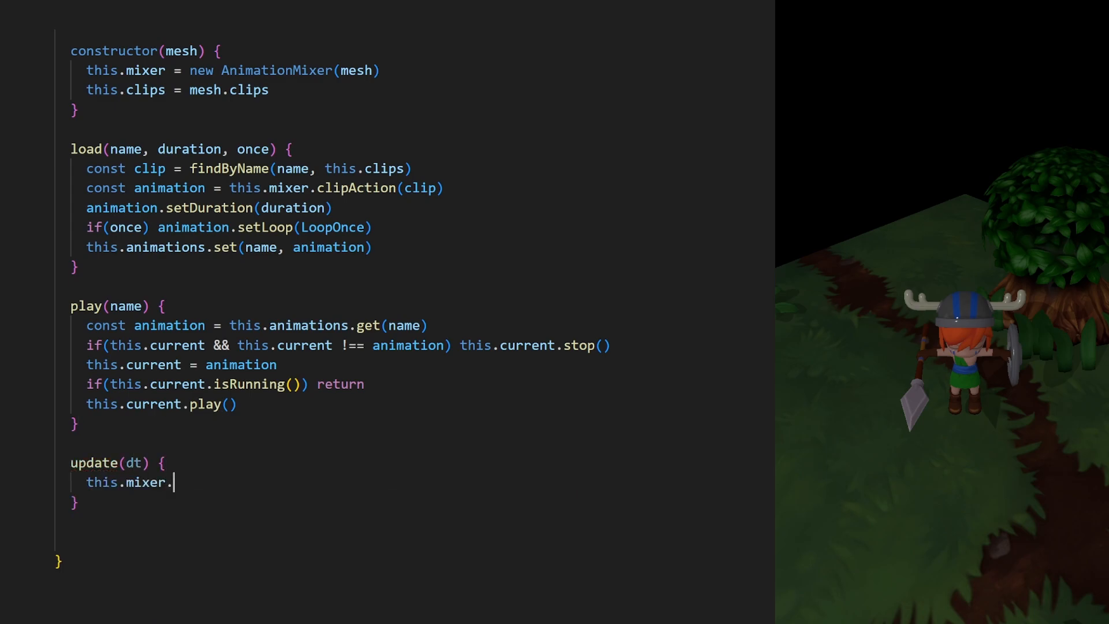
{"action": "type", "text": "update(dt)"}
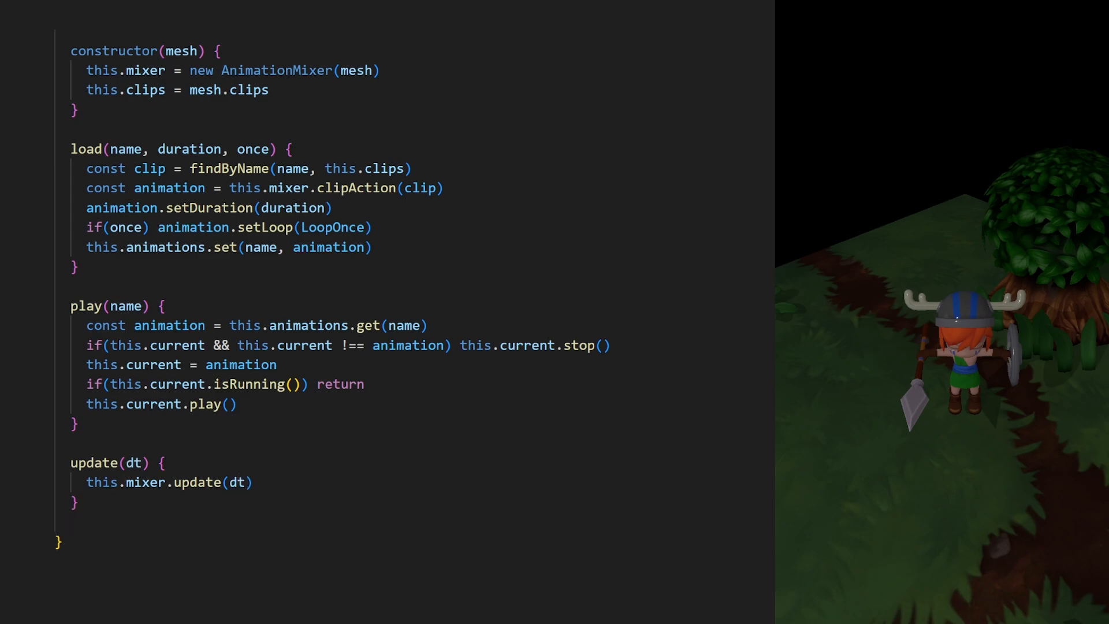
In entity/player.js import Animator from '../engine/animator' and add an animator = null field
{"action": "left_click", "coordinate": [80, 503]}
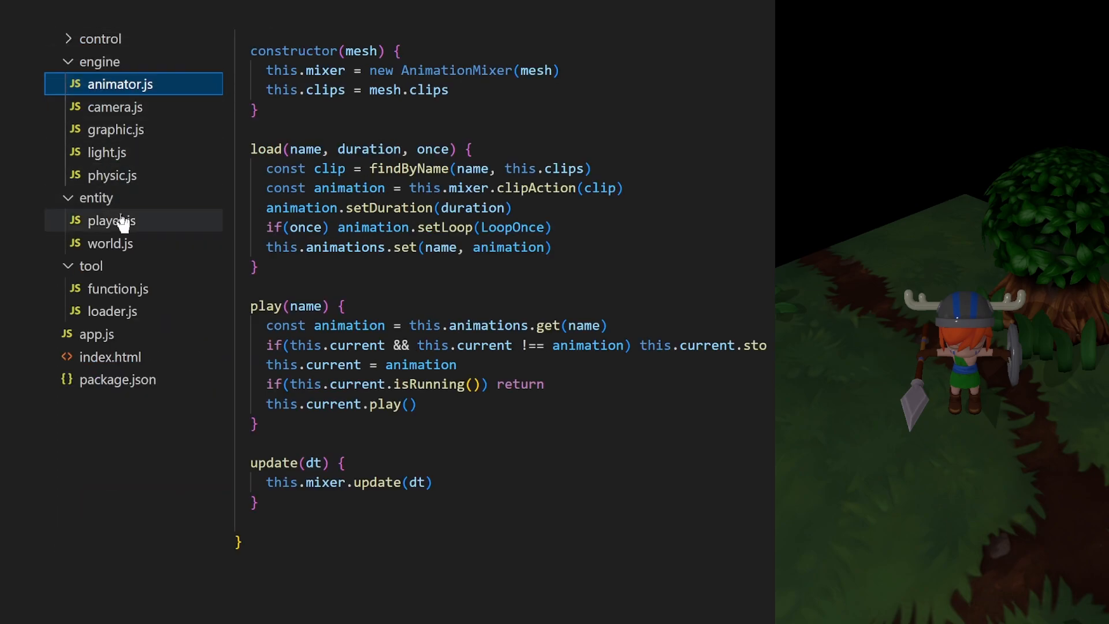
{"action": "left_click", "coordinate": [111, 220]}
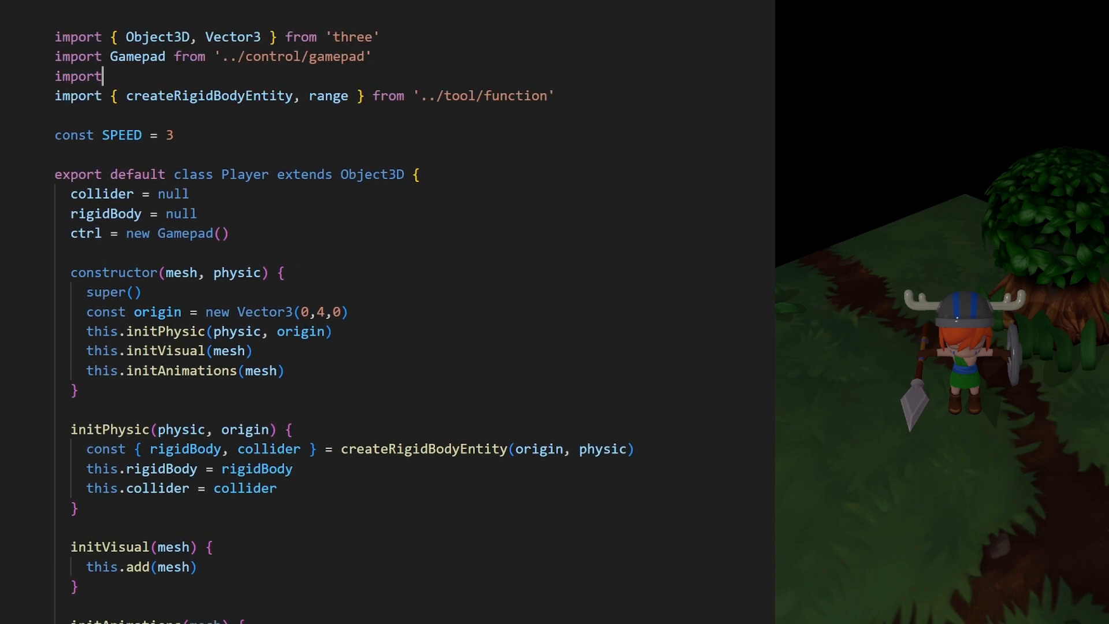
{"action": "type", "text": "Animator from '../engine/animator'"}
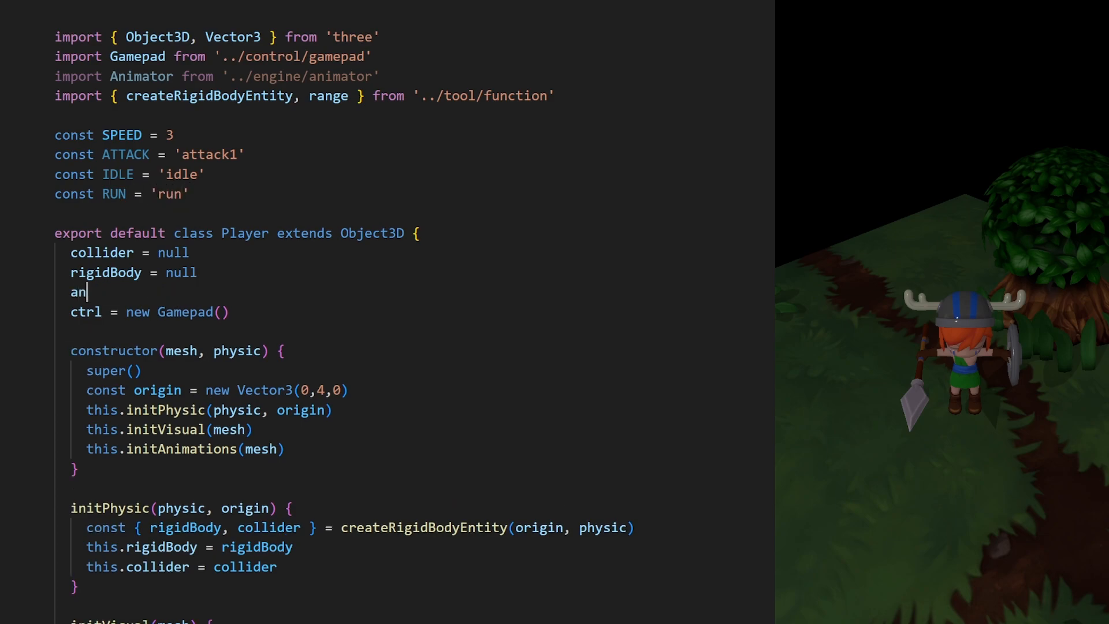
{"action": "type", "text": "imator = null"}
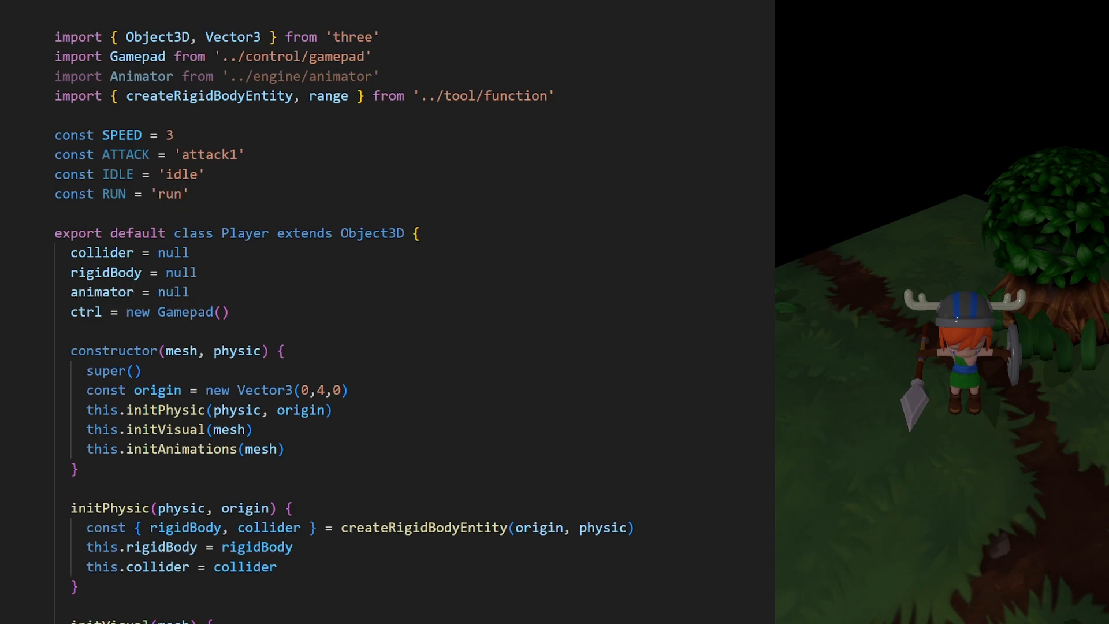
Fill initAnimations with animator.load calls for the clips and store it on this.animator
{"action": "scroll", "scroll_direction": "down", "scroll_amount": 3}
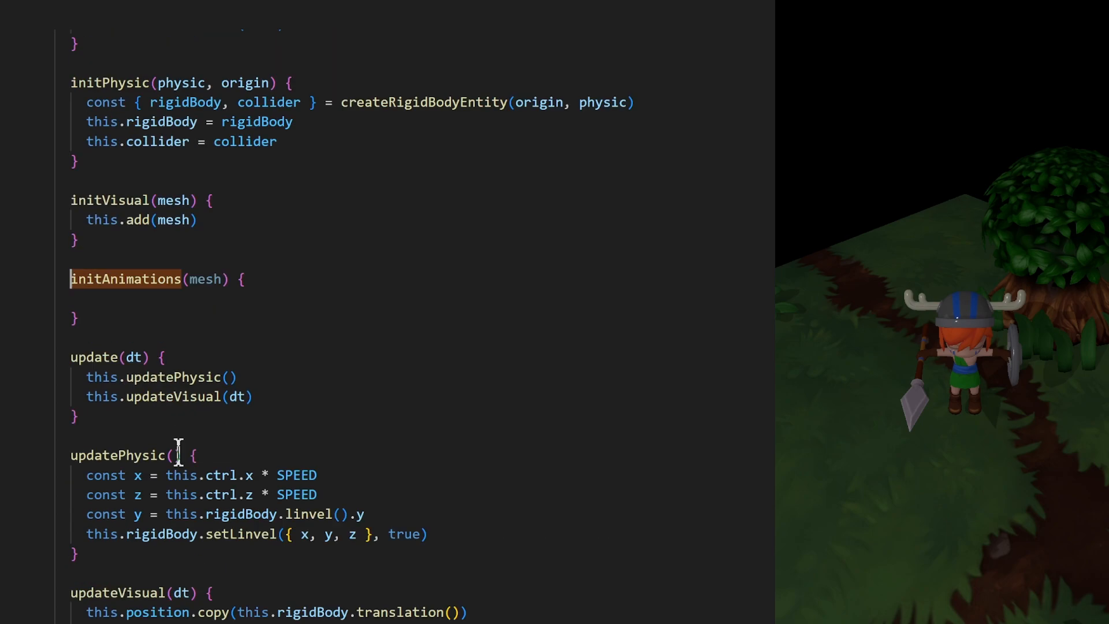
{"action": "scroll", "scroll_direction": "down", "scroll_amount": 3}
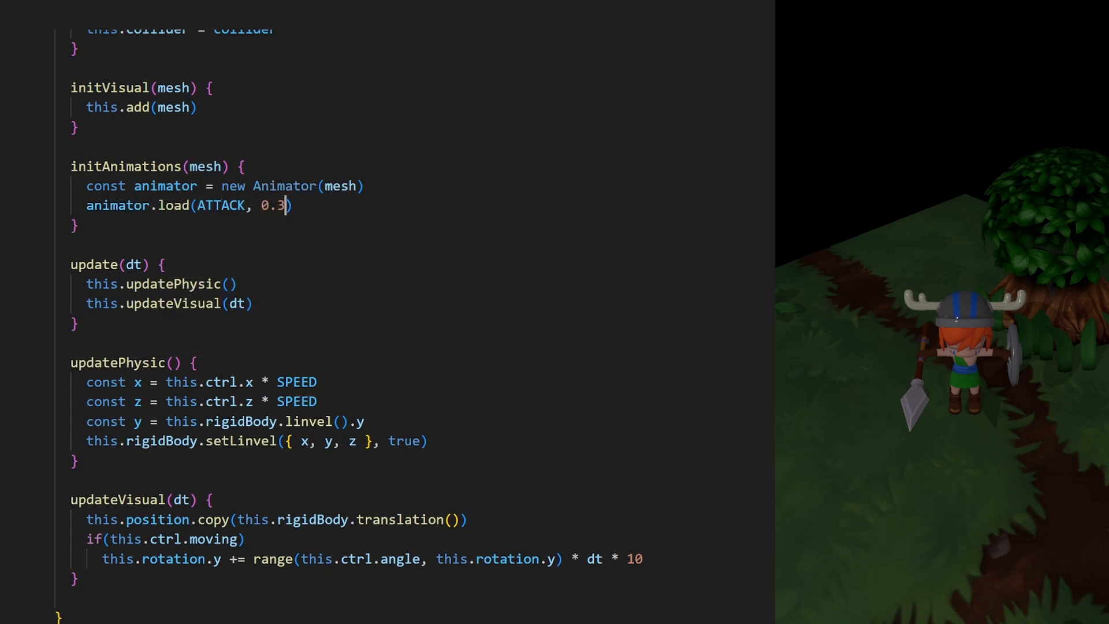
{"action": "type", "text": "animator"}
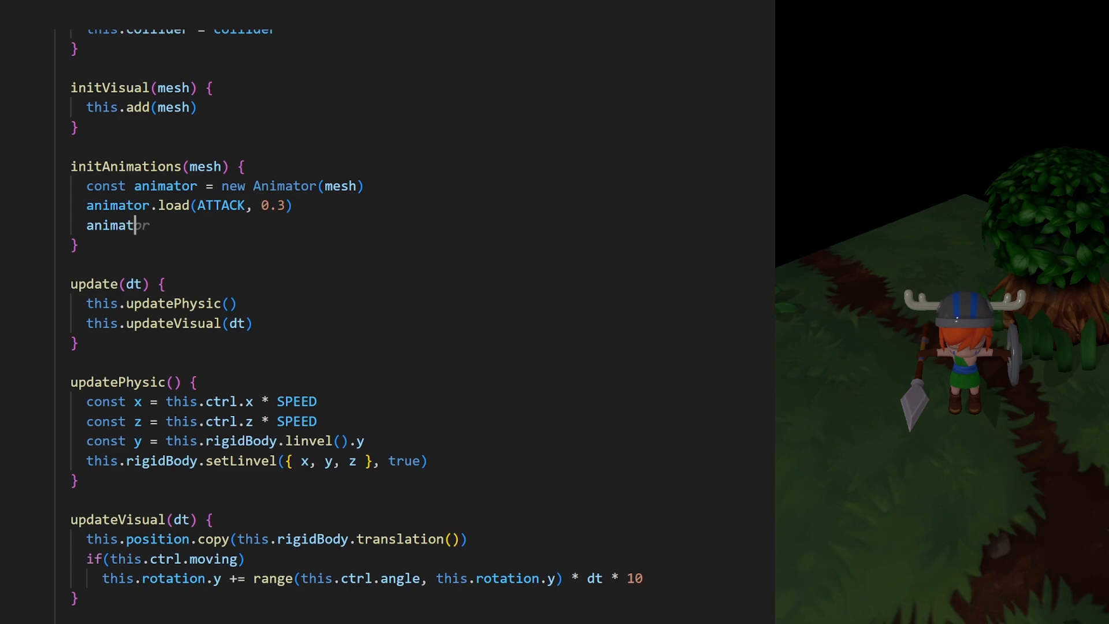
{"action": "type", "text": ".load(IDEL)"}
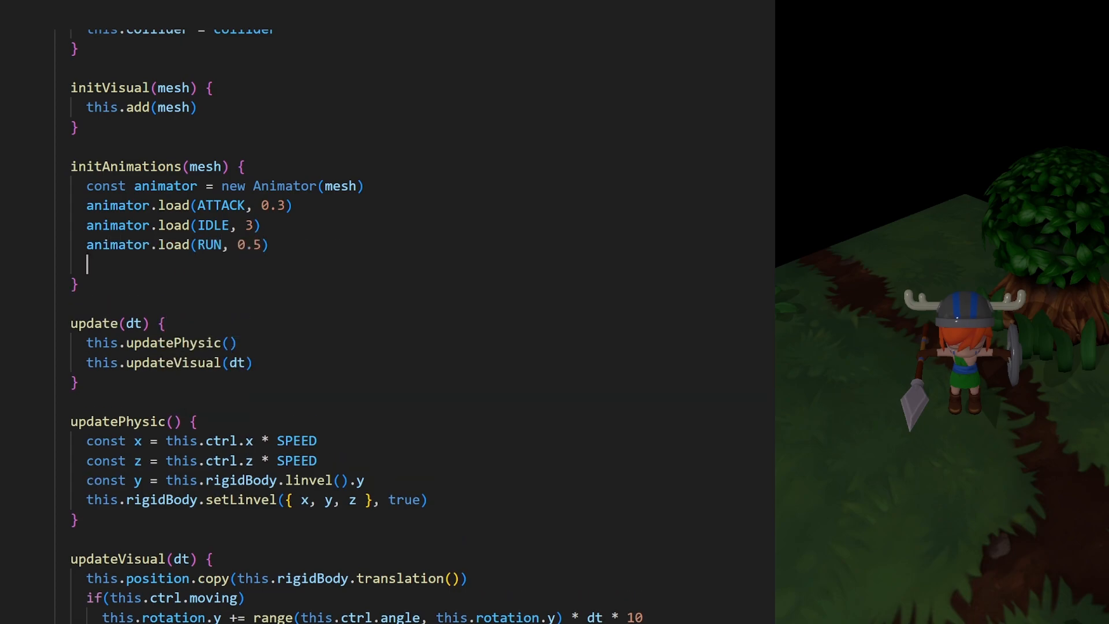
{"action": "type", "text": "this.animator ="}
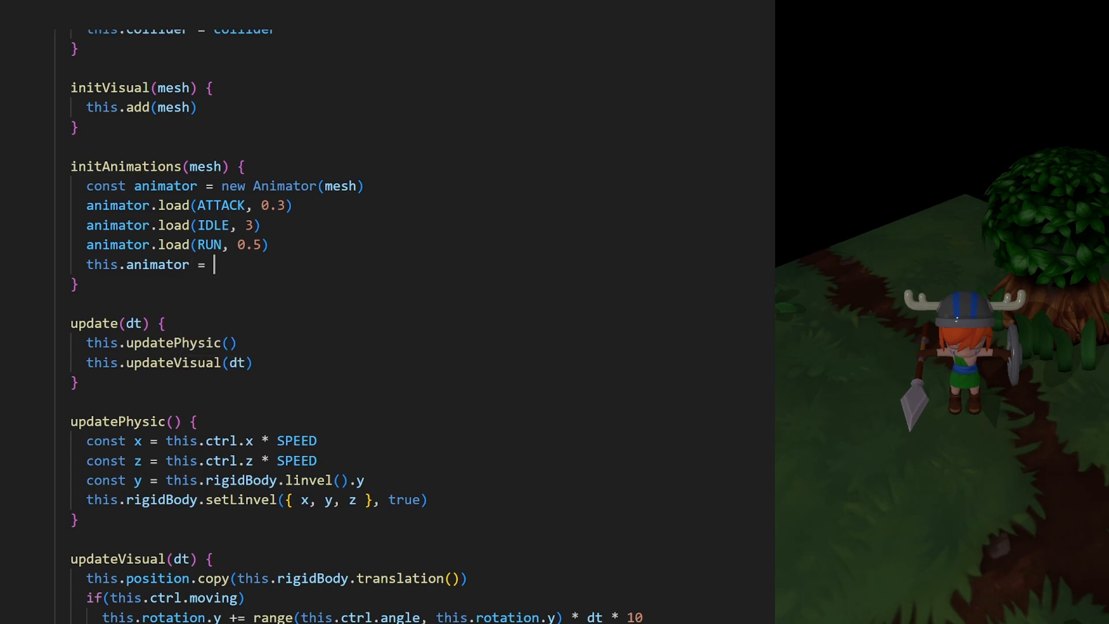
{"action": "type", "text": "animator"}
{"action": "type", "text": "if(this.ctrl.attack) {"}
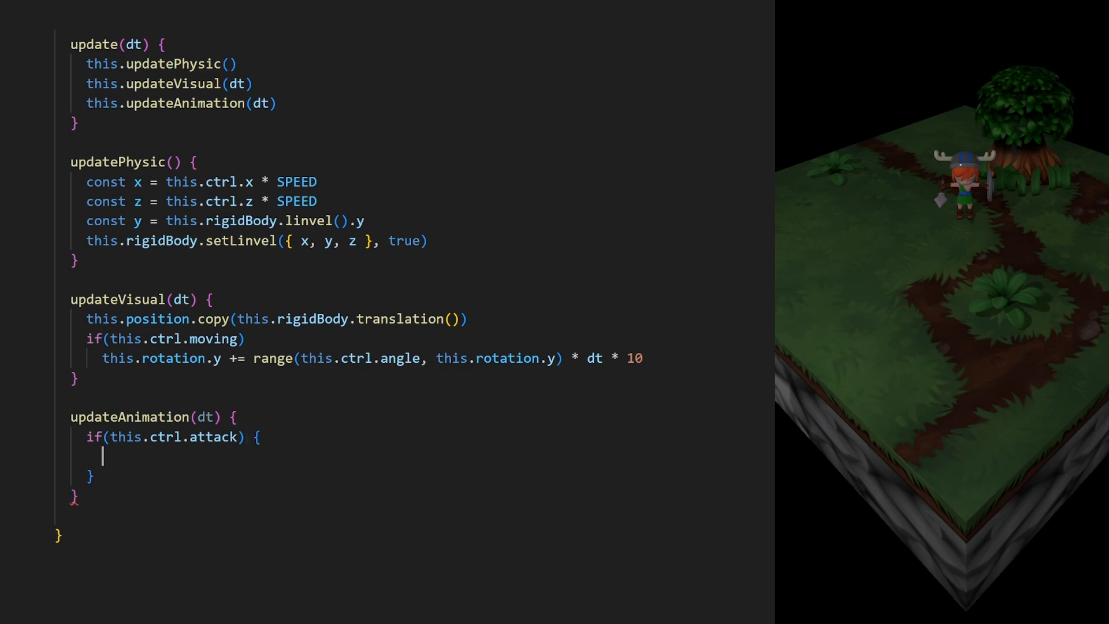
Write updateAnimation so this.animator.play(ATTACK) runs when attacking, starting a moving branch
{"action": "type", "text": "this.animator."}
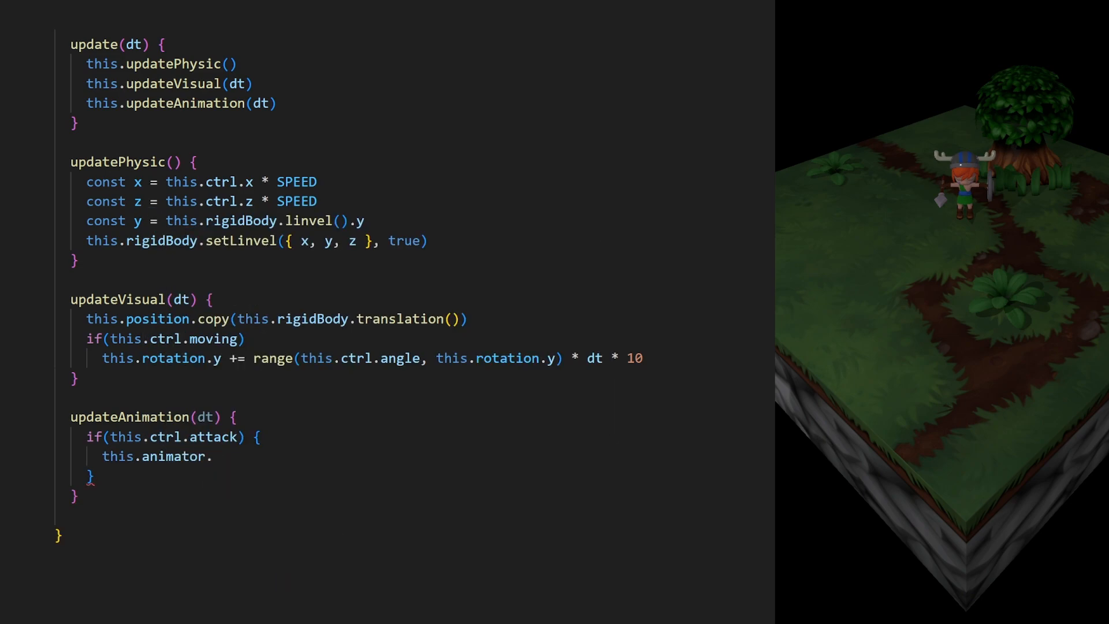
{"action": "type", "text": "play(ATTACK)"}
{"action": "type", "text": "this"}
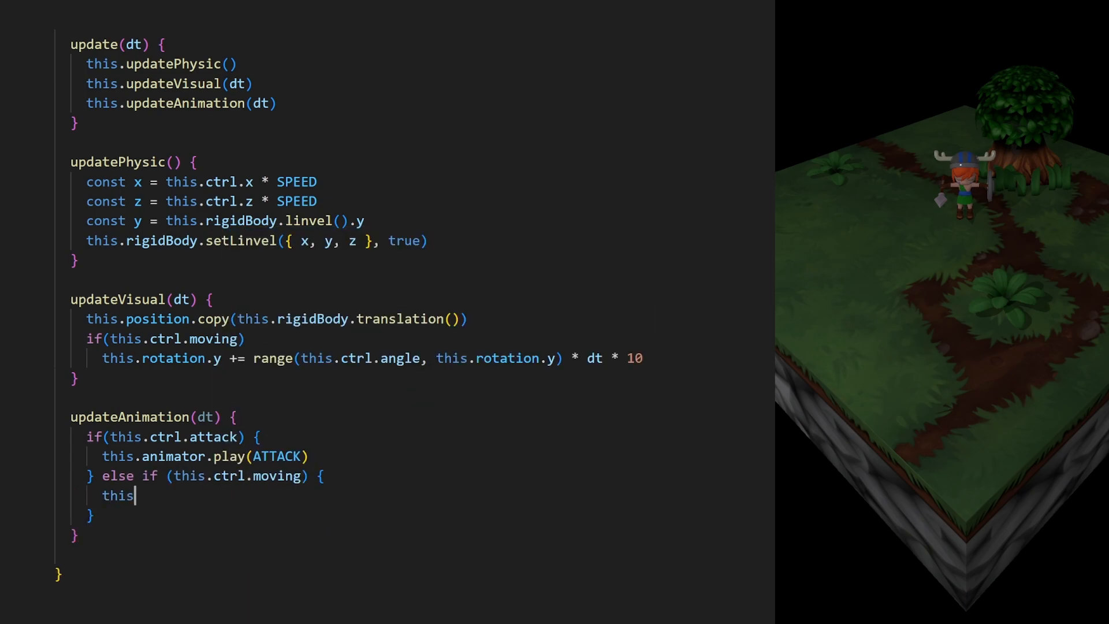
{"action": "type", "text": ".animator.play"}
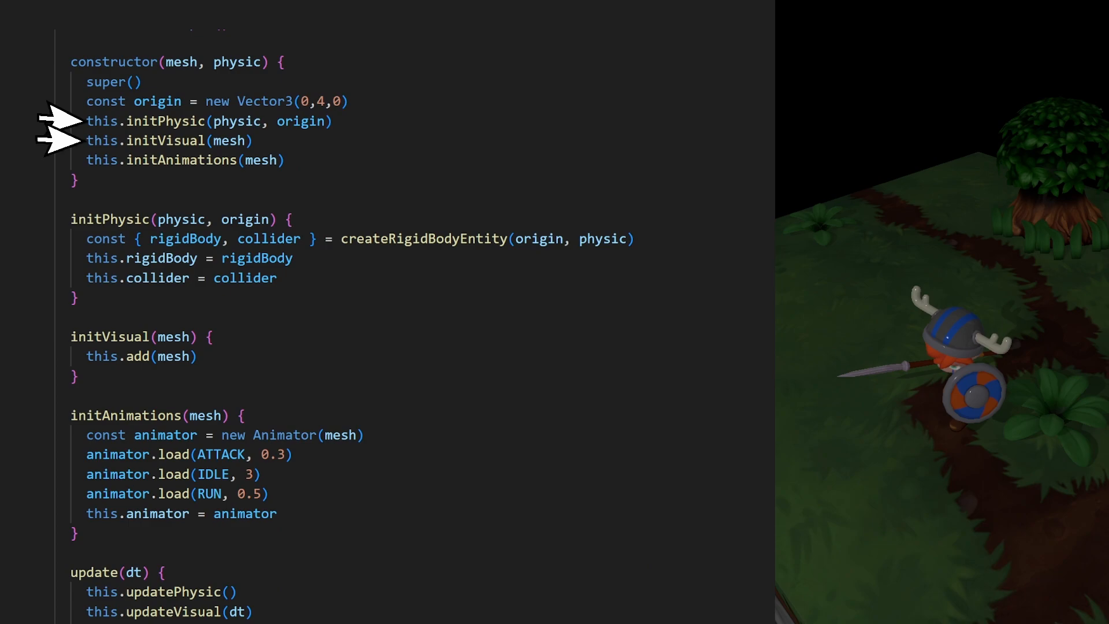
Scroll down through player.js to review the updateAnimation run/attack branches
{"action": "scroll", "scroll_direction": "down", "scroll_amount": 3}
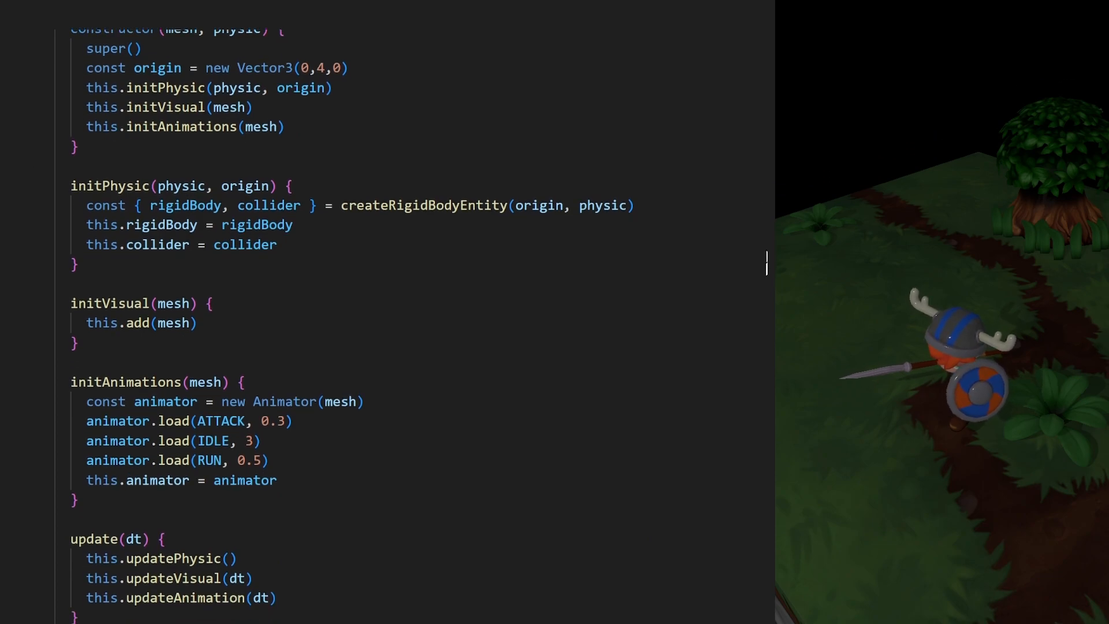
{"action": "scroll", "scroll_direction": "down", "scroll_amount": 3}
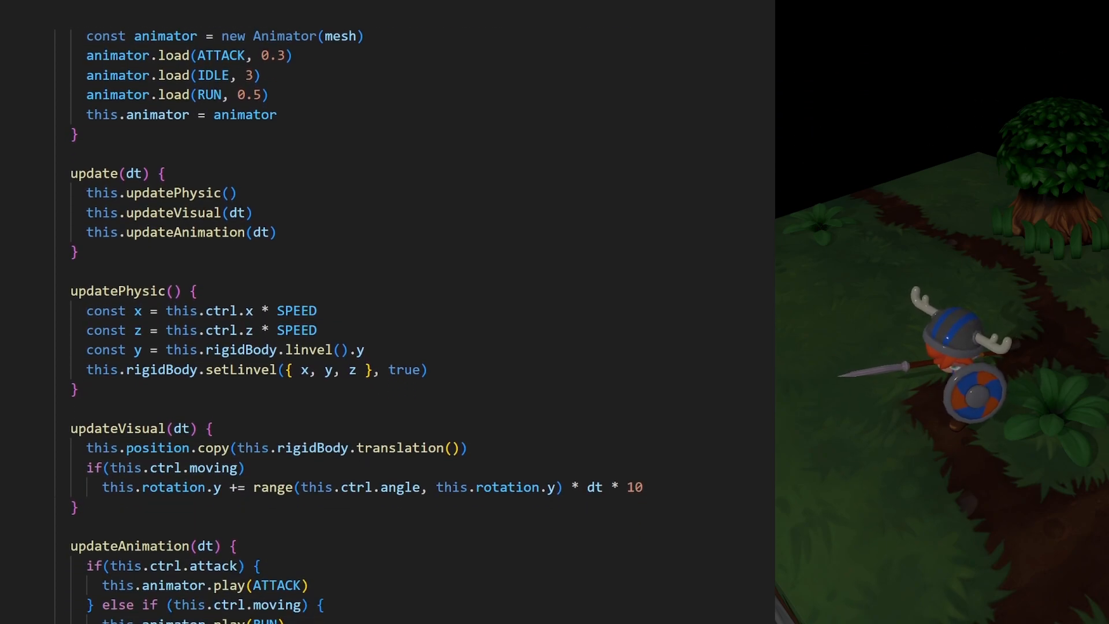